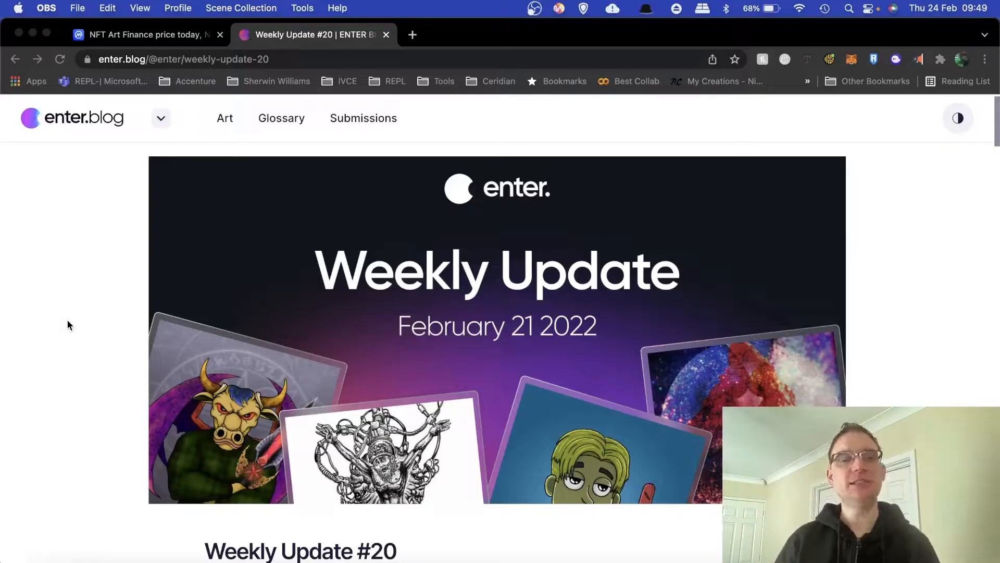
mouse_move(89, 89)
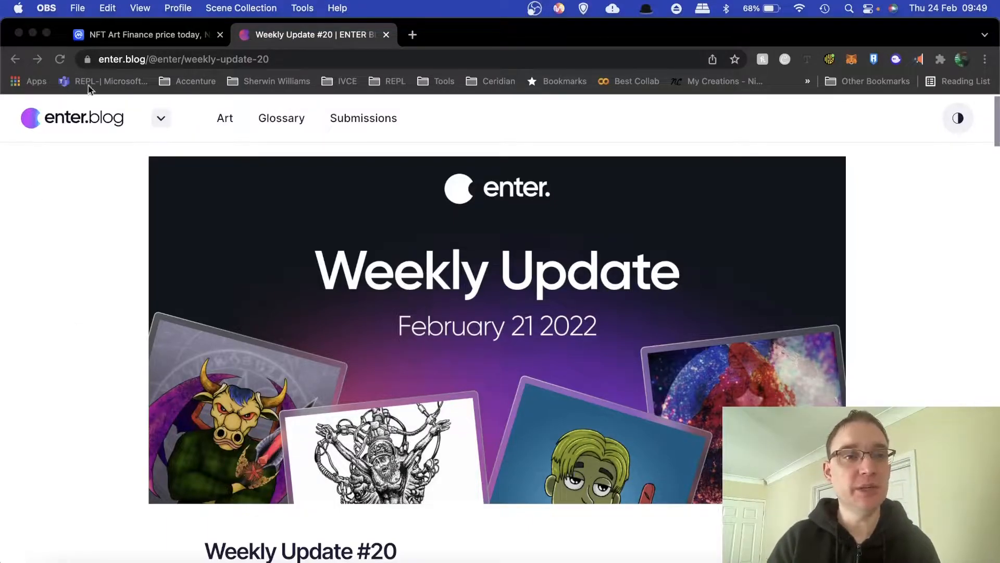
- Switch to the NFT Art Finance CoinMarketCap tab and scroll to its one-day USD chart
left_click(147, 34)
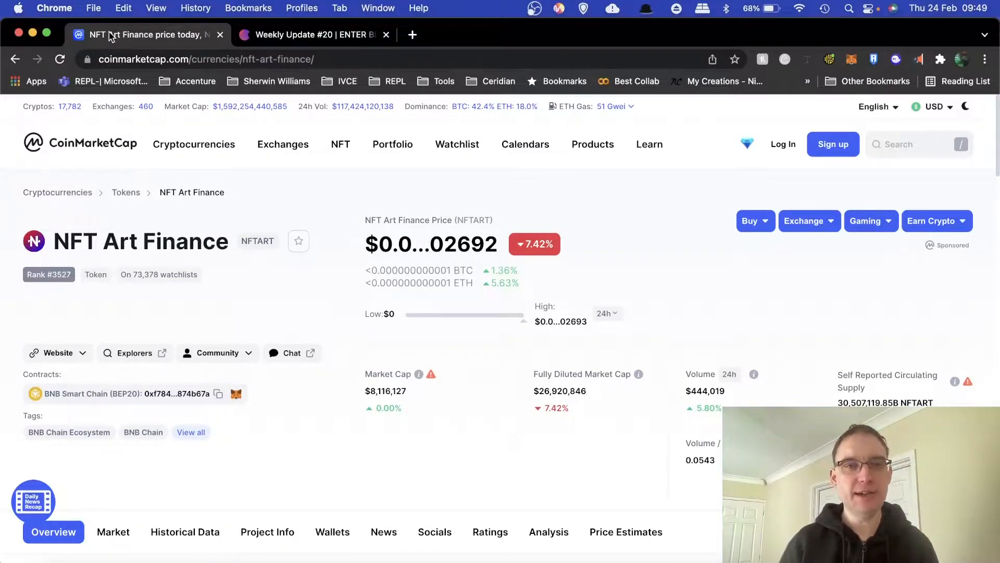
mouse_move(189, 161)
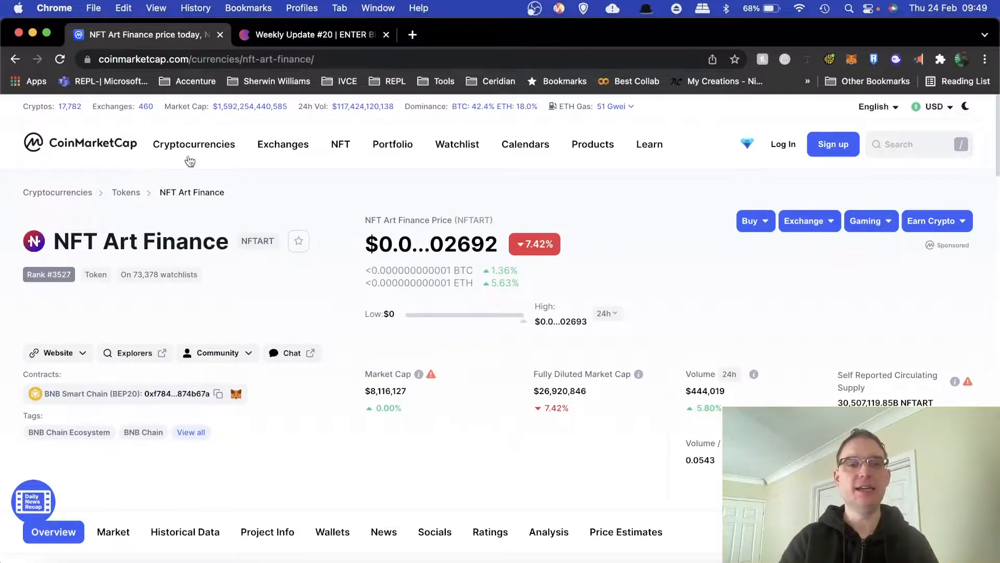
scroll("down", 3)
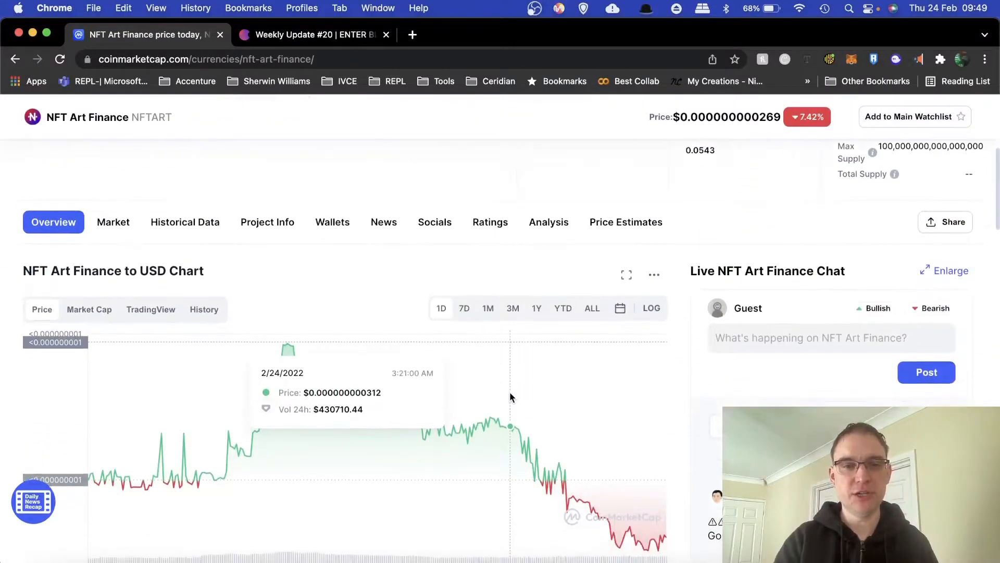
scroll("down", 3)
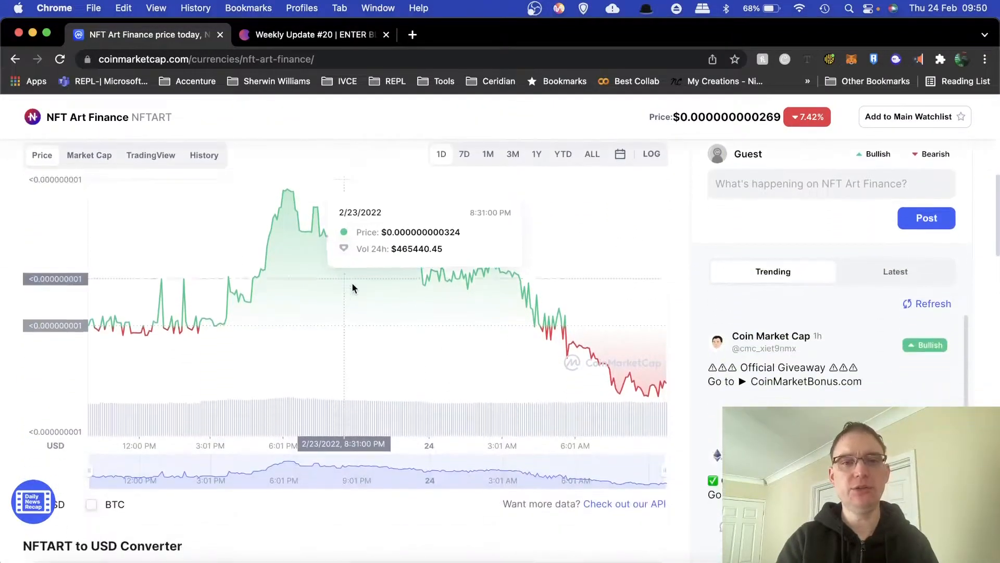
scroll("down", 3)
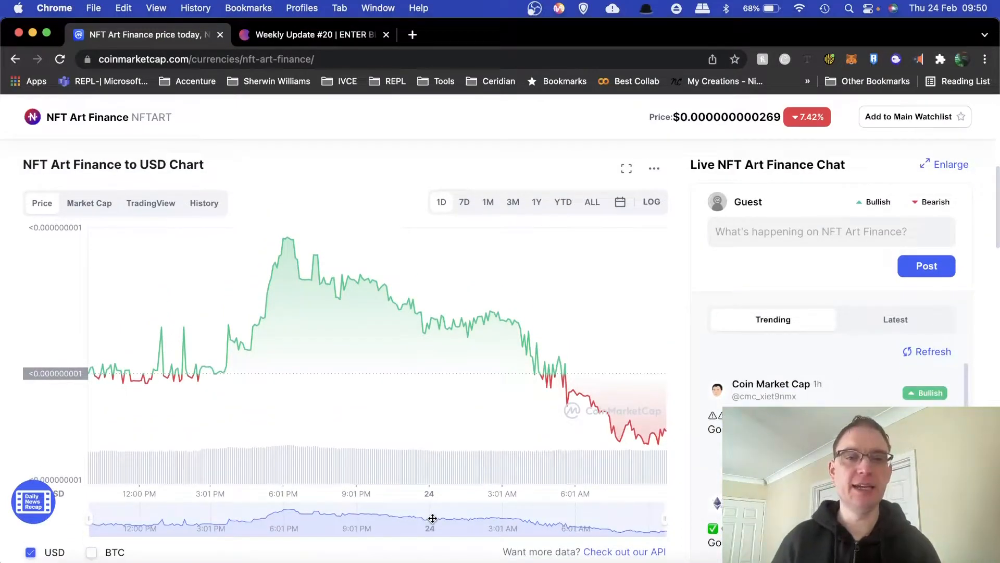
mouse_move(366, 241)
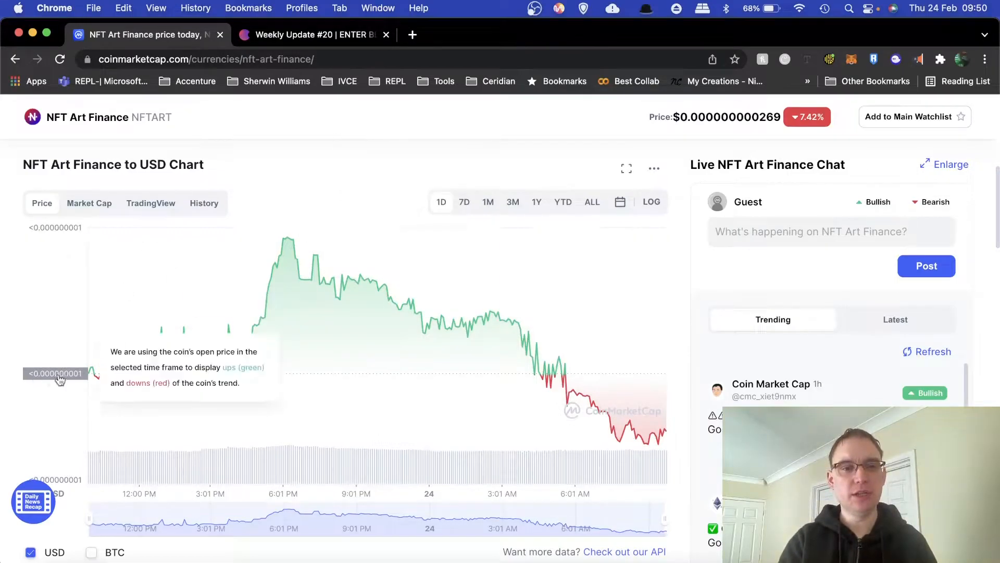
- Set the NFT Art Finance price chart range to 7D
left_click(464, 201)
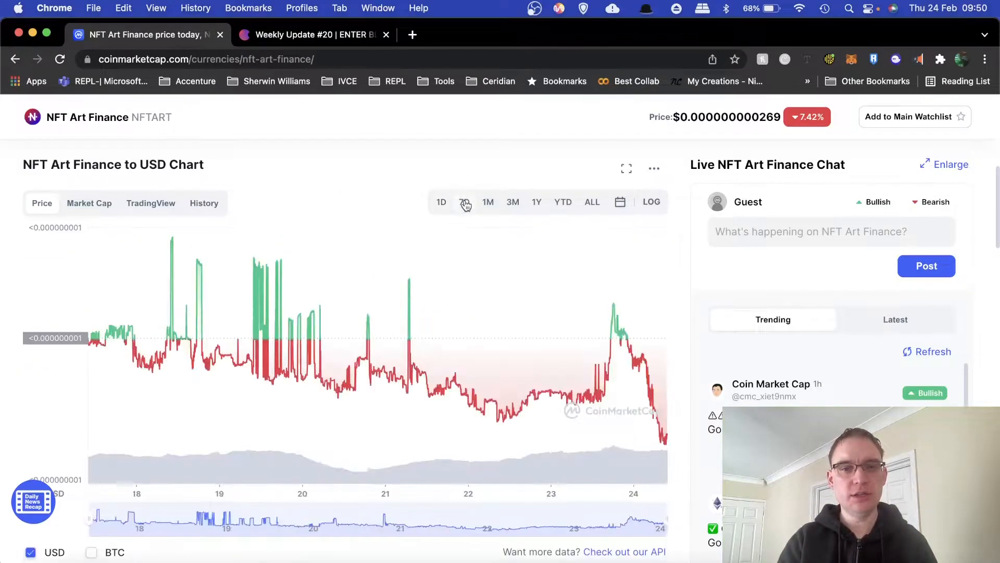
left_click(465, 201)
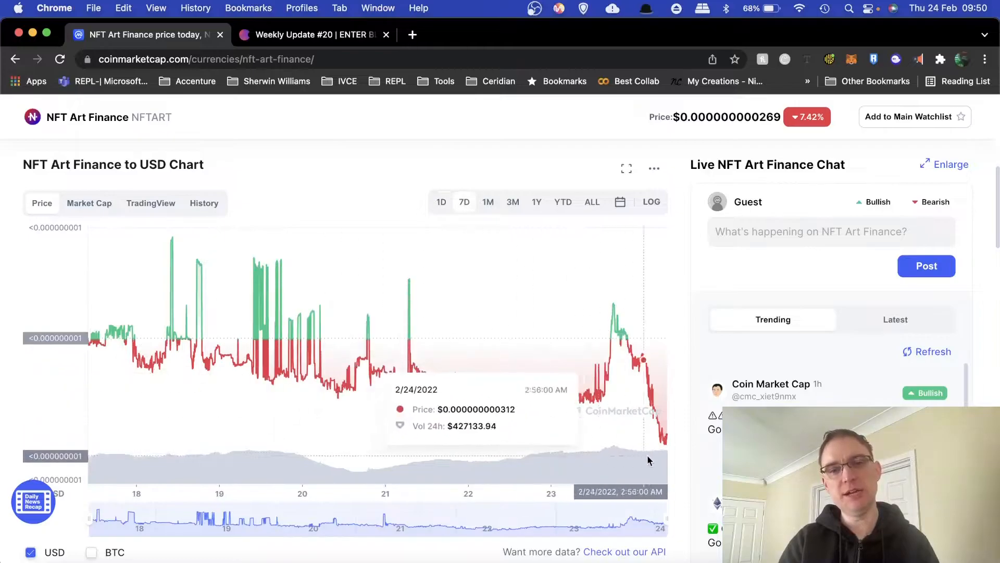
mouse_move(670, 408)
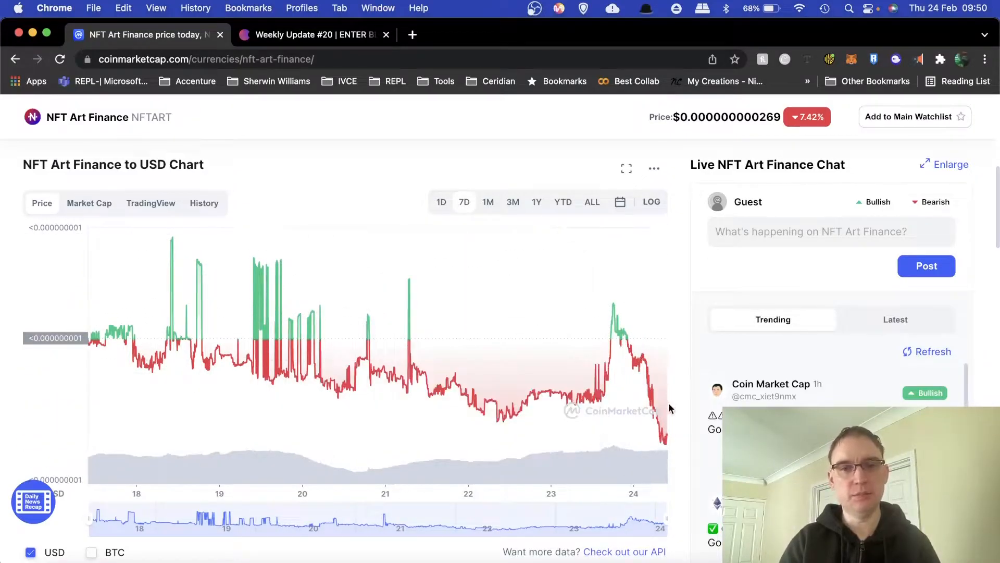
mouse_move(611, 308)
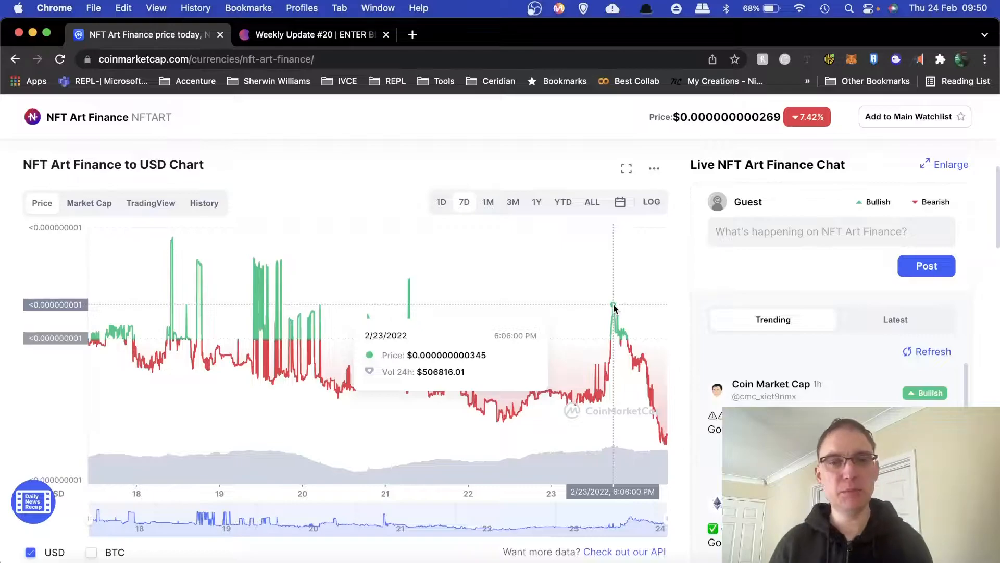
mouse_move(692, 462)
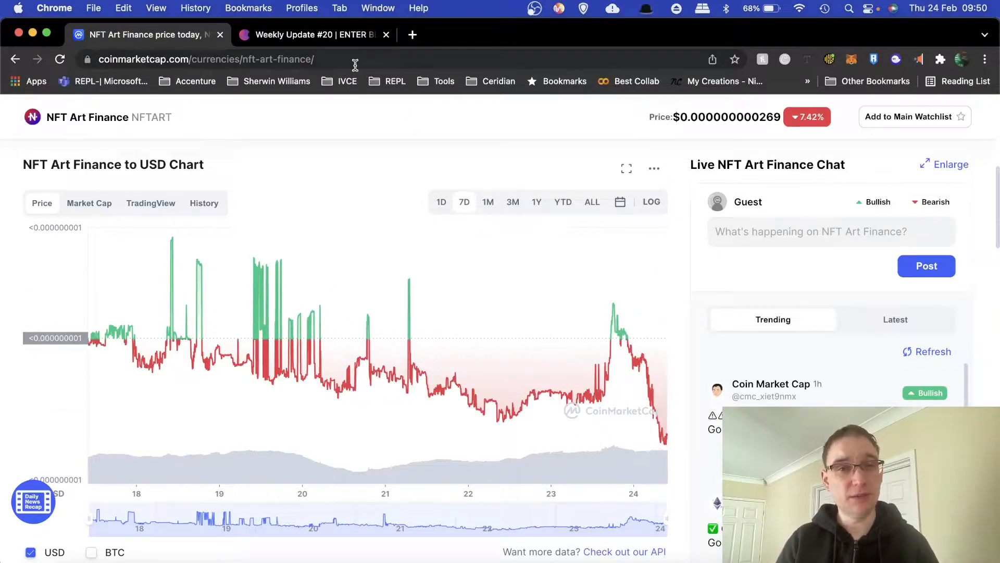
mouse_move(507, 224)
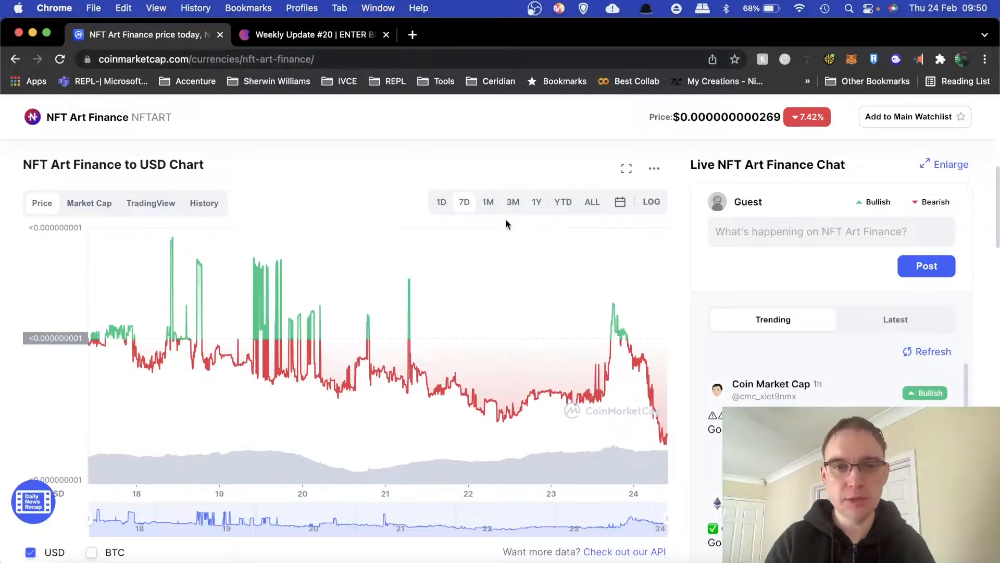
- Step the price chart range through 1M and 3M to 1Y
left_click(489, 202)
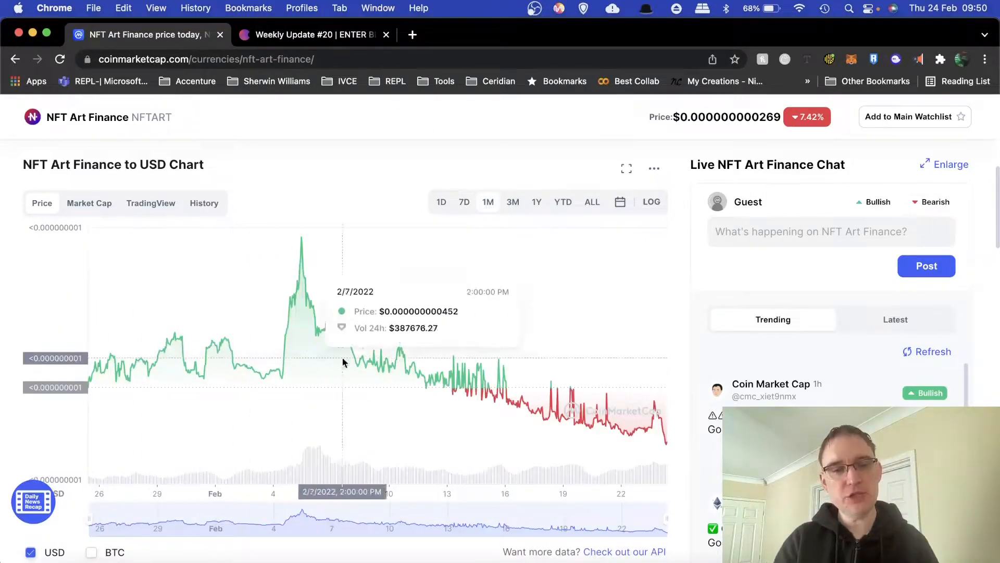
mouse_move(500, 193)
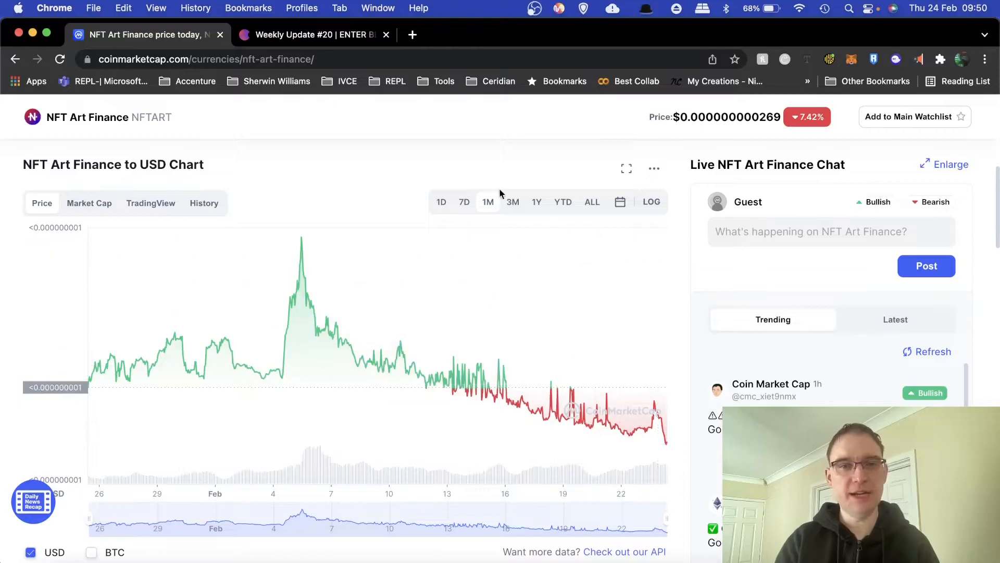
left_click(513, 202)
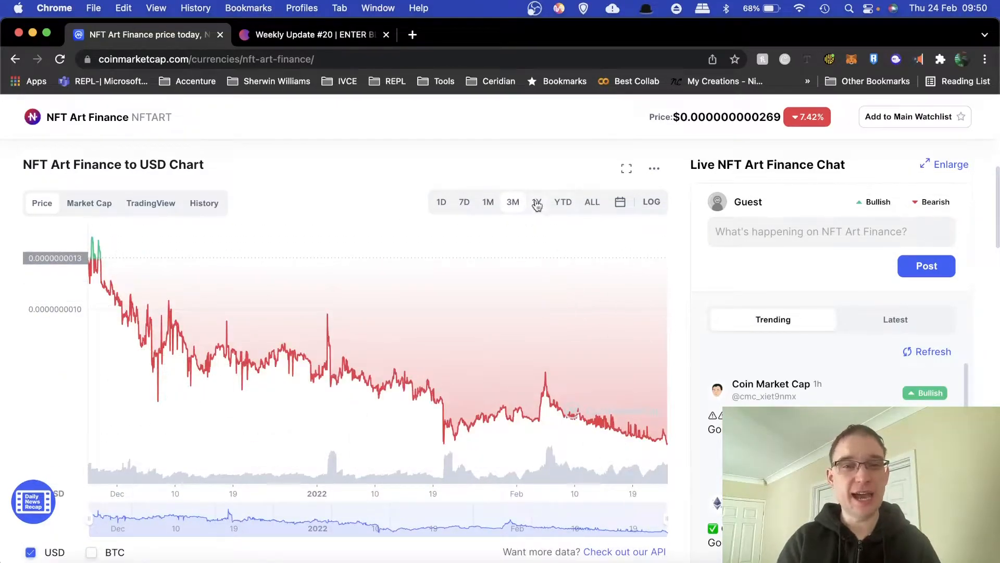
left_click(537, 202)
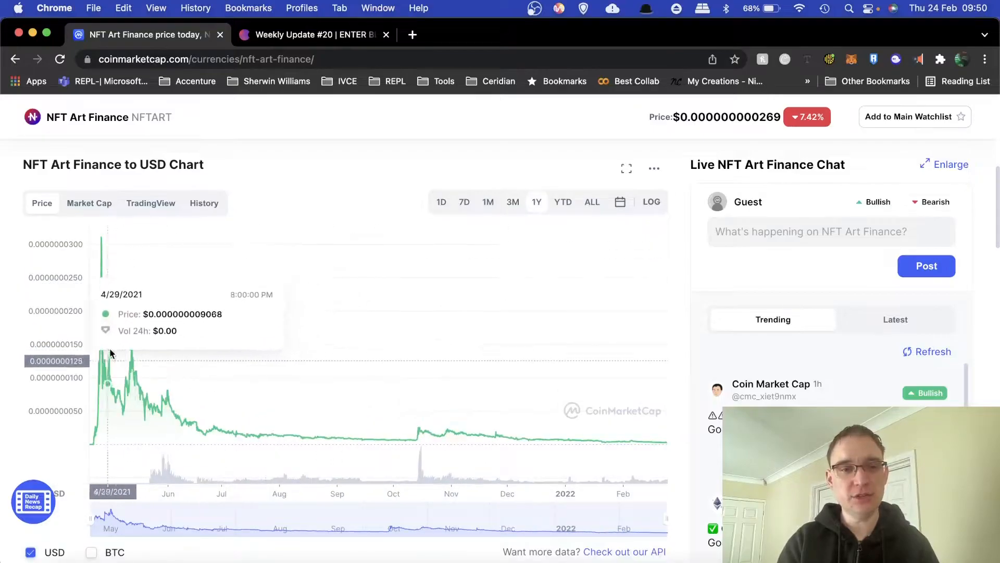
mouse_move(74, 224)
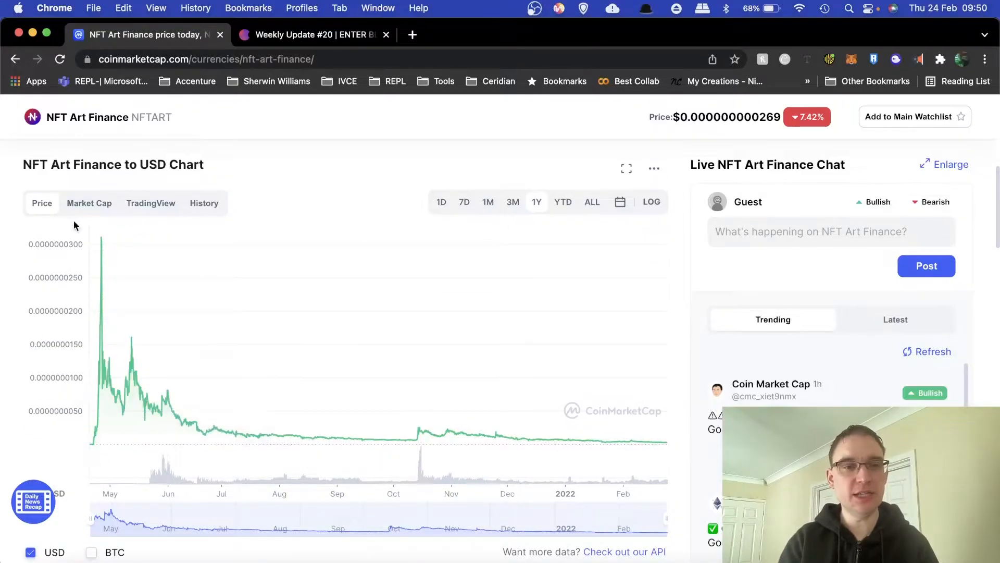
mouse_move(99, 405)
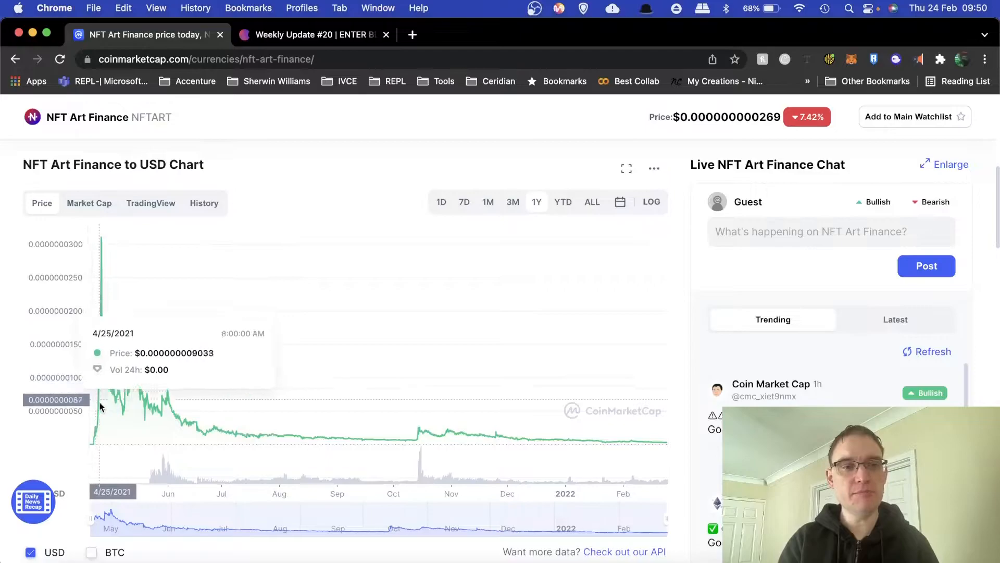
mouse_move(130, 354)
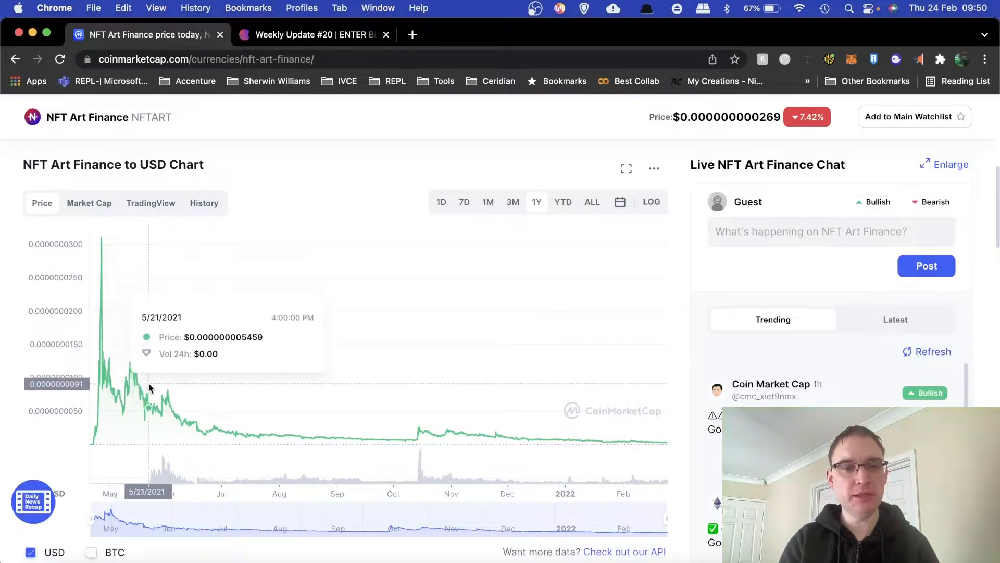
mouse_move(162, 386)
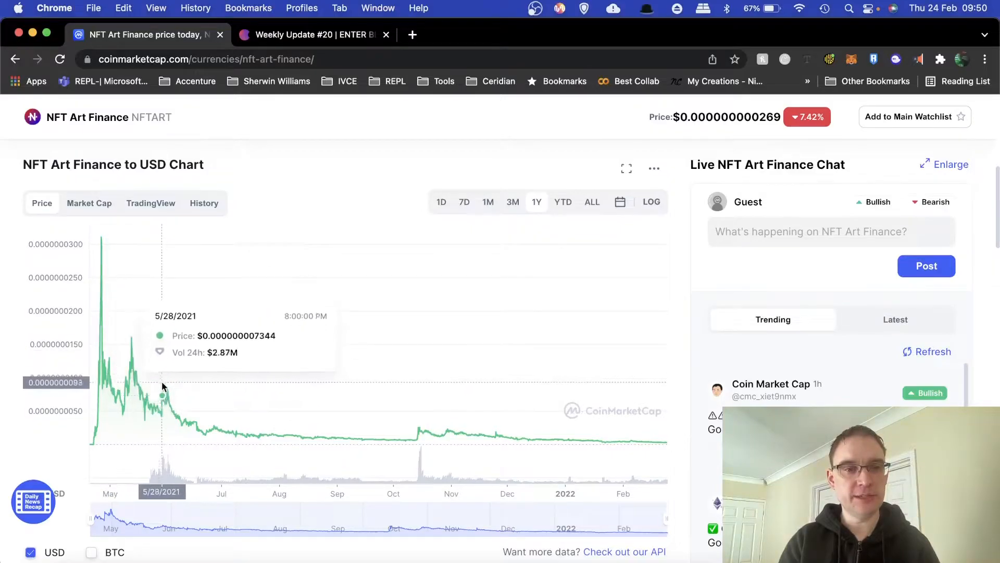
mouse_move(369, 433)
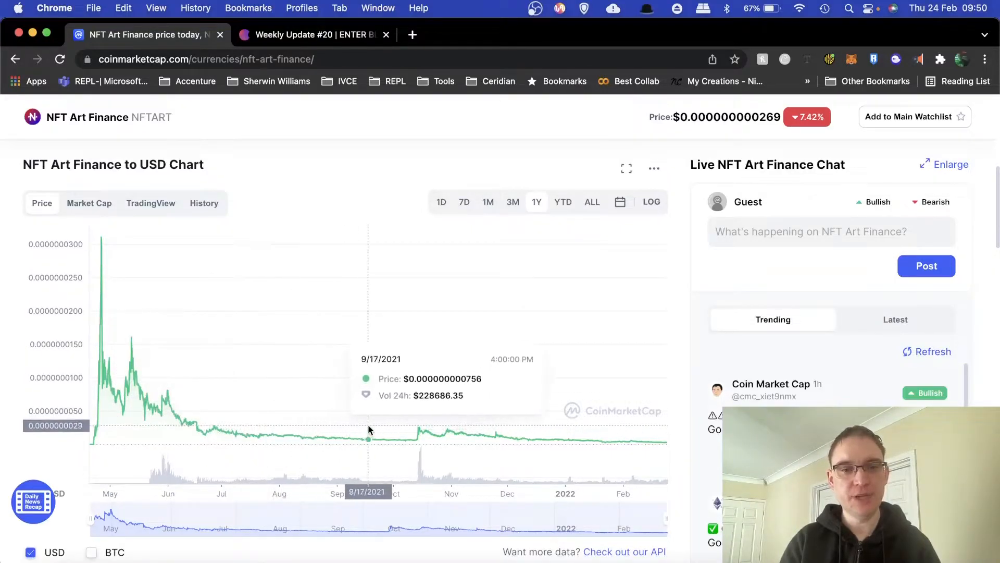
mouse_move(417, 444)
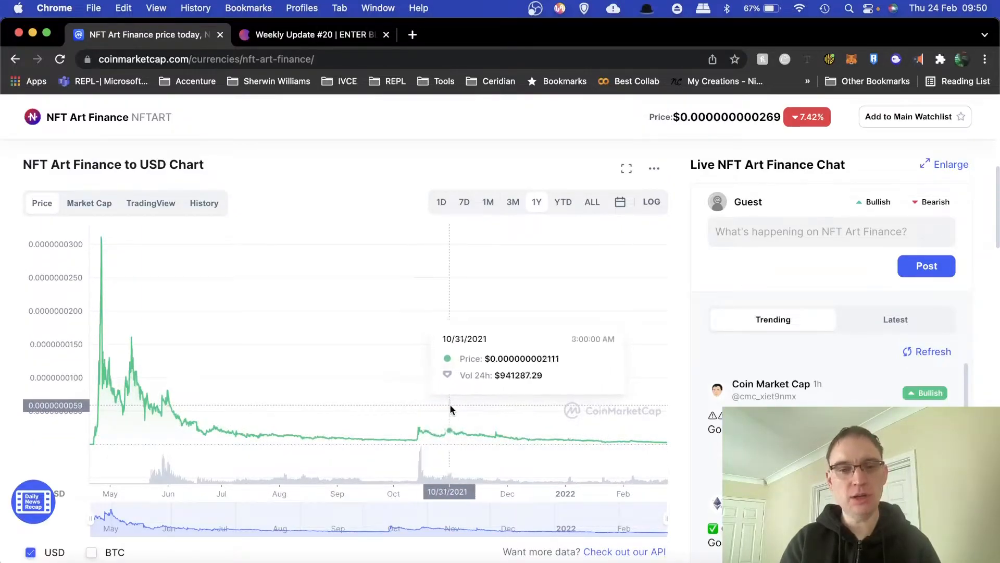
mouse_move(409, 424)
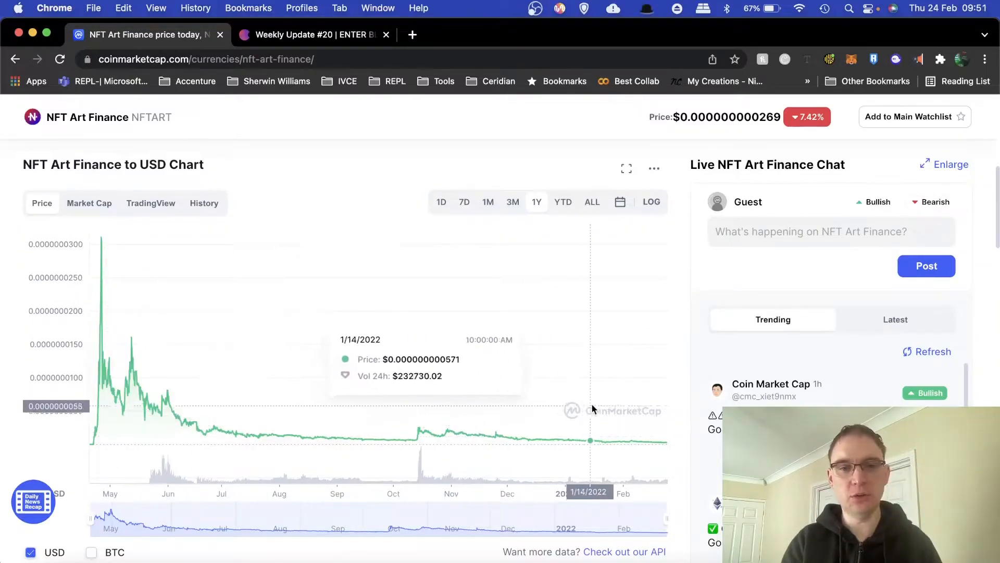
mouse_move(586, 436)
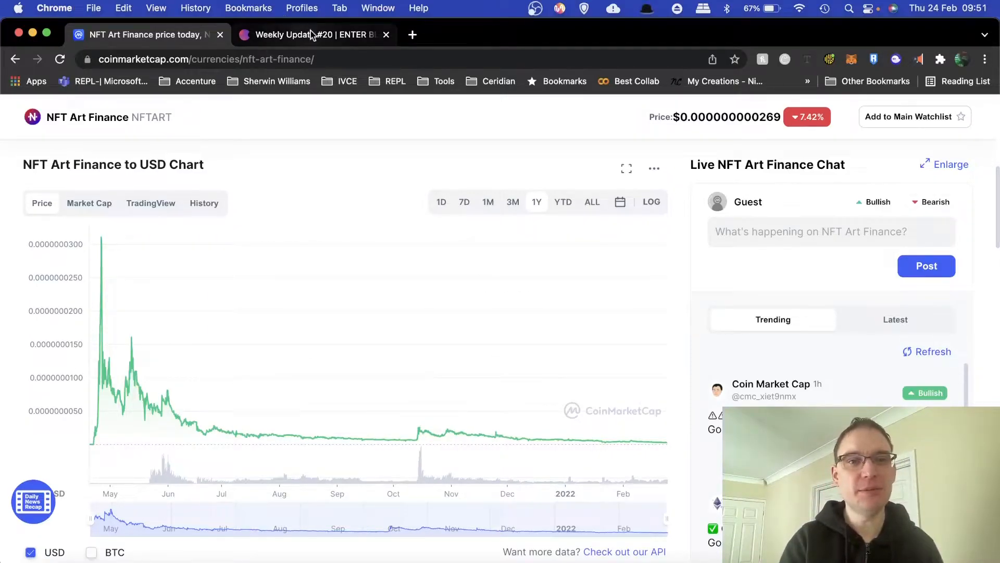
- Return to the Weekly Update #20 post and scroll to Quality of life and Development update
left_click(312, 35)
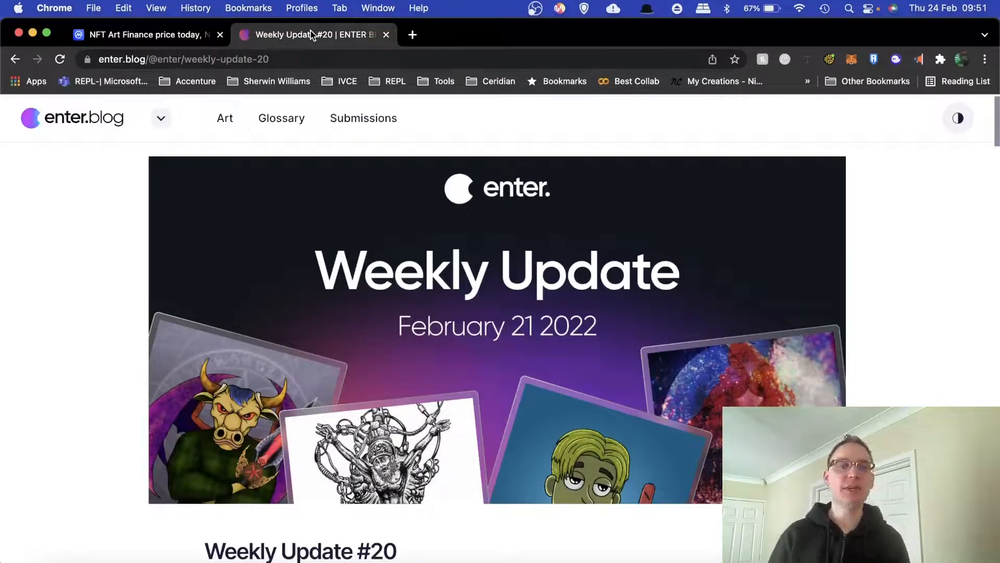
scroll("down", 3)
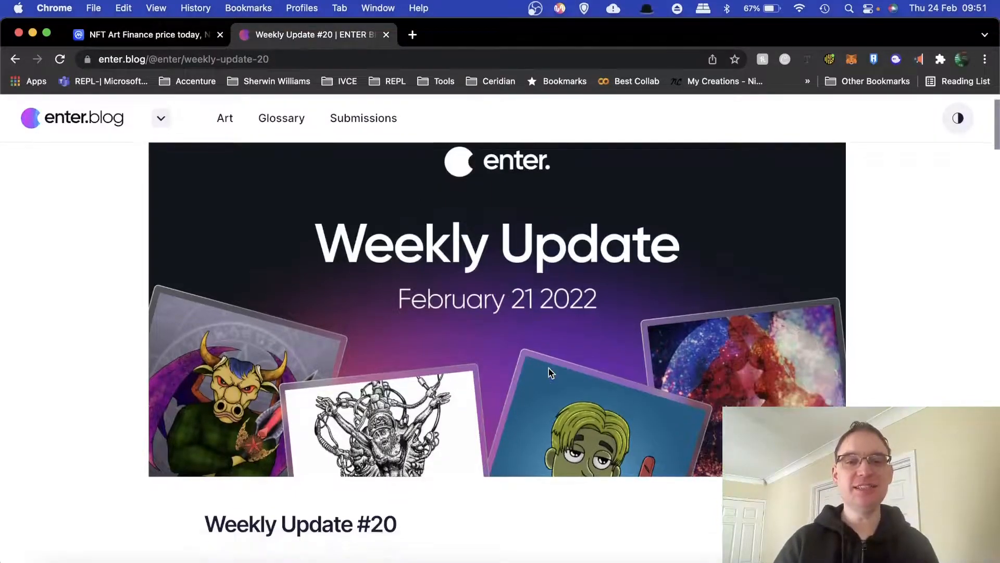
scroll("down", 3)
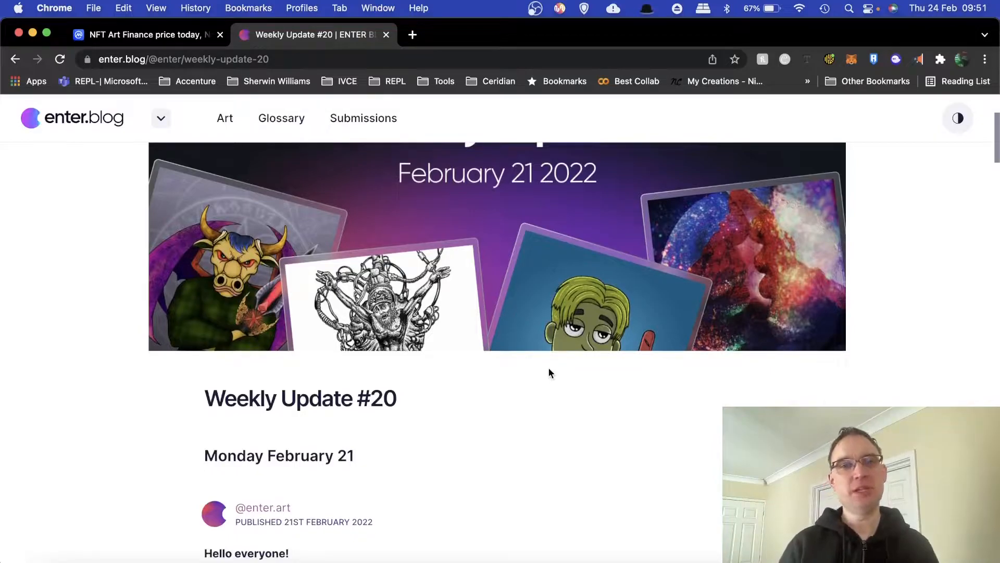
scroll("down", 3)
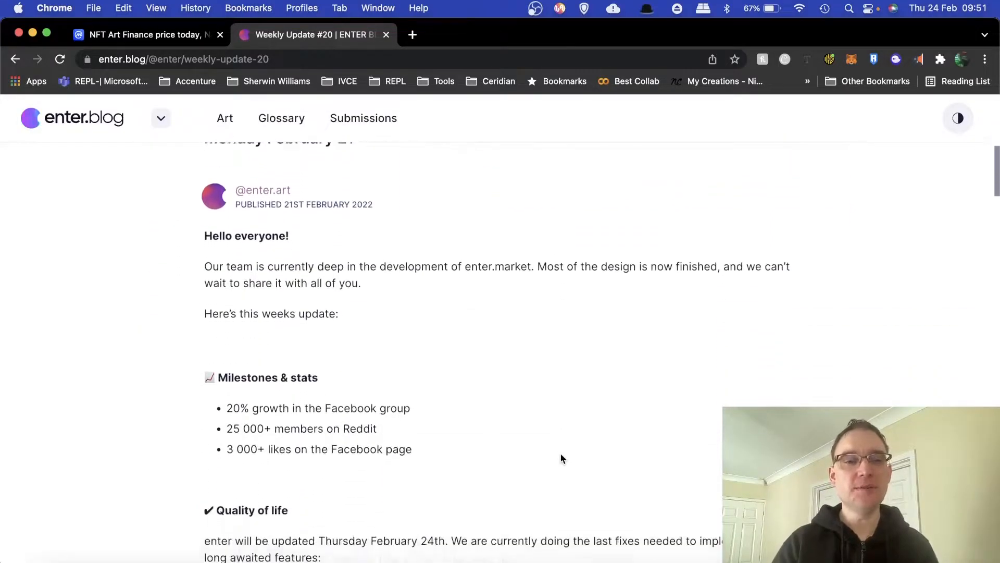
scroll("down", 3)
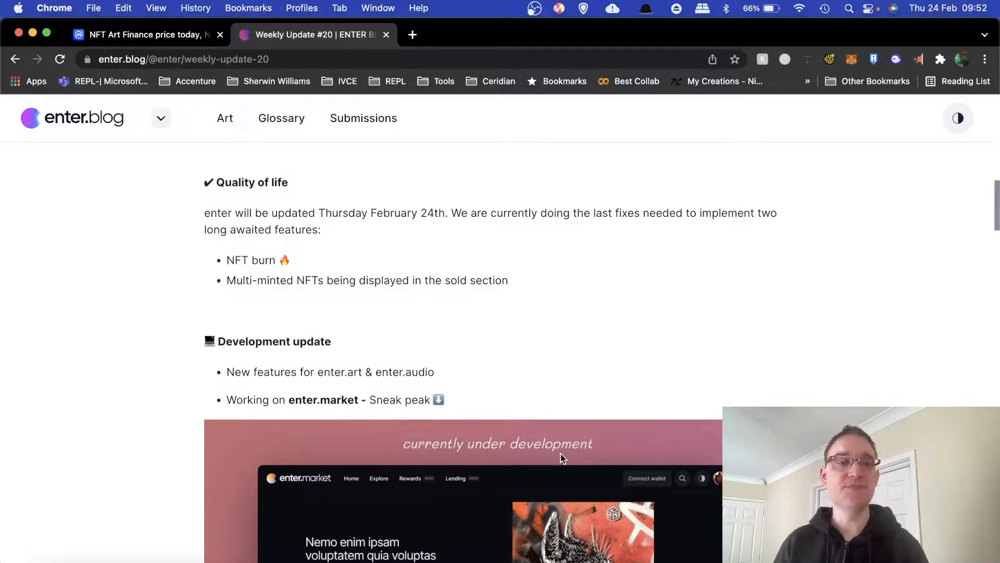
- Scroll to the enter.market sneak-peek image and zoom the browser in on it
scroll("down", 3)
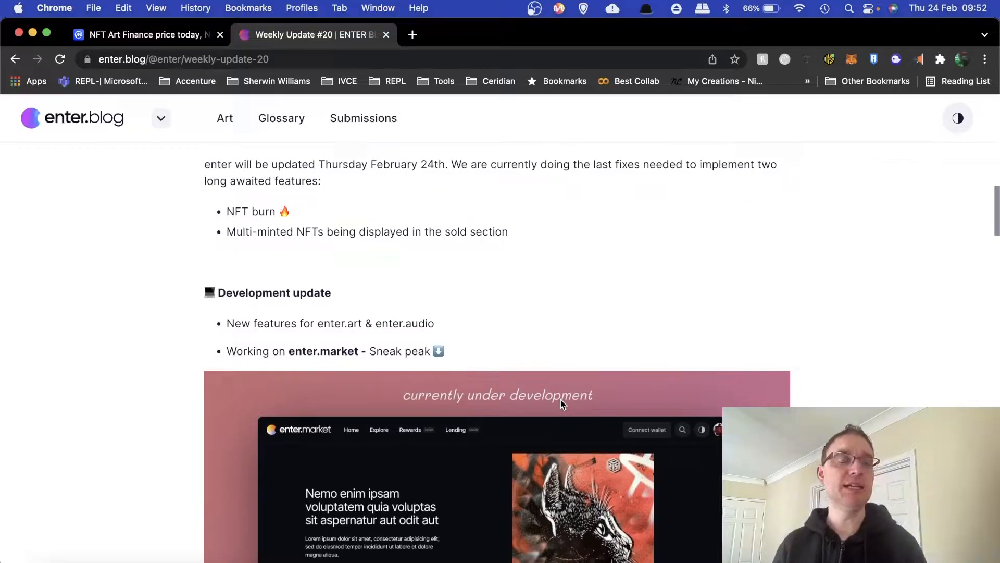
mouse_move(702, 306)
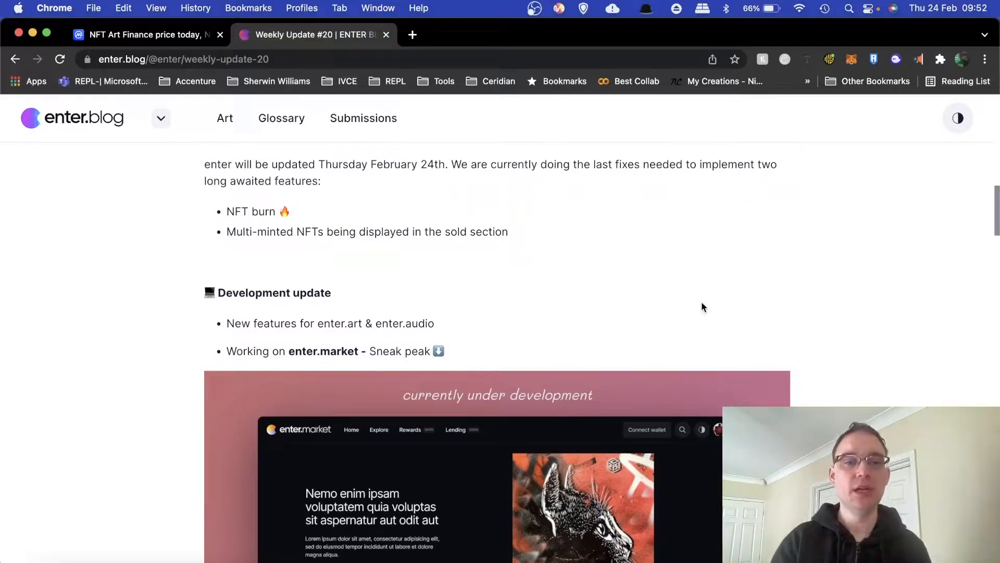
scroll("down", 3)
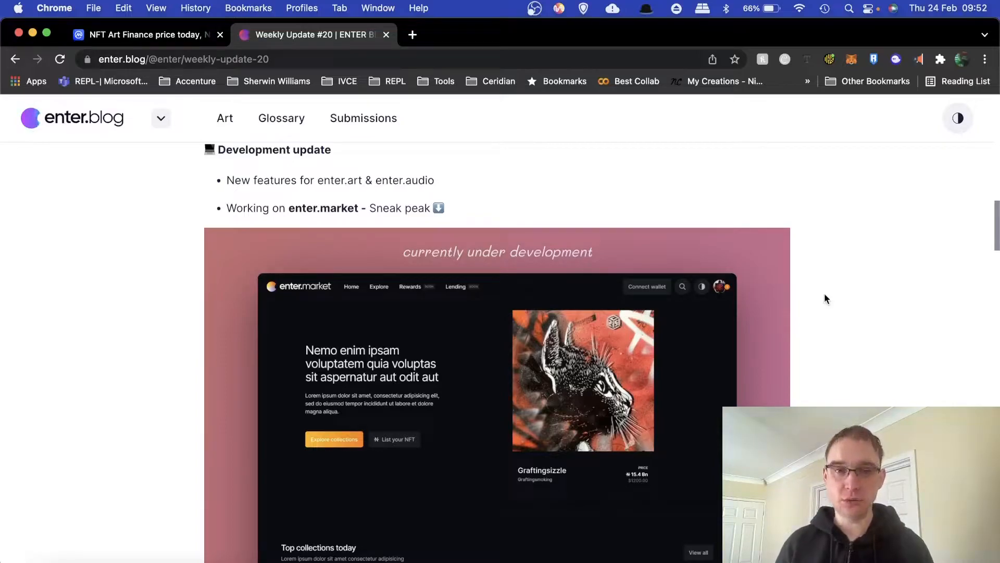
scroll("down", 3)
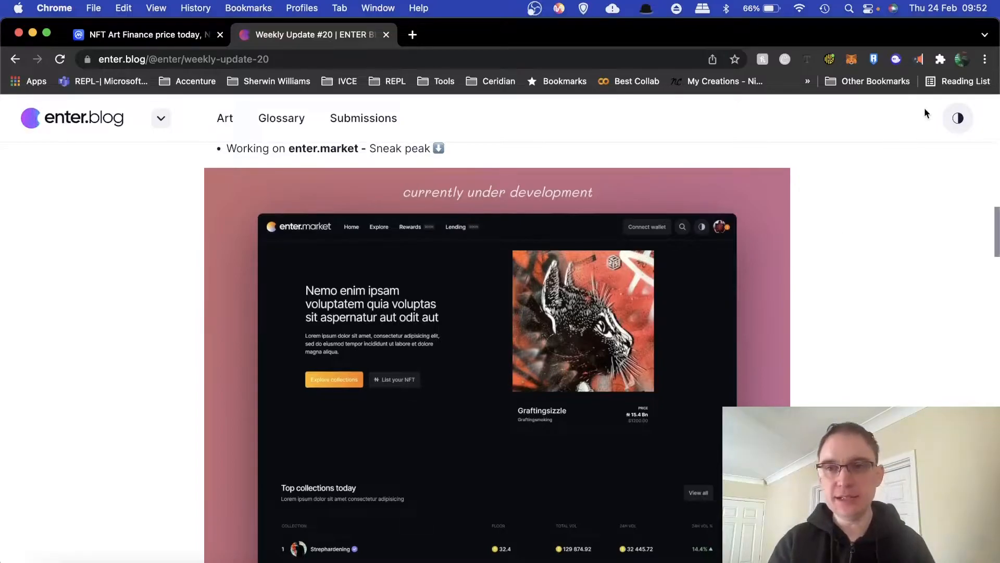
left_click(985, 59)
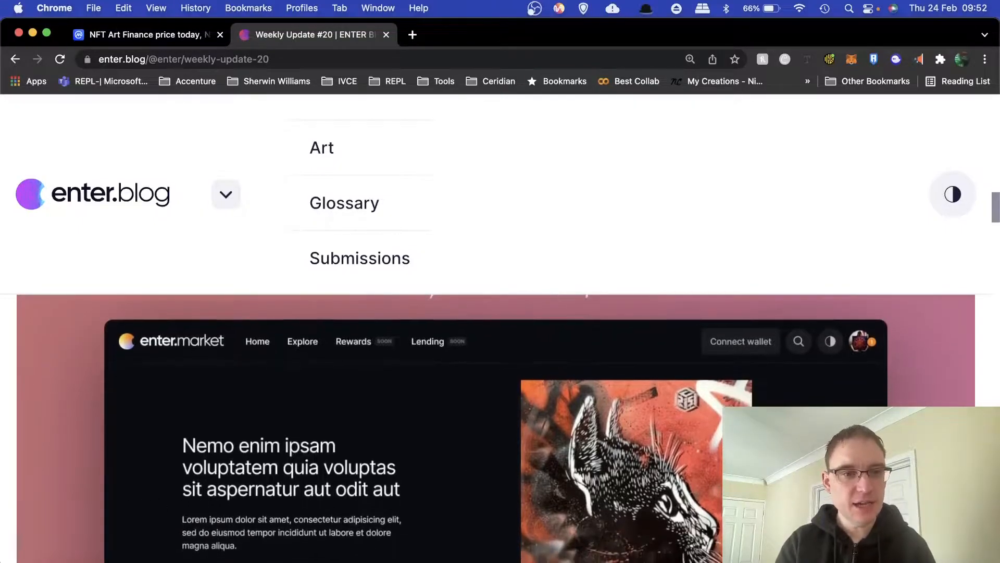
- Scroll the mockup past Top collections, New collections, and featured art and audio NFTs to Top sellers
scroll("down", 3)
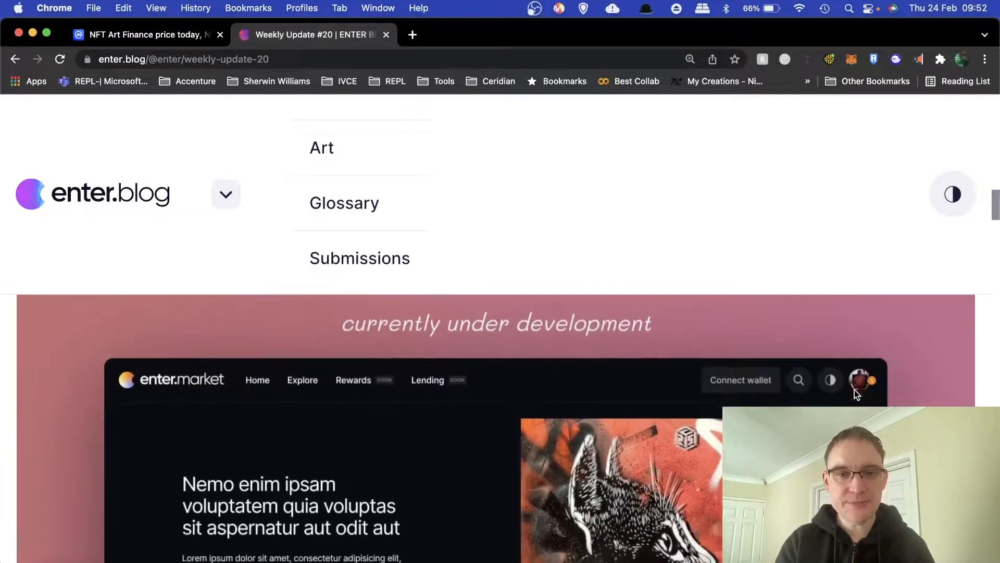
scroll("down", 3)
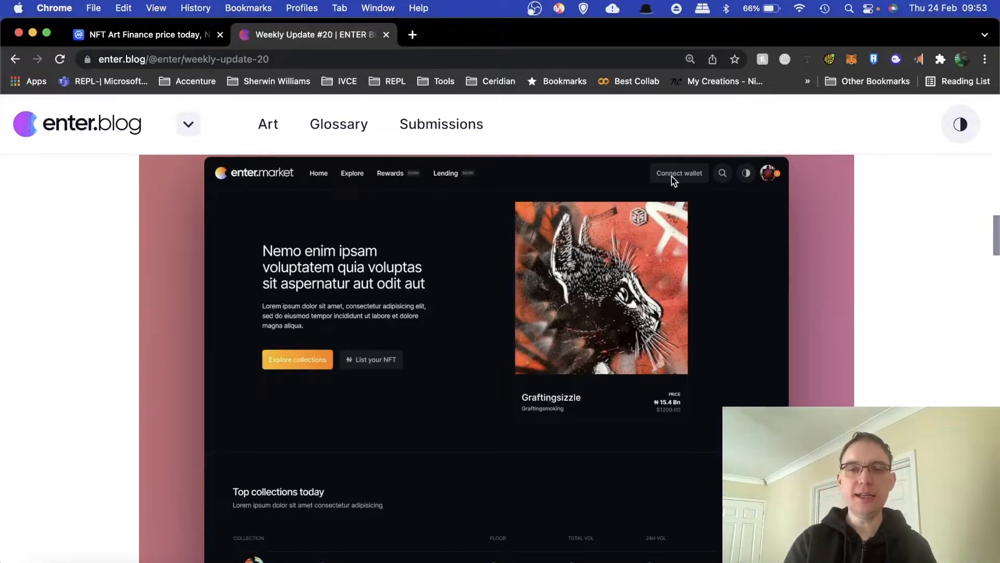
mouse_move(677, 185)
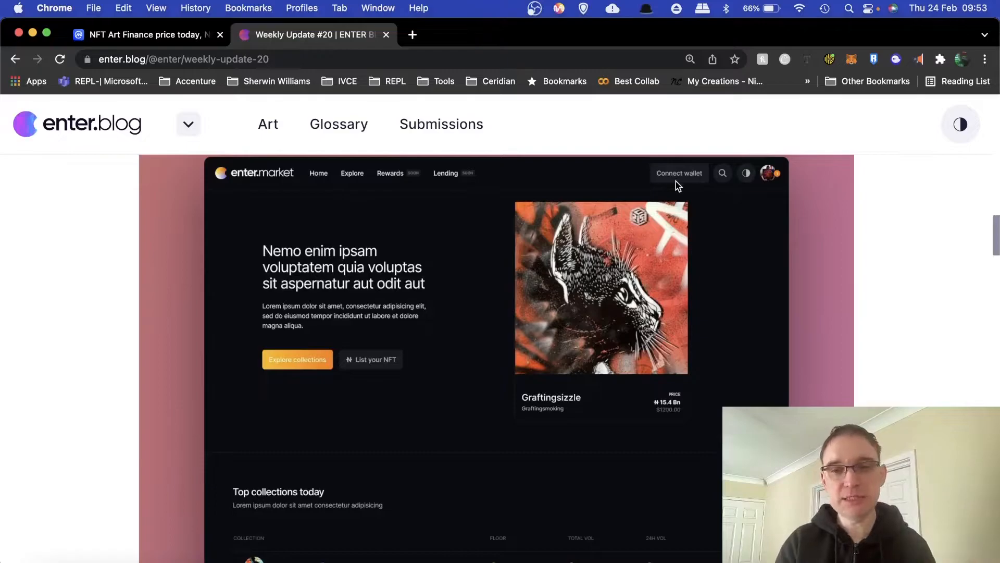
mouse_move(725, 207)
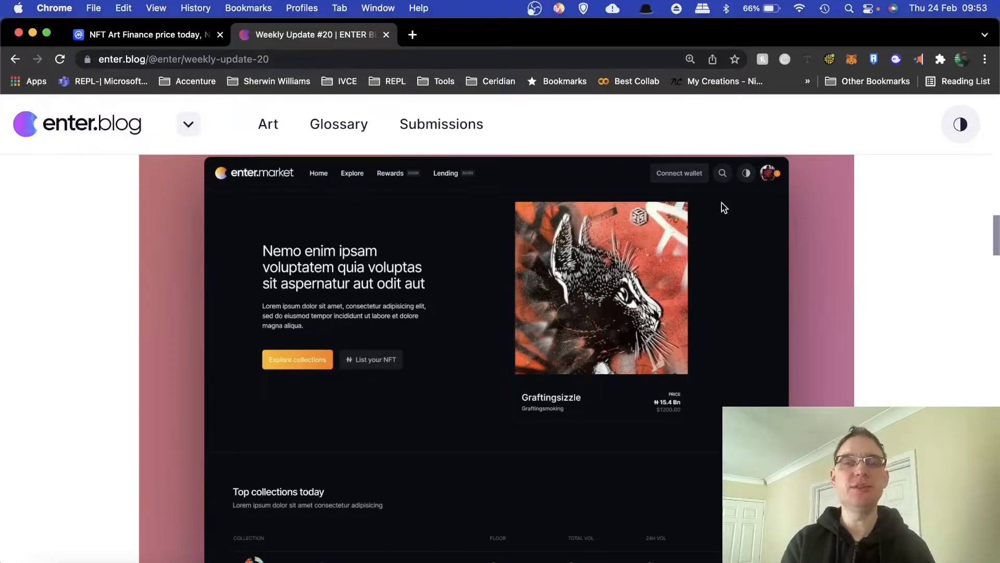
mouse_move(770, 182)
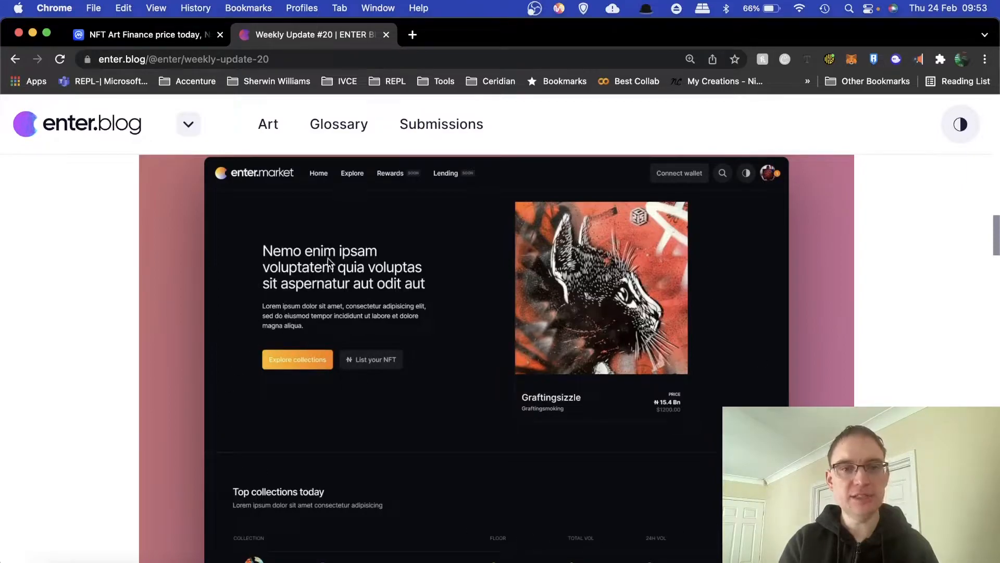
scroll("down", 3)
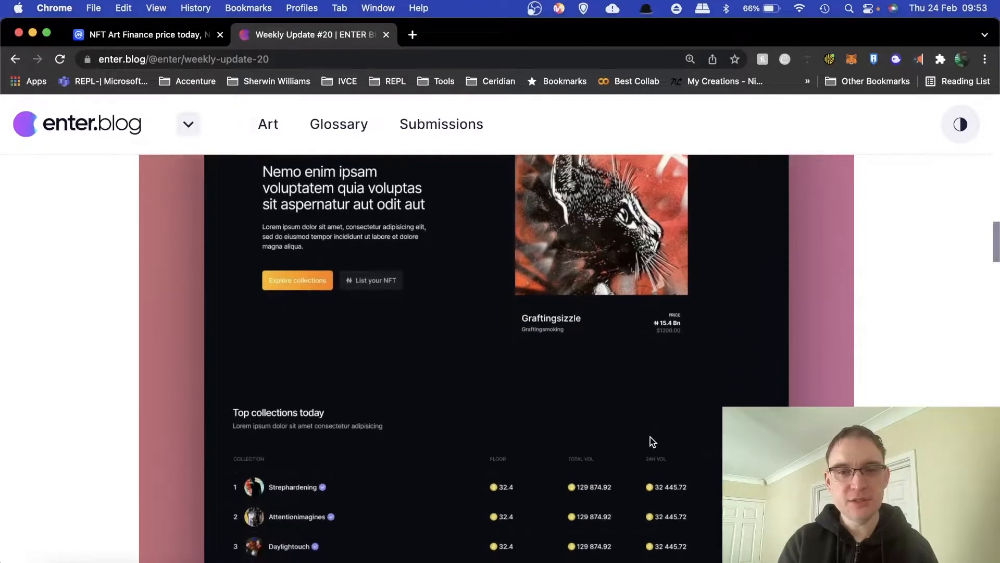
scroll("down", 3)
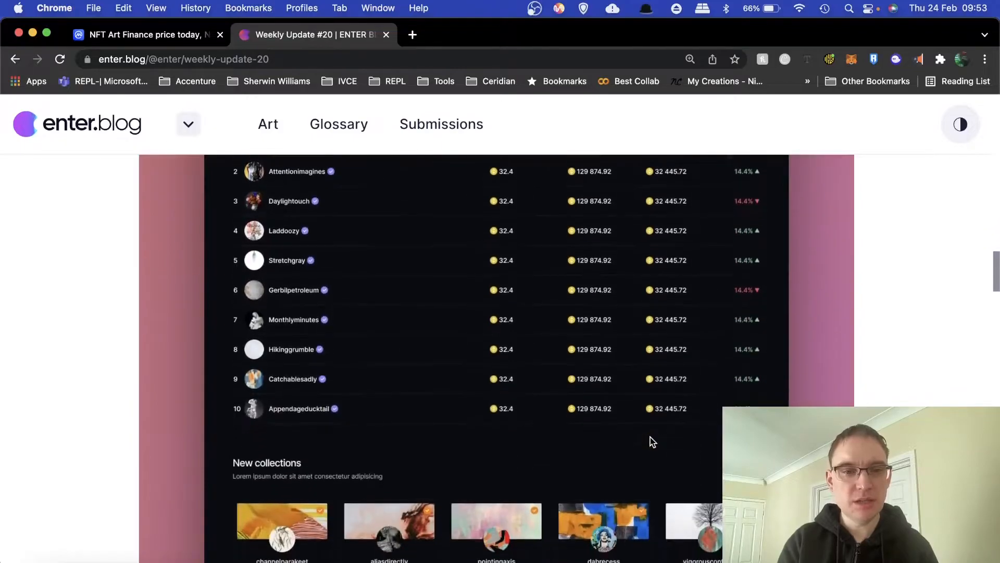
scroll("down", 3)
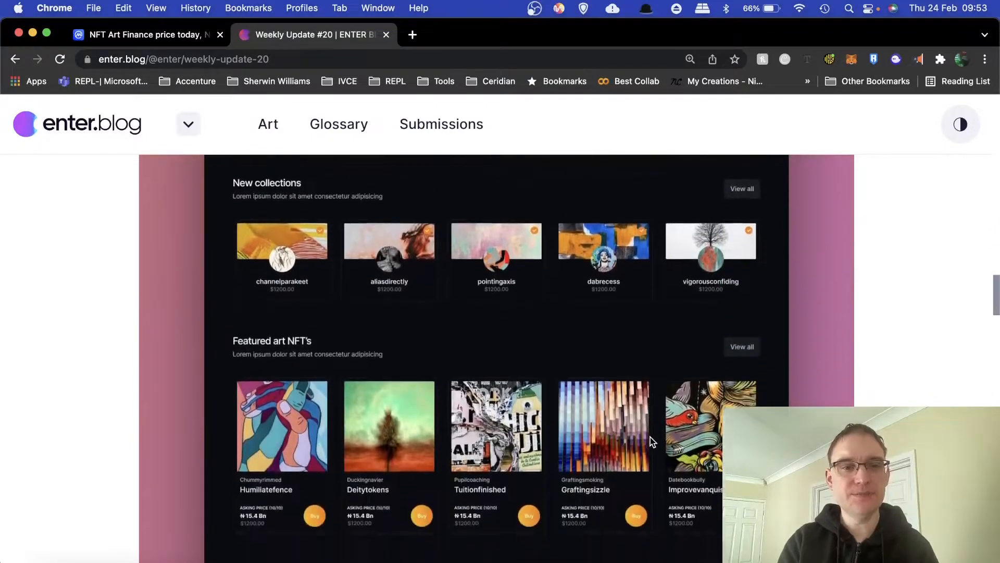
scroll("down", 3)
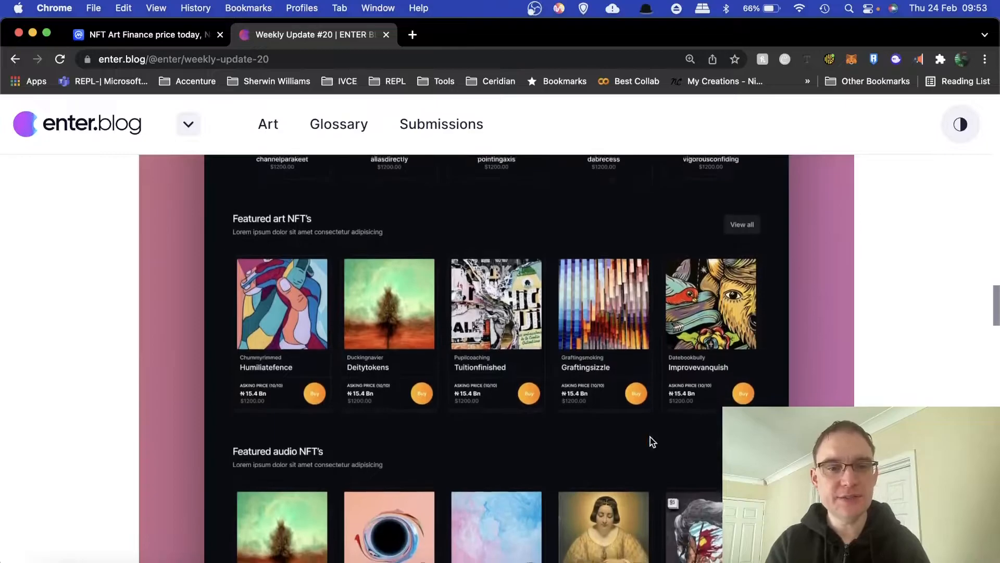
scroll("down", 3)
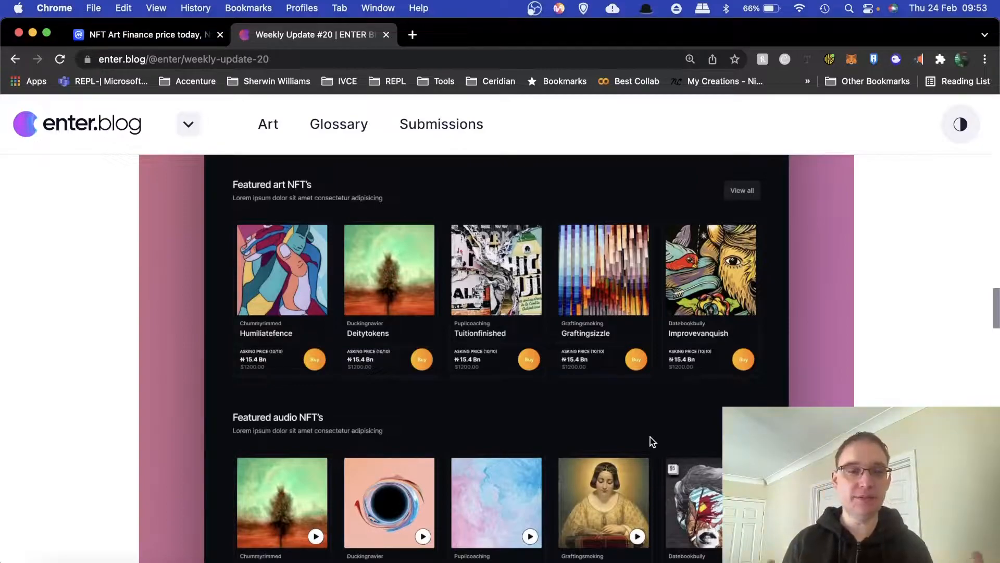
scroll("down", 3)
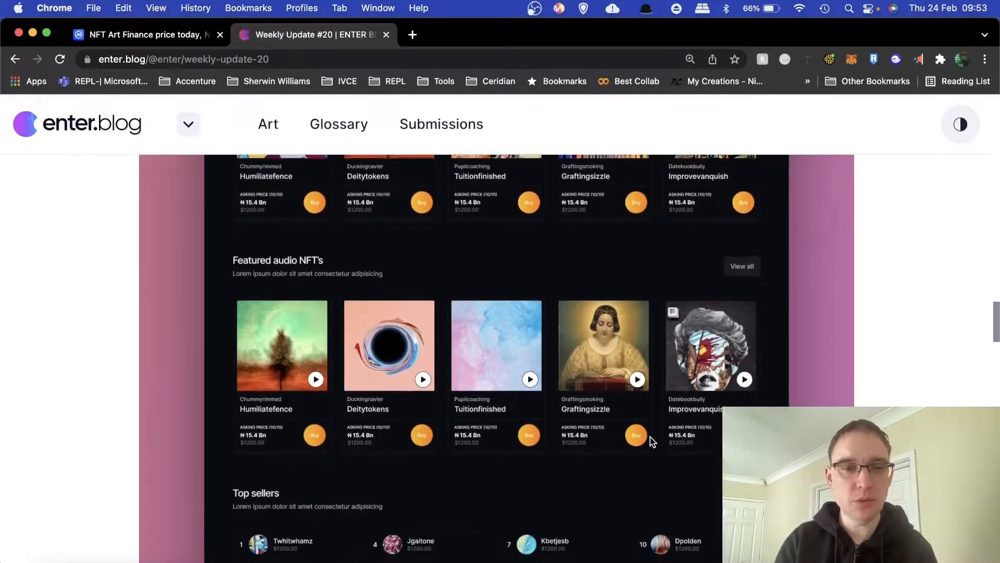
scroll("down", 3)
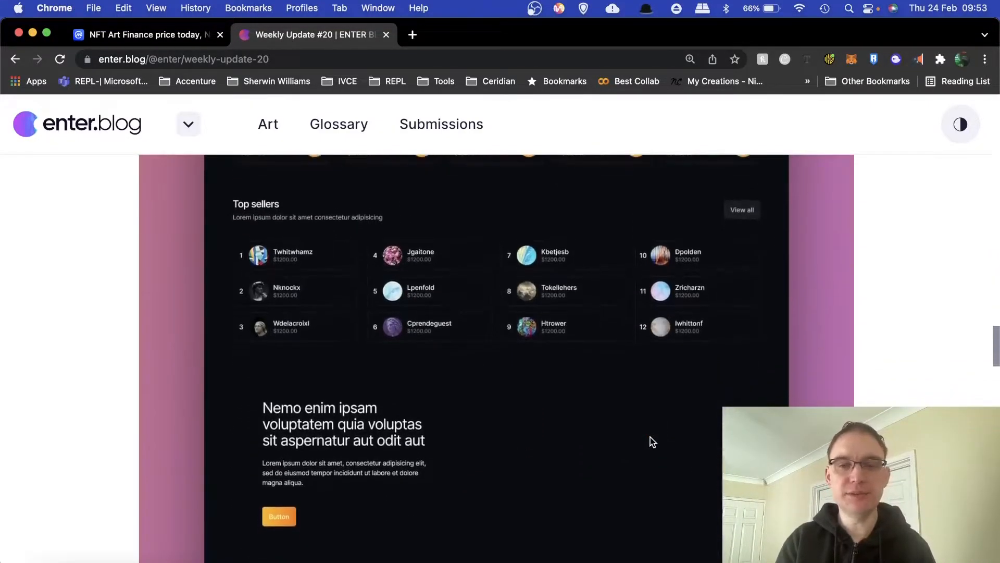
scroll("down", 3)
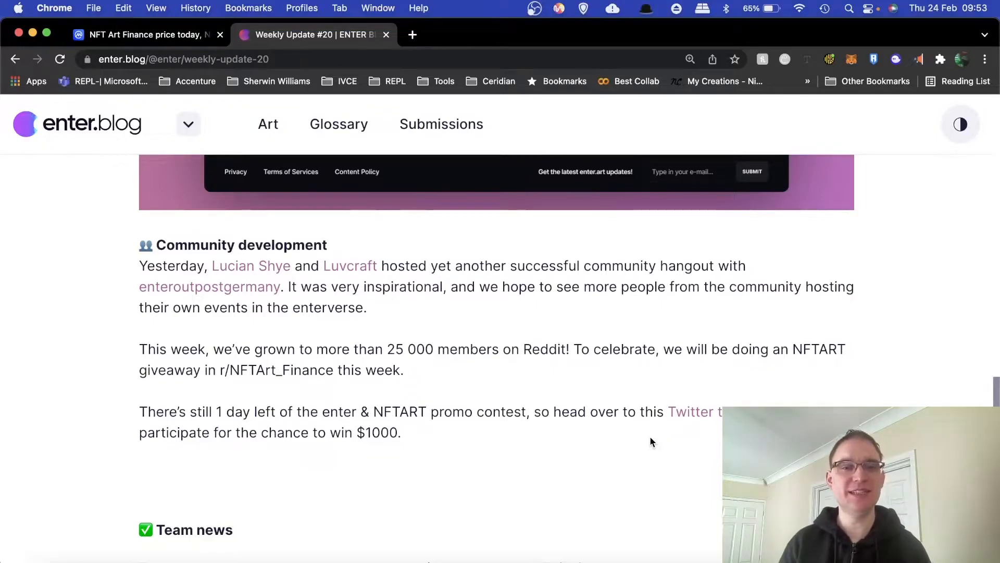
- Scroll past Community development, Team news and Blog posts to Collection Highlights
scroll("down", 3)
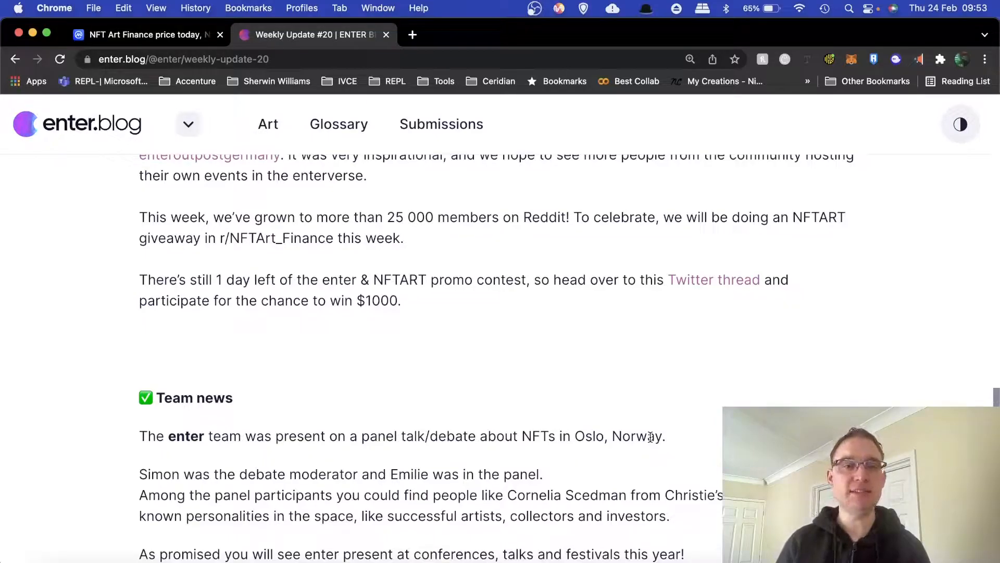
scroll("down", 3)
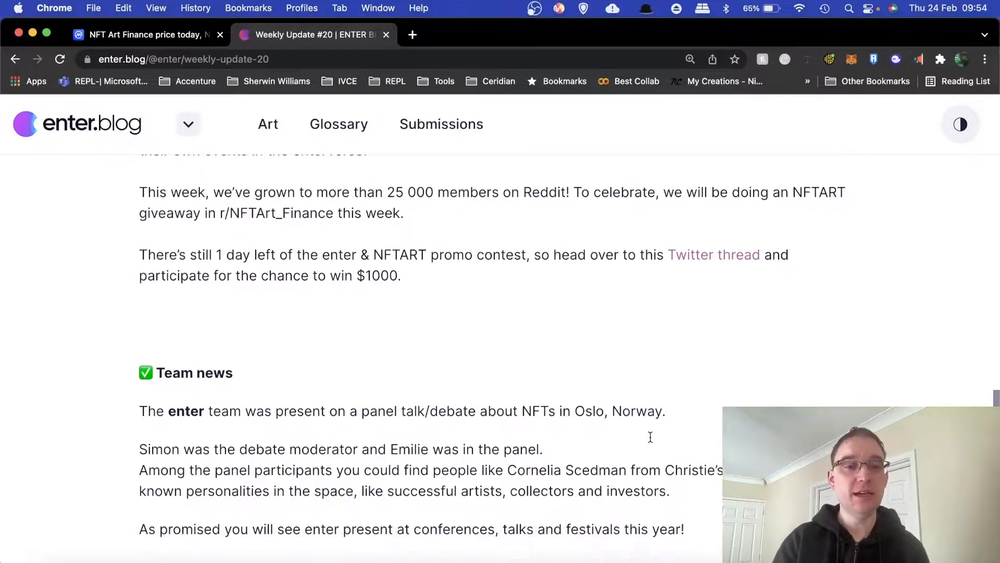
scroll("down", 3)
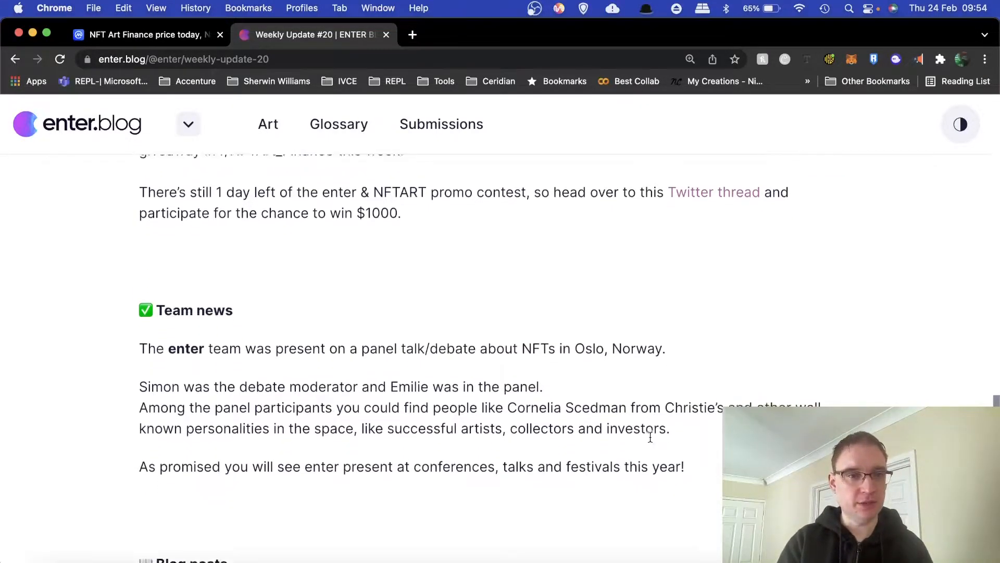
scroll("down", 3)
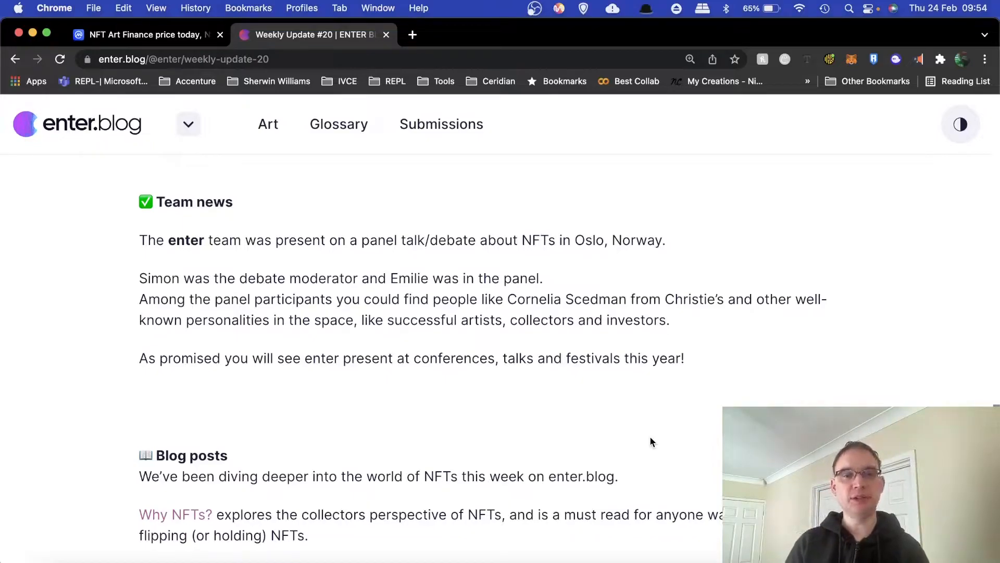
scroll("down", 3)
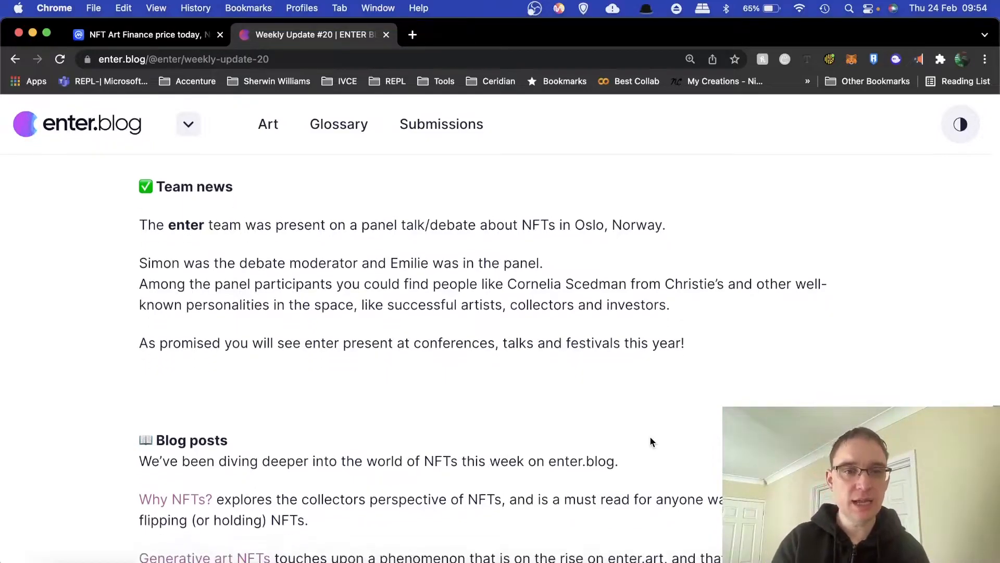
scroll("down", 3)
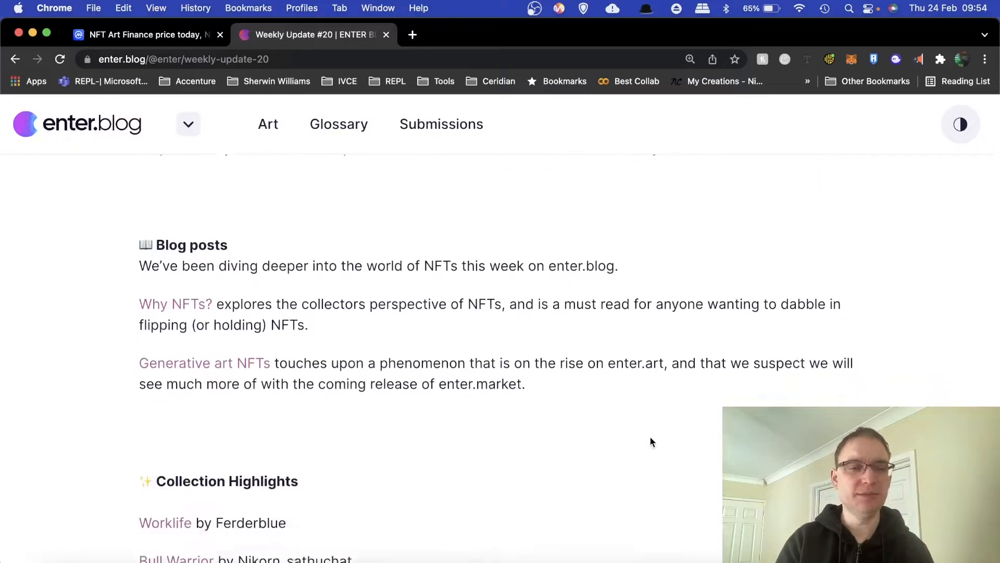
scroll("down", 3)
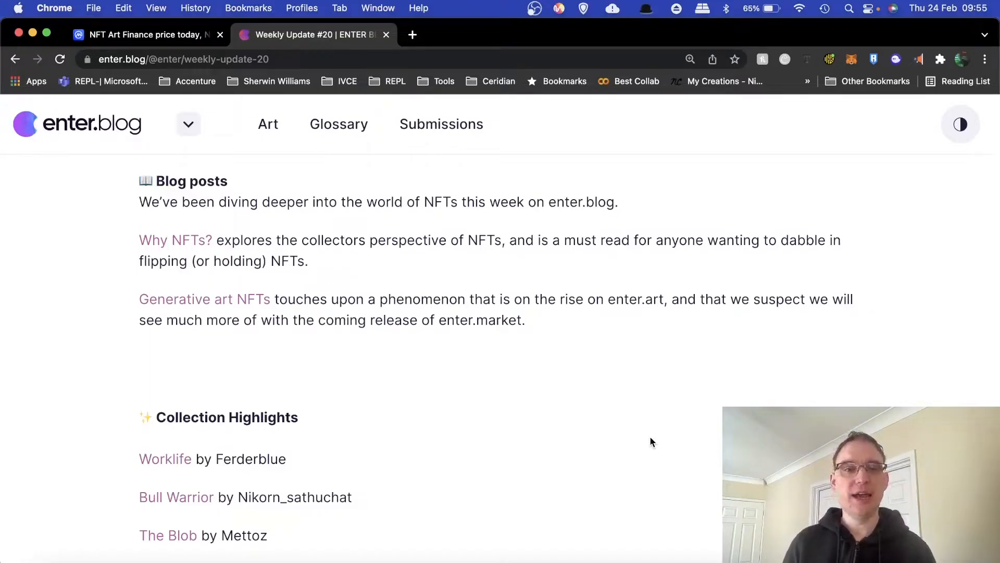
- Scroll past Collection Highlights and the sign-off to the curated Blog posts listing
scroll("down", 3)
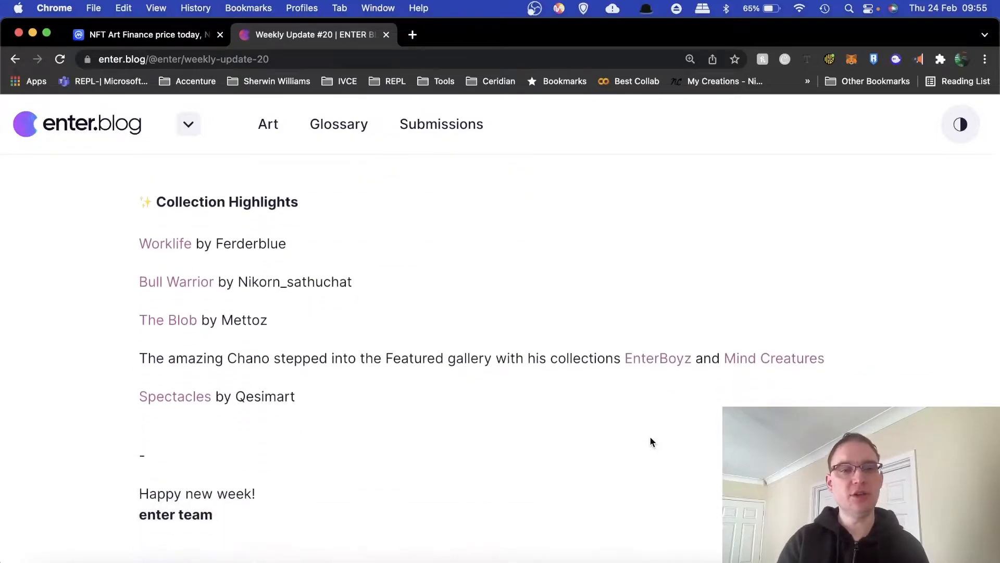
scroll("down", 3)
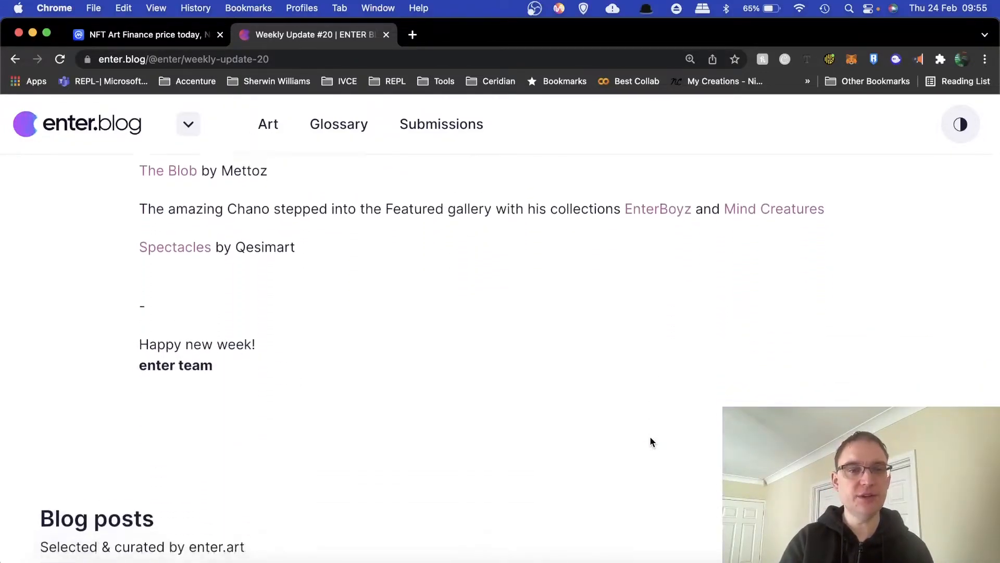
scroll("down", 3)
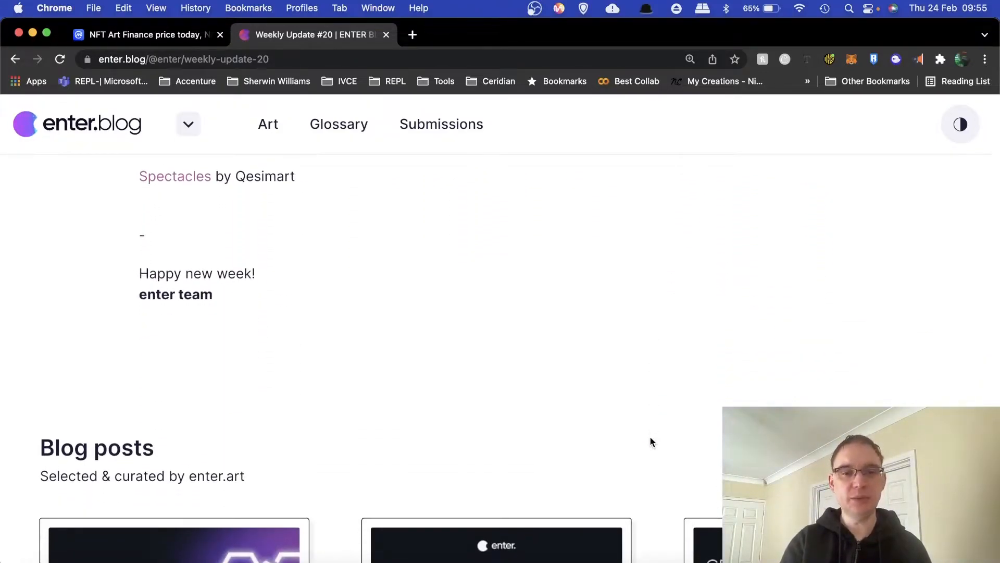
scroll("down", 3)
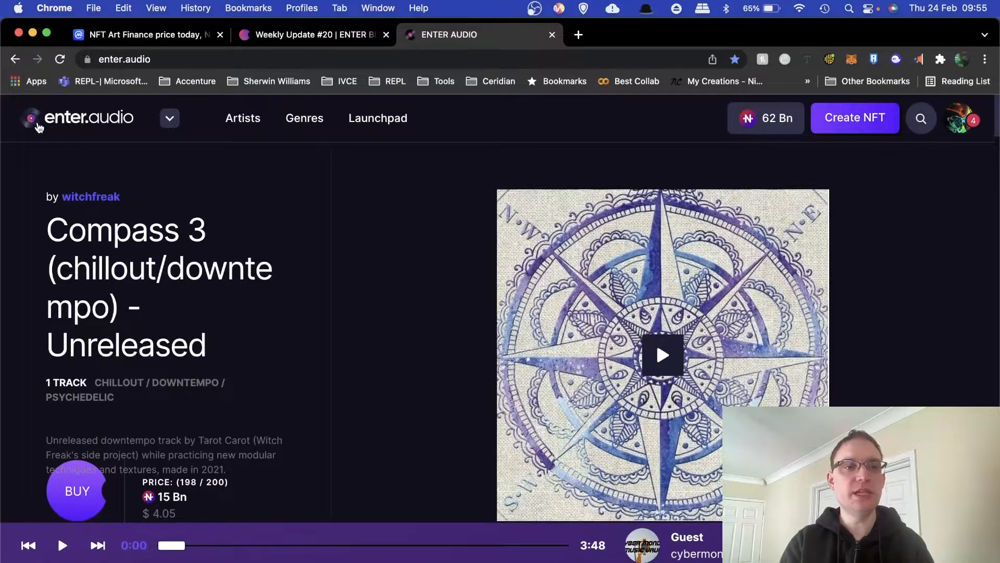
- Open and close the enter platforms switcher on the Compass 3 track page
left_click(170, 118)
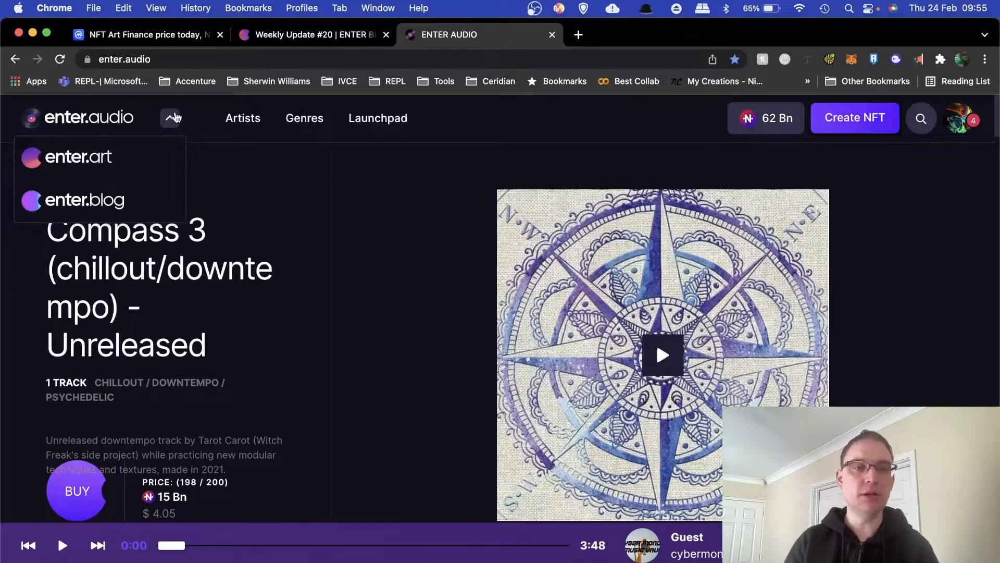
left_click(170, 118)
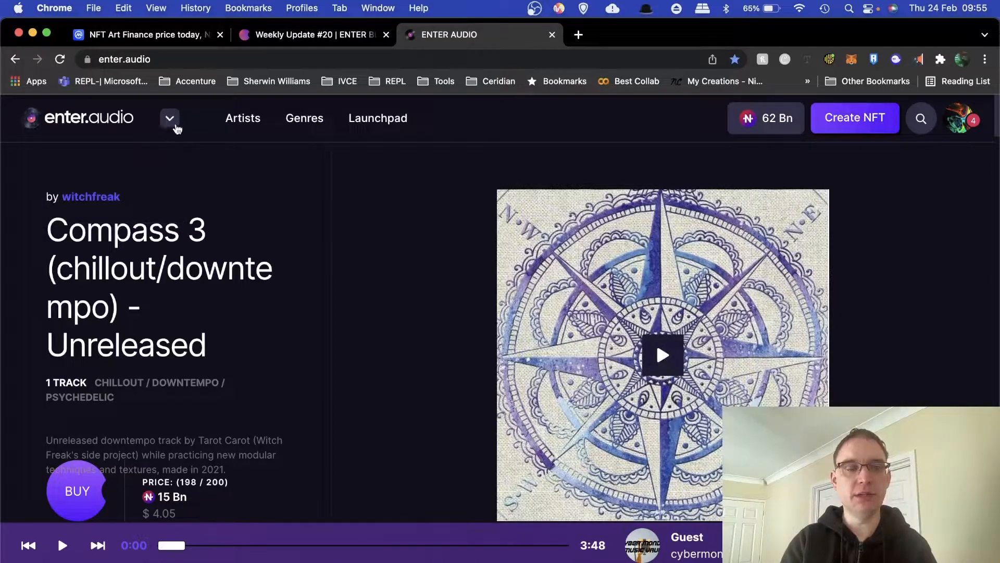
mouse_move(243, 118)
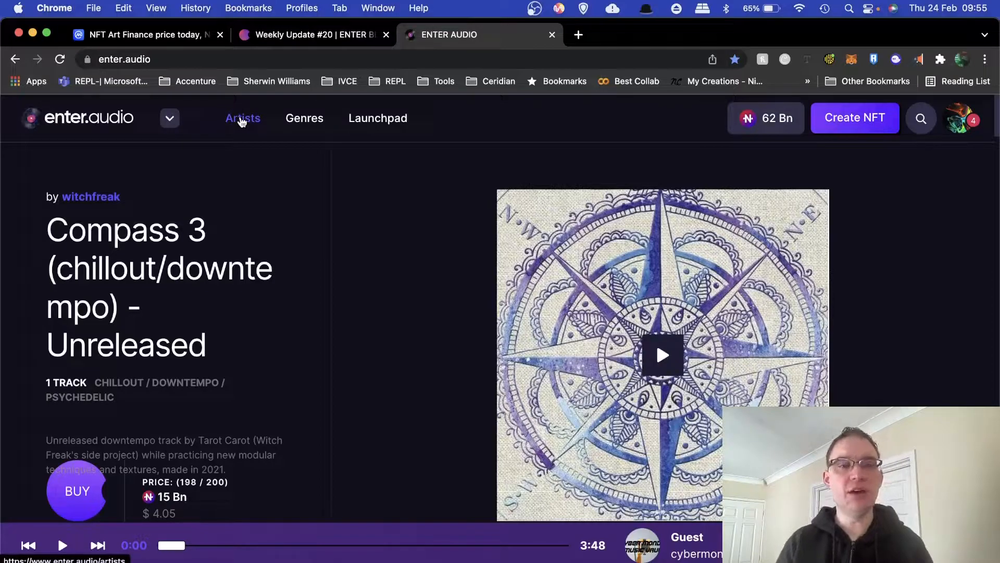
- Open Artists, scroll the artist profiles down to the footer, then jump back to the top
left_click(243, 118)
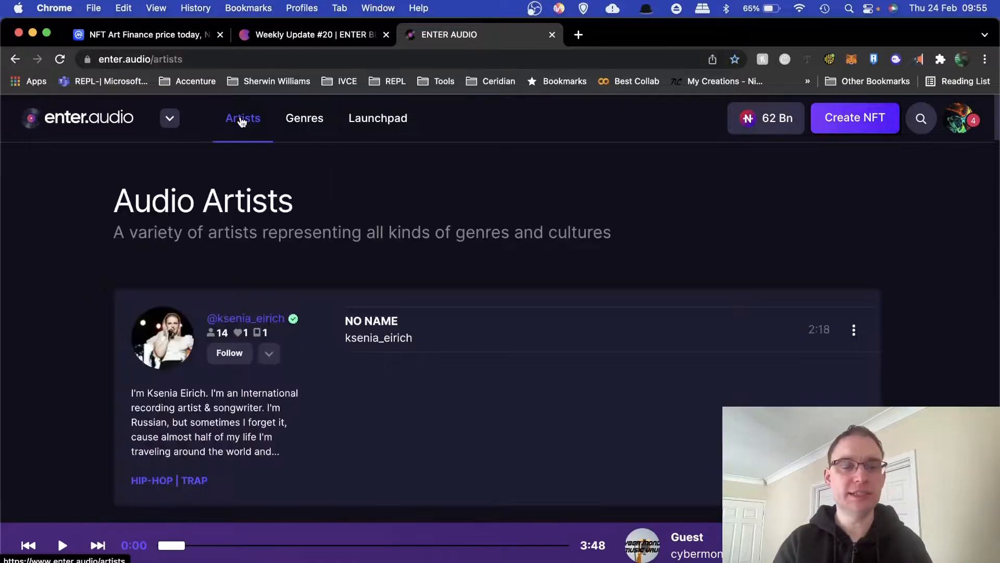
scroll("down", 3)
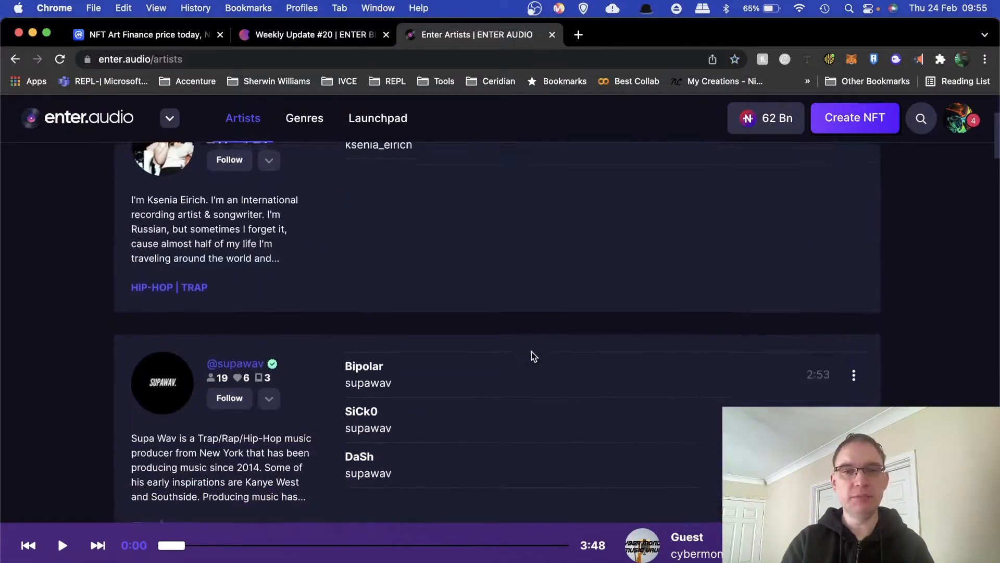
scroll("down", 3)
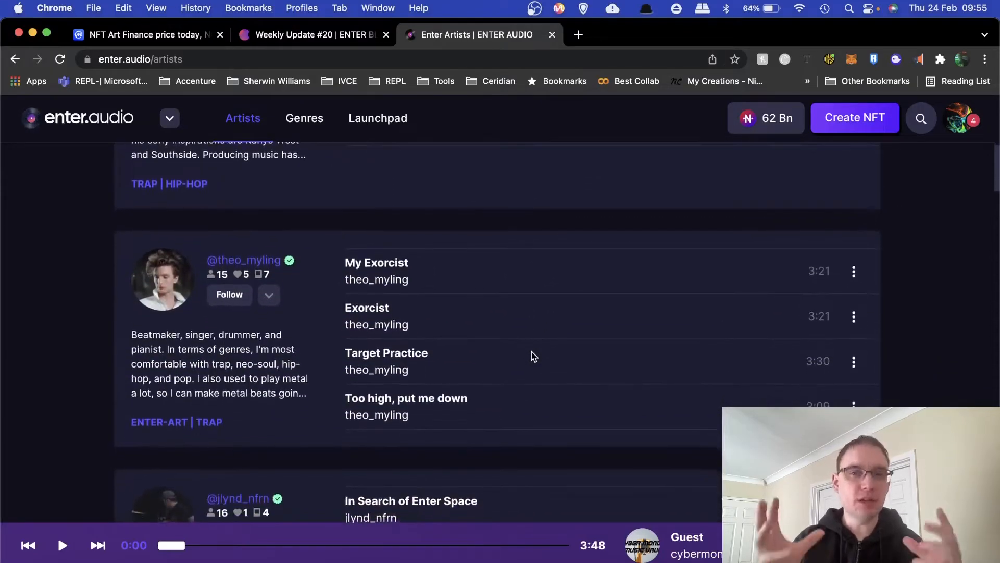
scroll("down", 3)
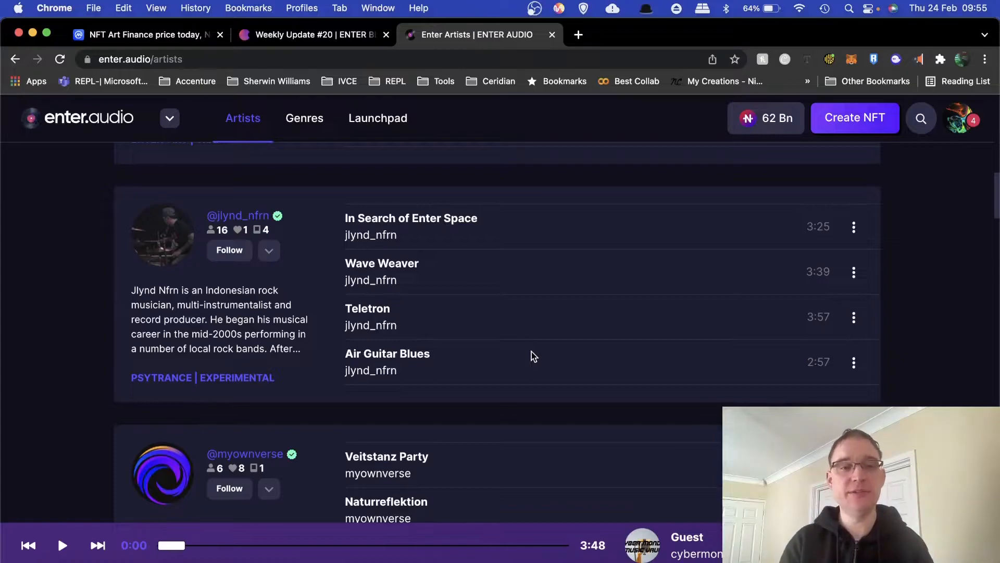
scroll("down", 3)
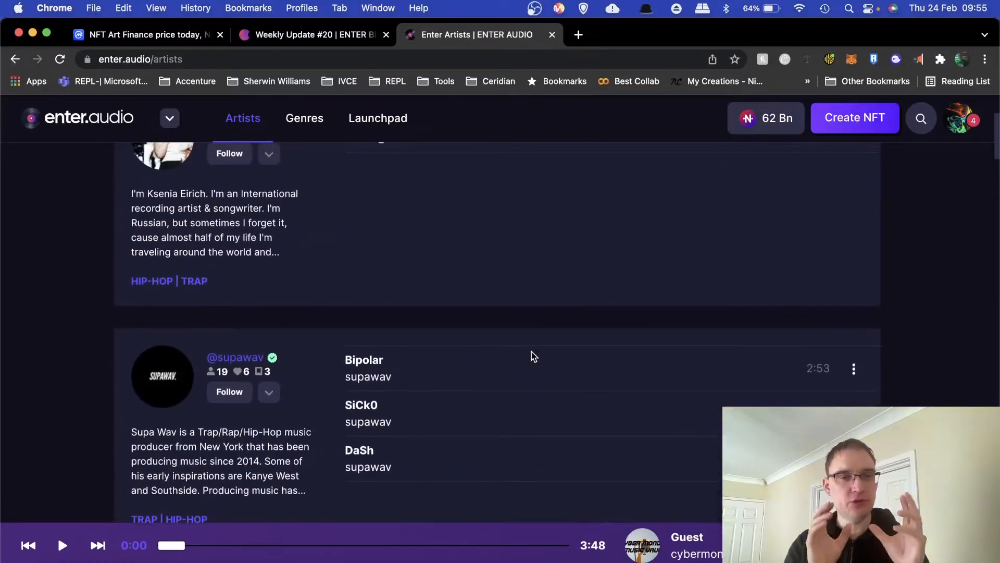
scroll("down", 3)
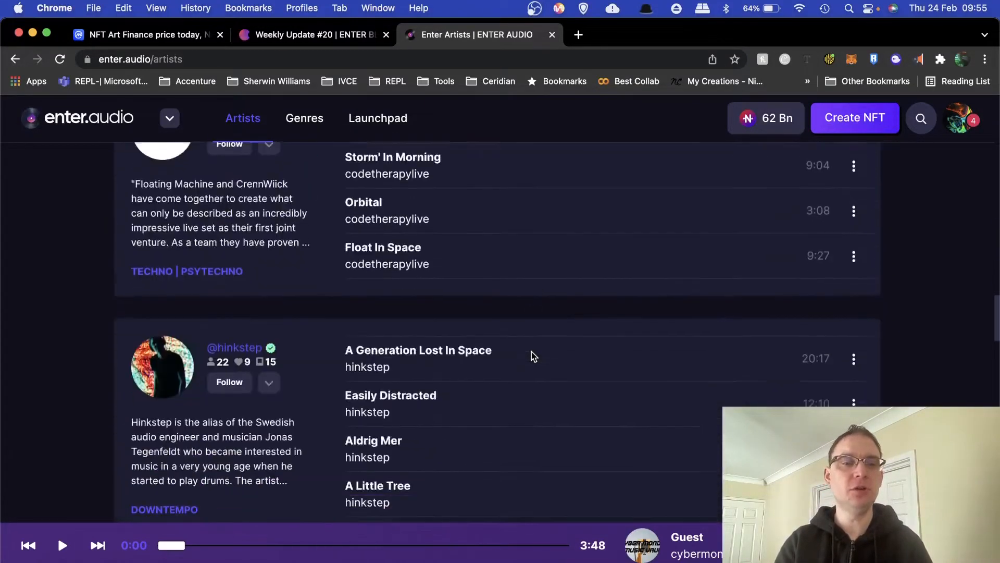
scroll("down", 3)
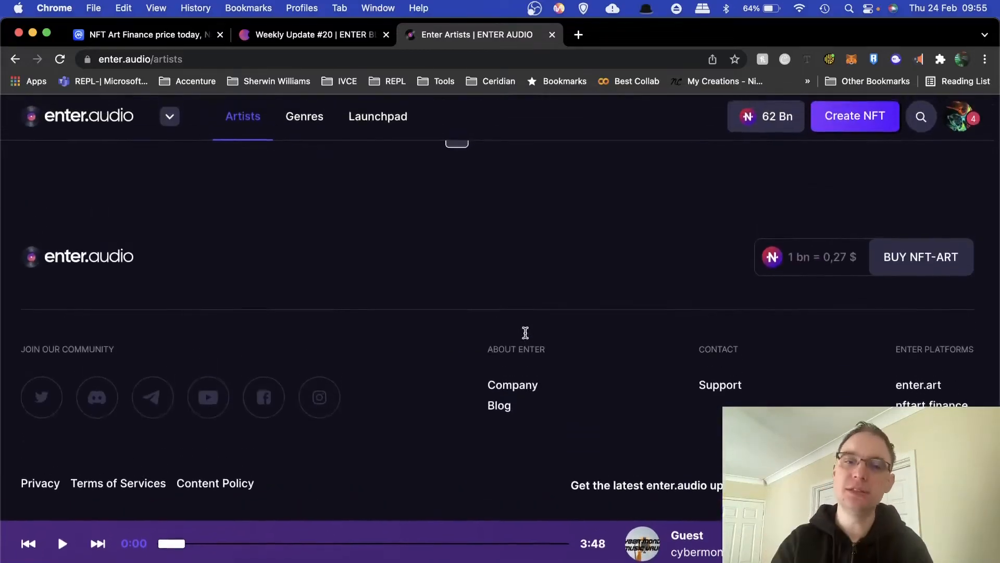
left_click(509, 414)
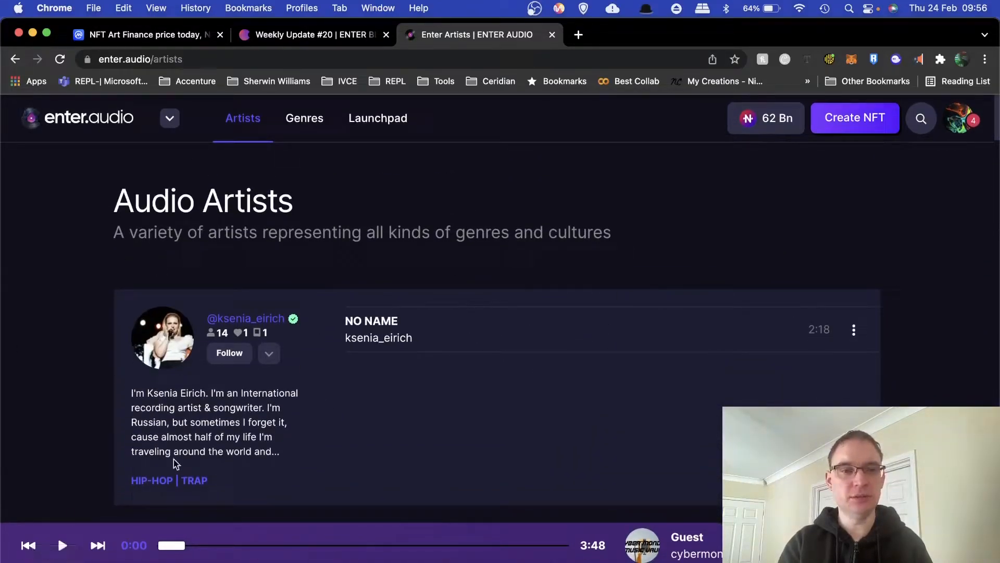
mouse_move(571, 301)
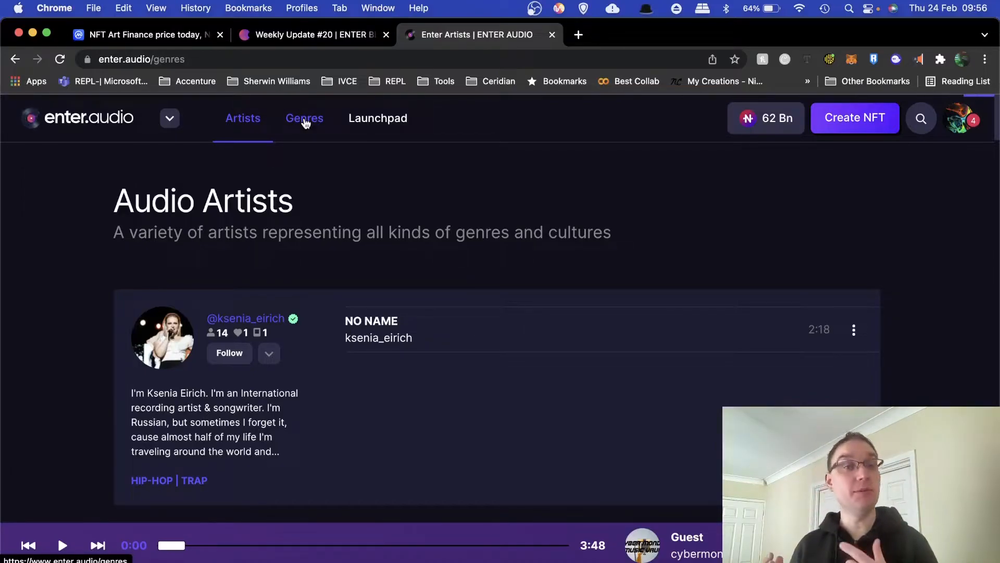
- Open the Genres list and check the Hip Hop genre, which has no artists
left_click(304, 118)
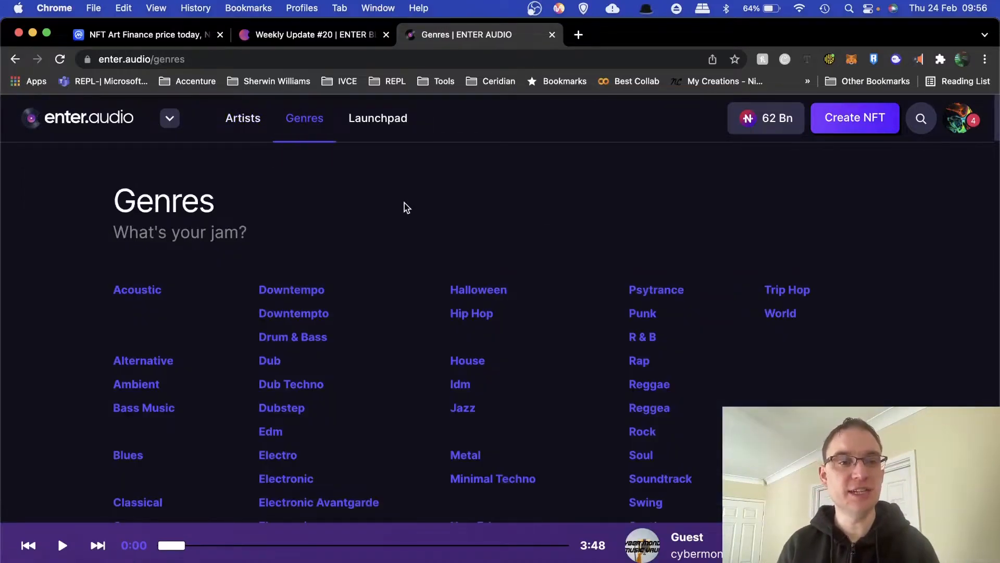
scroll("down", 3)
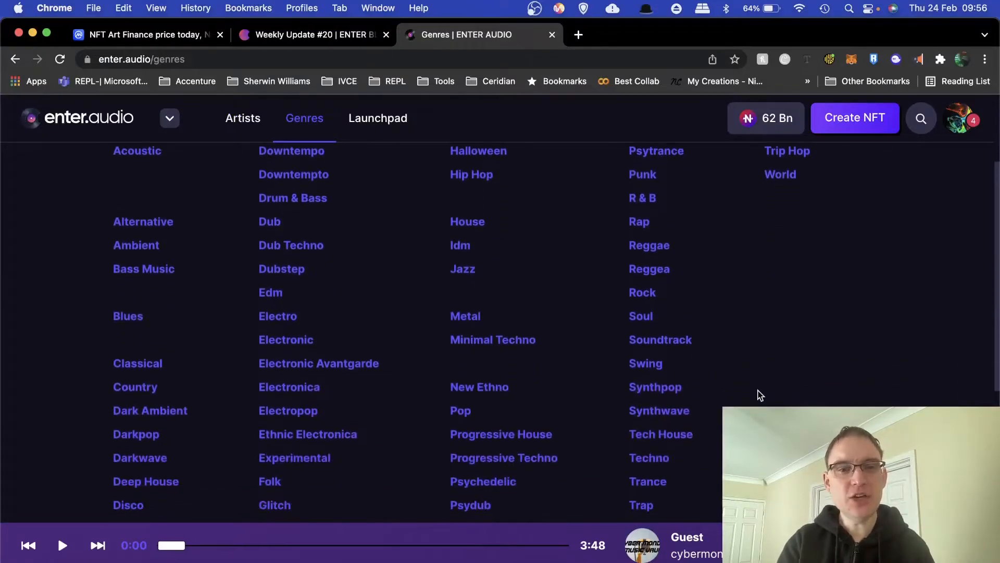
scroll("down", 3)
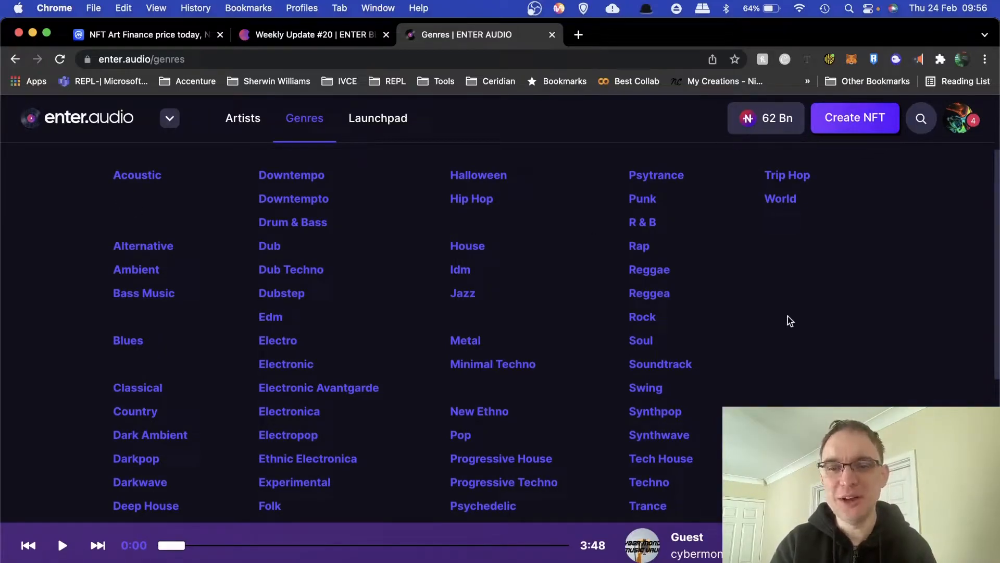
scroll("up", 3)
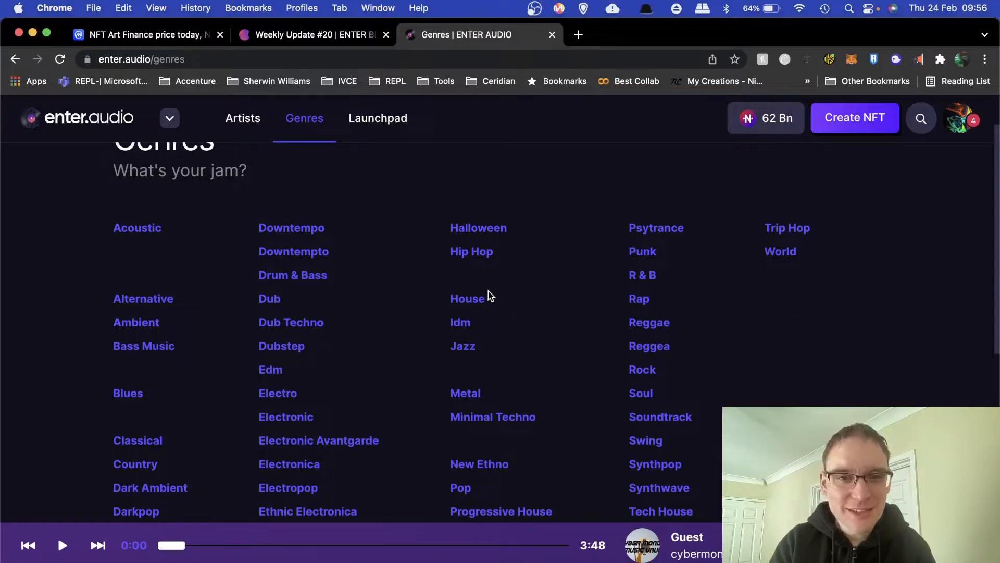
left_click(471, 251)
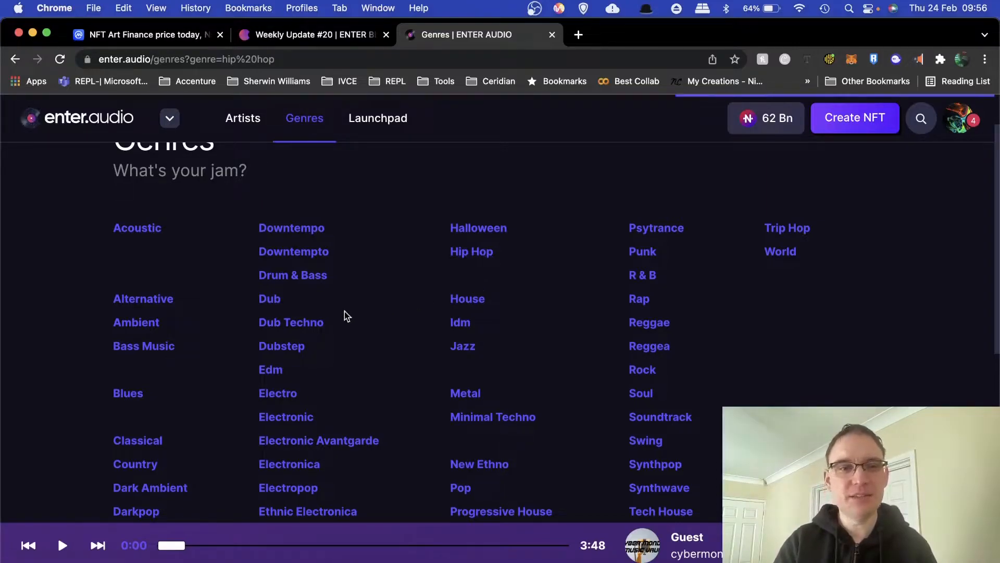
mouse_move(223, 76)
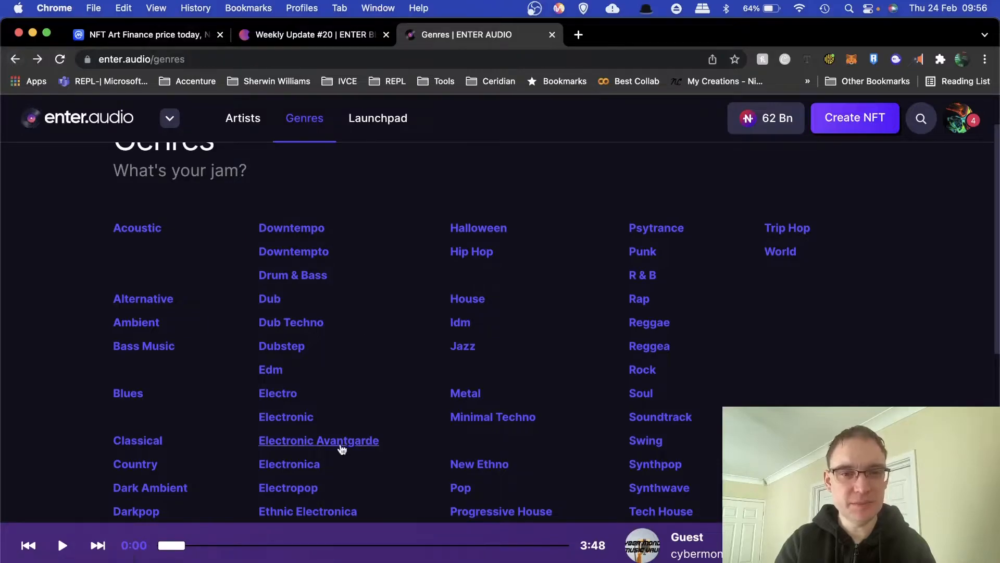
- Return to the genres list and open the Synthpop genre
left_click(654, 464)
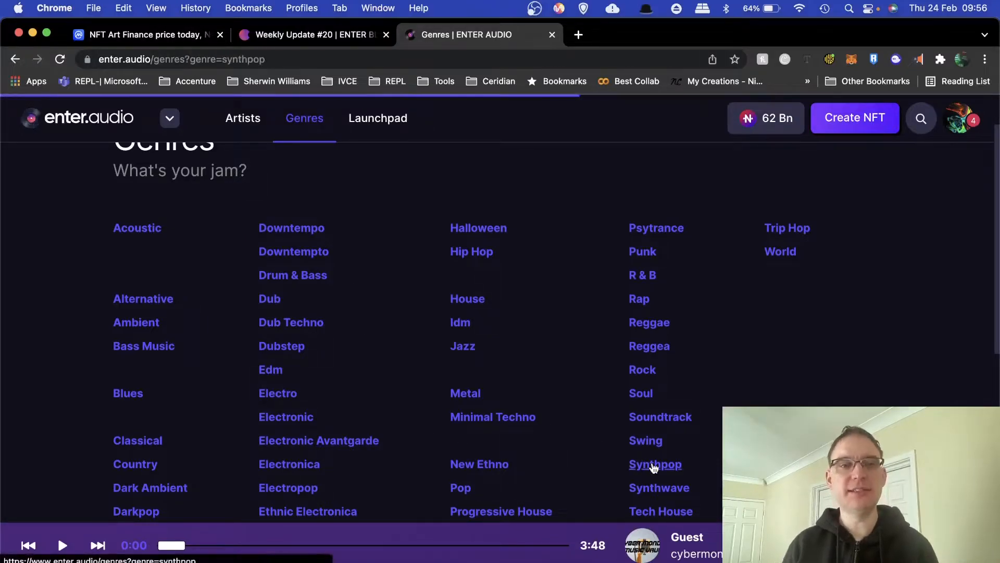
left_click(471, 251)
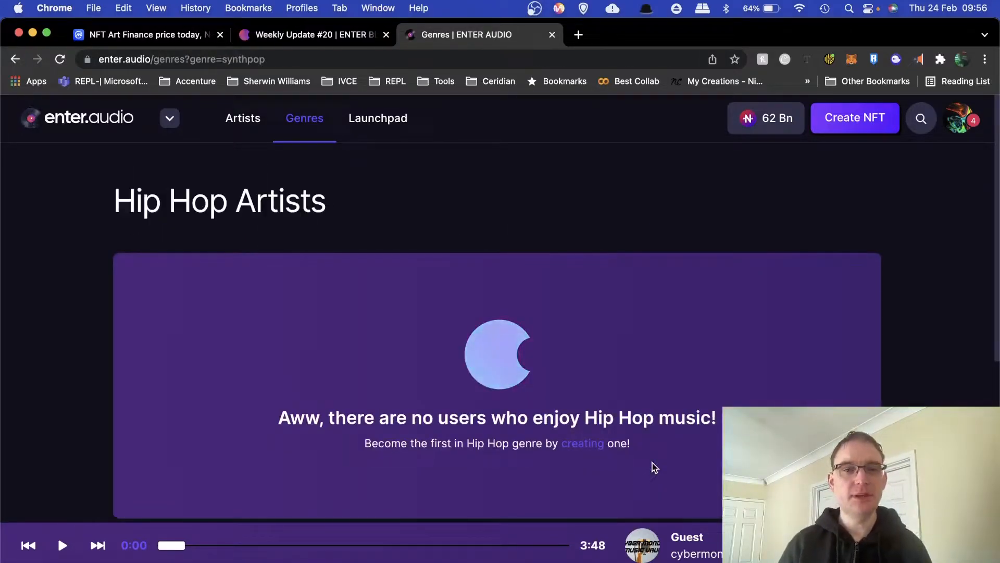
left_click(15, 59)
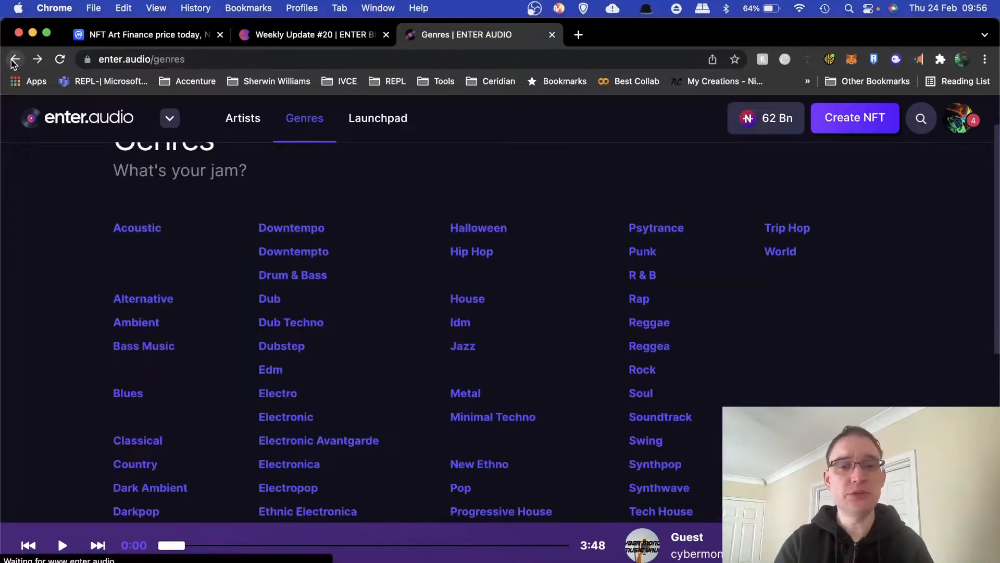
mouse_move(654, 463)
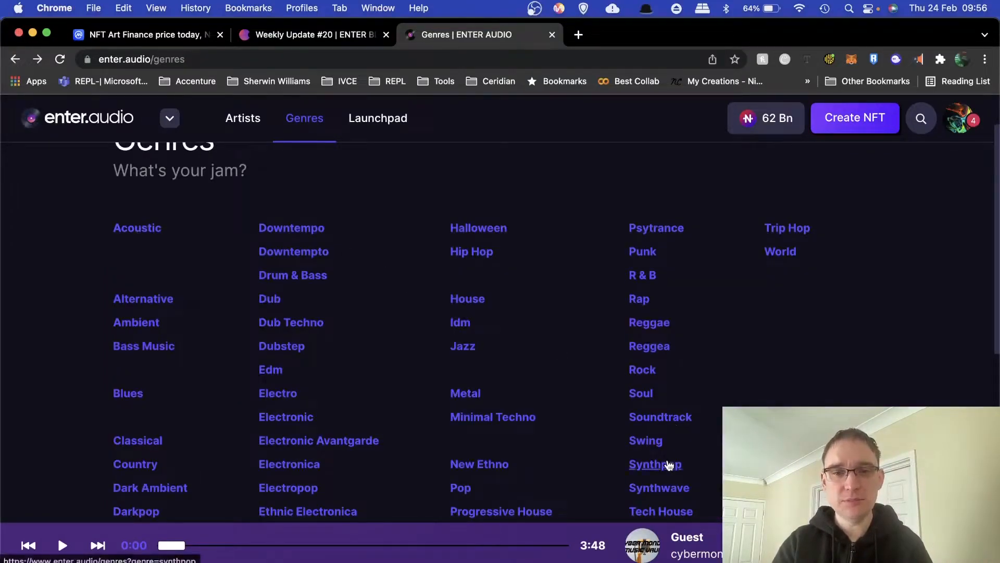
left_click(655, 463)
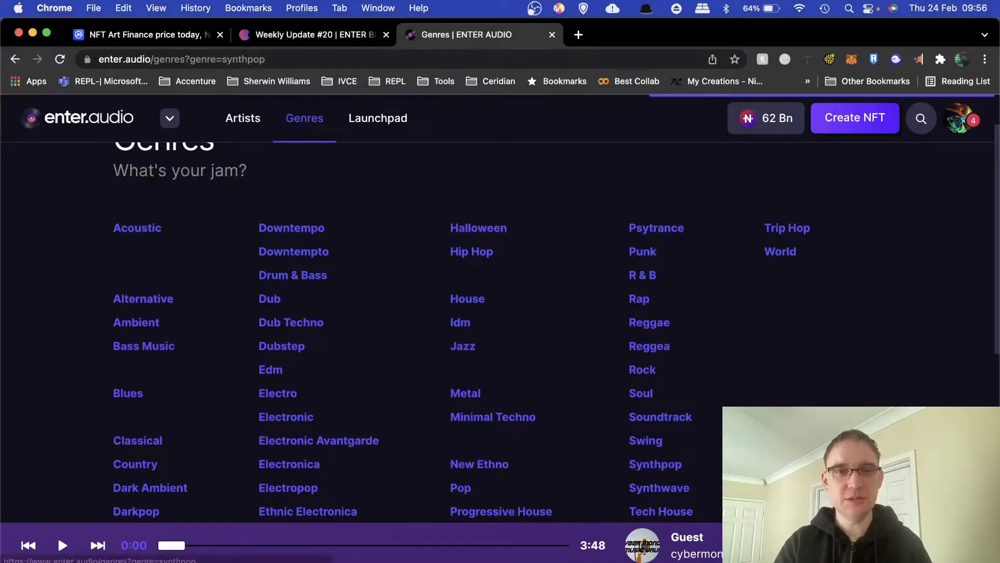
left_click(654, 464)
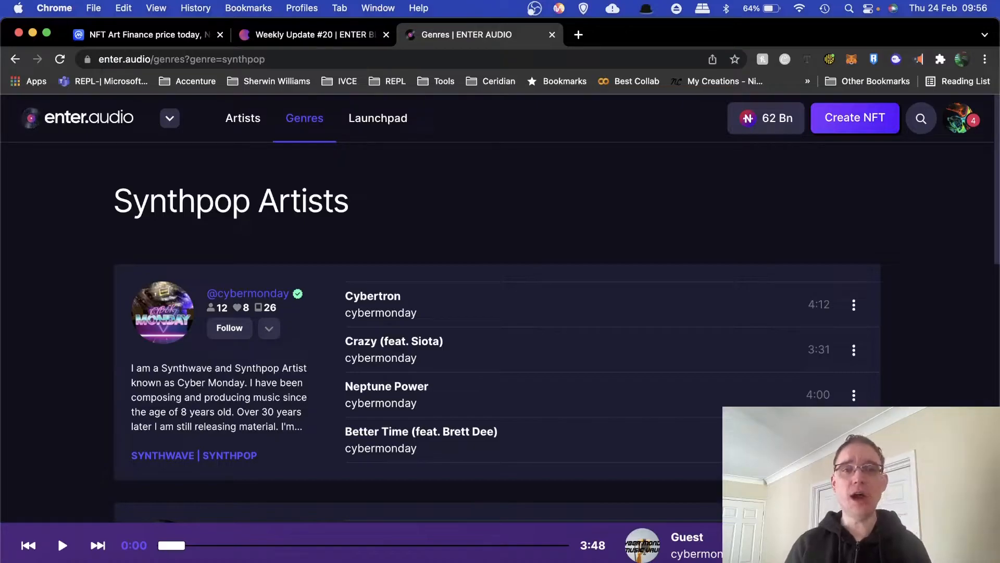
- Scroll through the Synthpop artist cards and open cybermonday's profile
scroll("down", 3)
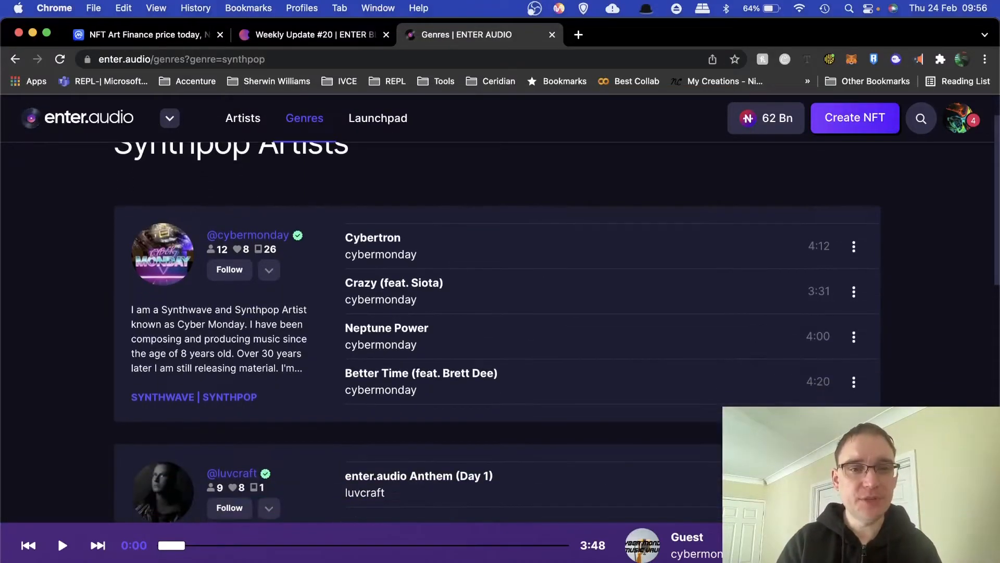
scroll("down", 3)
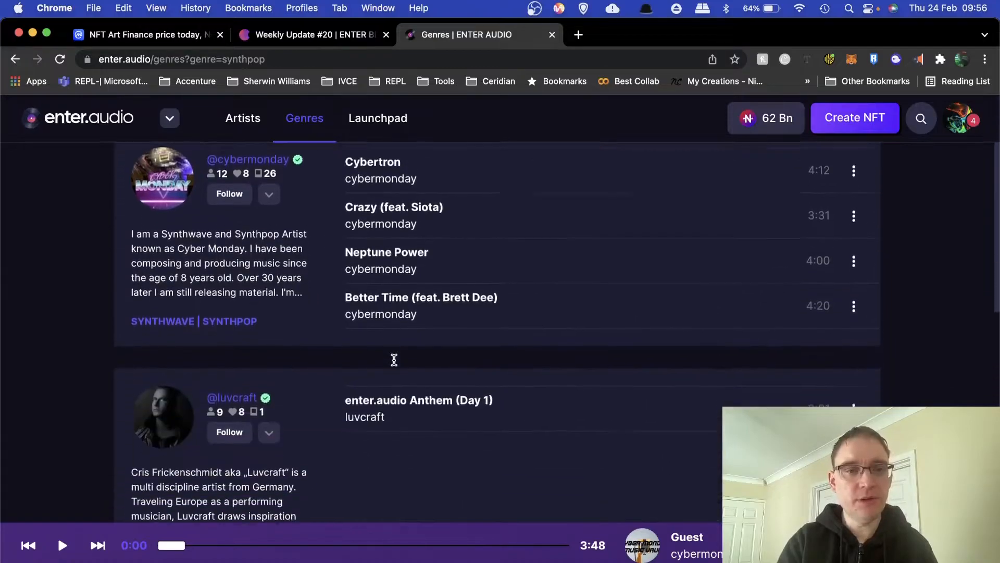
scroll("down", 3)
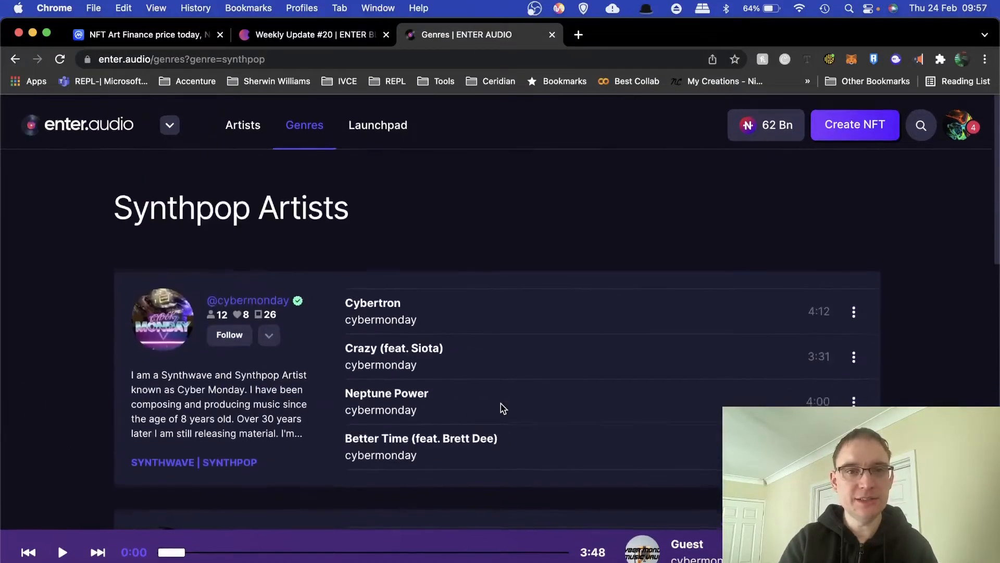
left_click(247, 300)
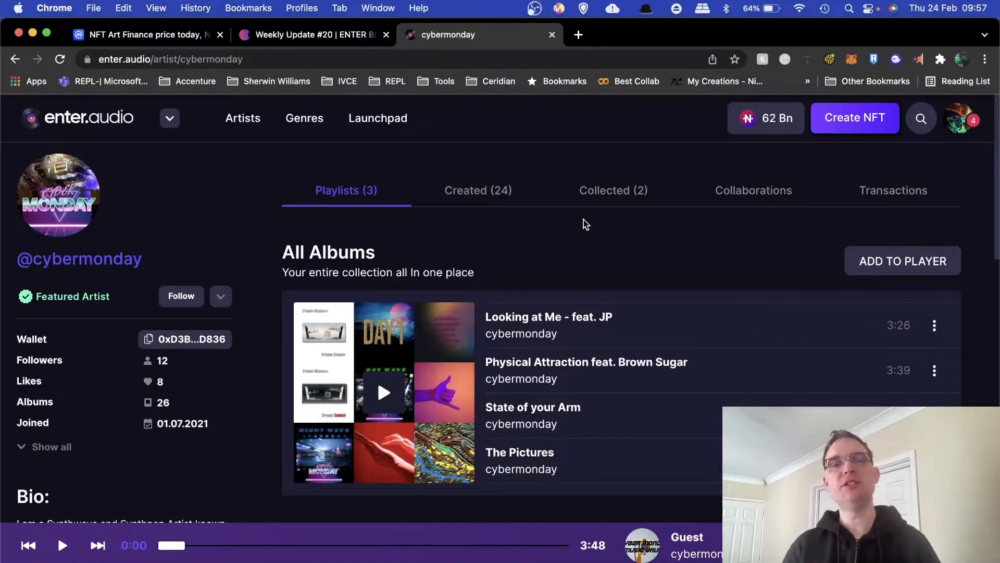
- Scroll cybermonday's profile past Liked Tracks to the Great Music playlist with Vital.essence
scroll("down", 3)
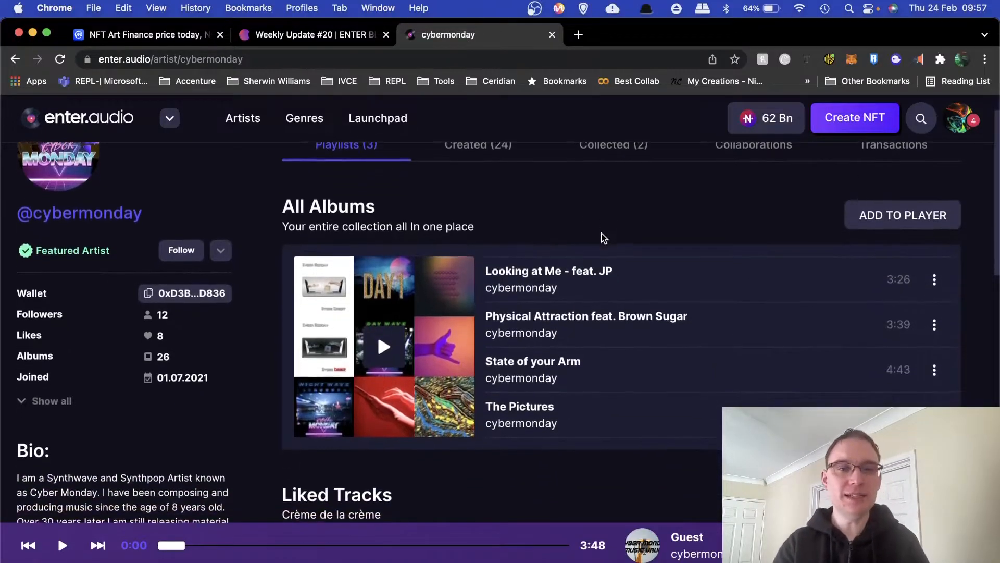
scroll("down", 3)
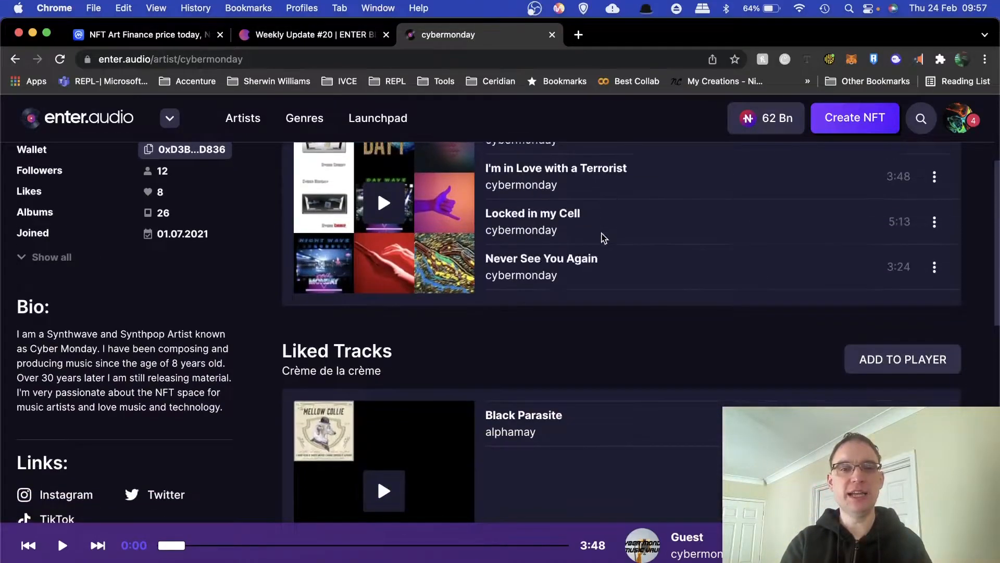
scroll("down", 3)
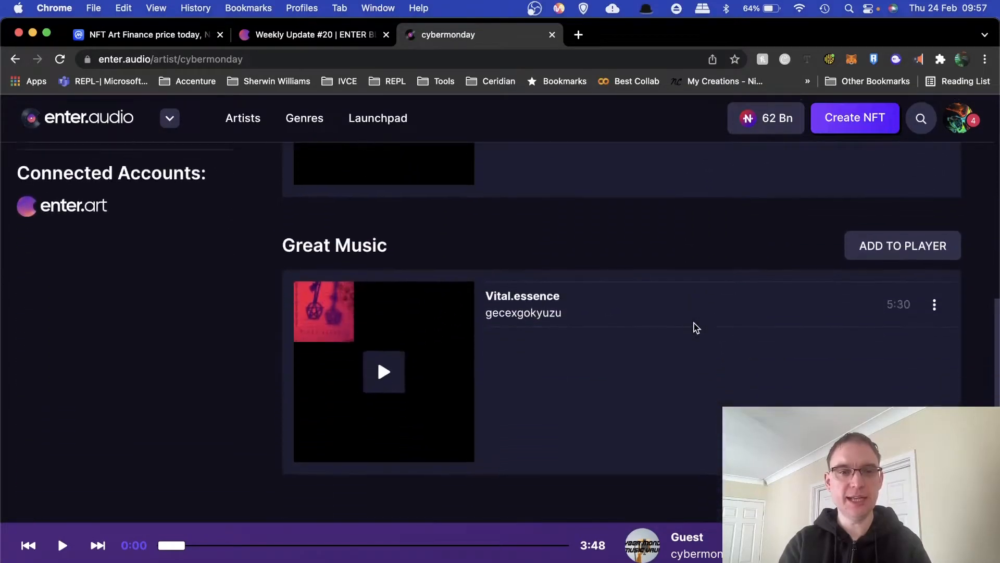
- Show cybermonday's Created (24) releases and scroll through them
left_click(478, 190)
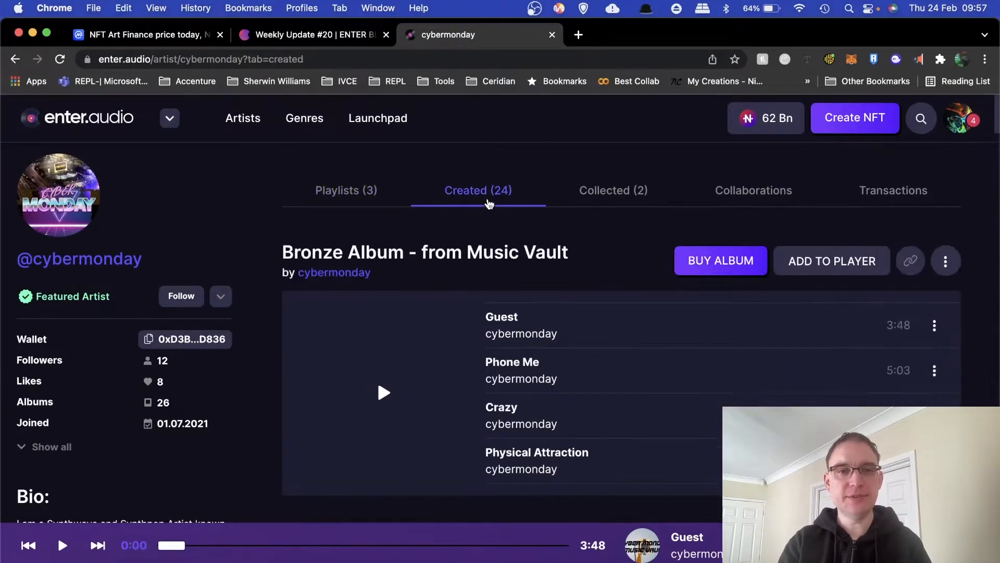
mouse_move(610, 260)
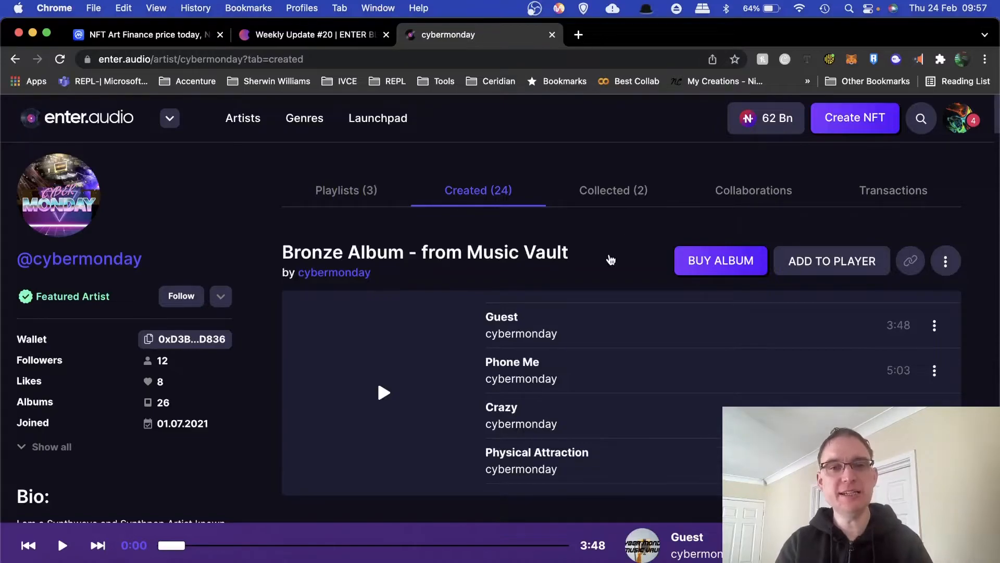
scroll("down", 3)
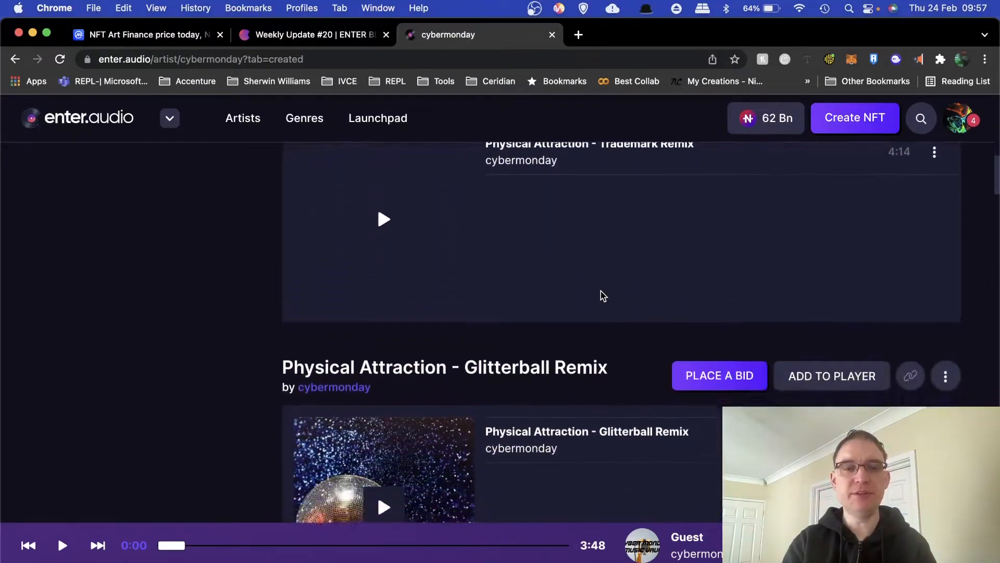
scroll("down", 3)
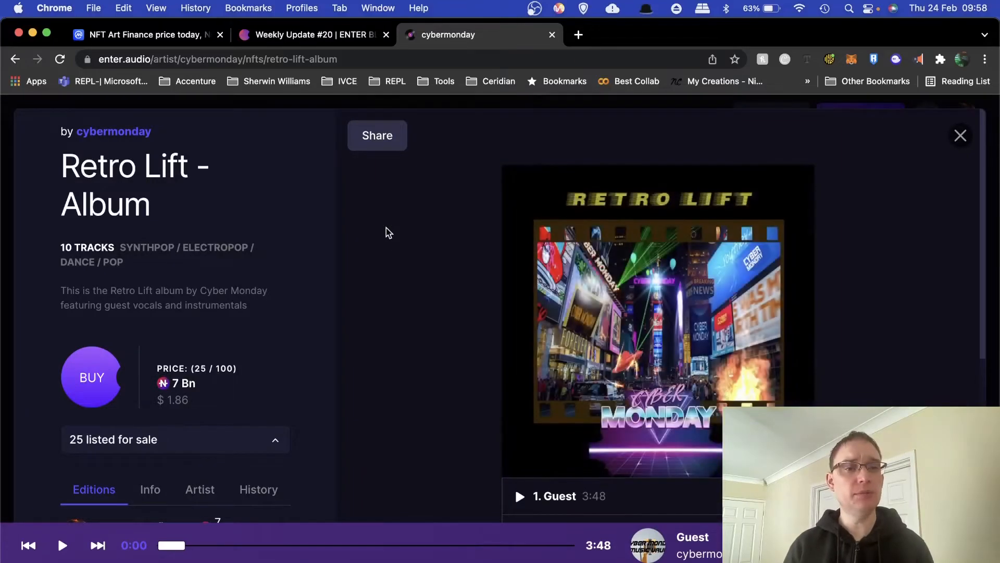
- Scroll the Retro Lift track list, briefly play and pause Guest, then close the album
scroll("down", 3)
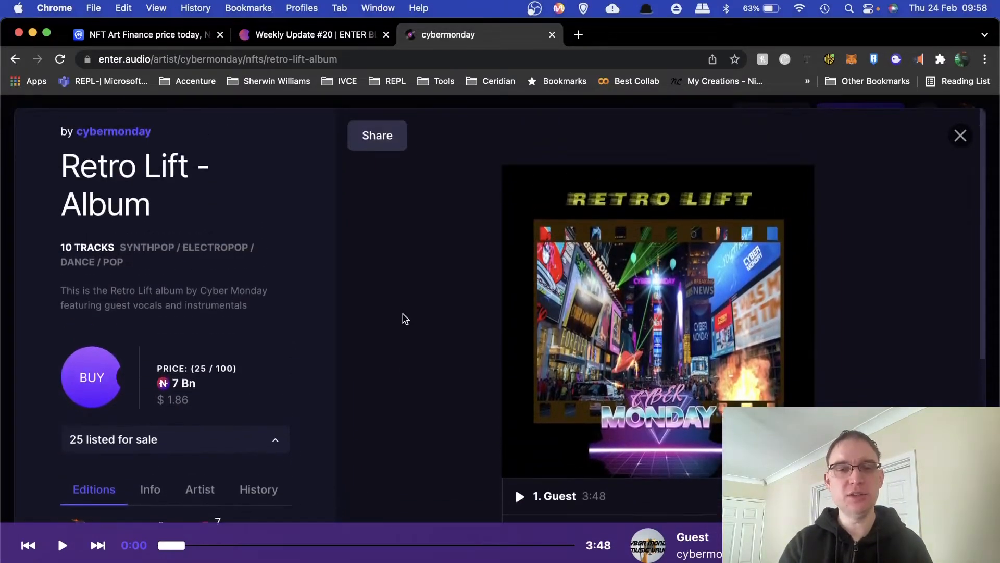
scroll("down", 3)
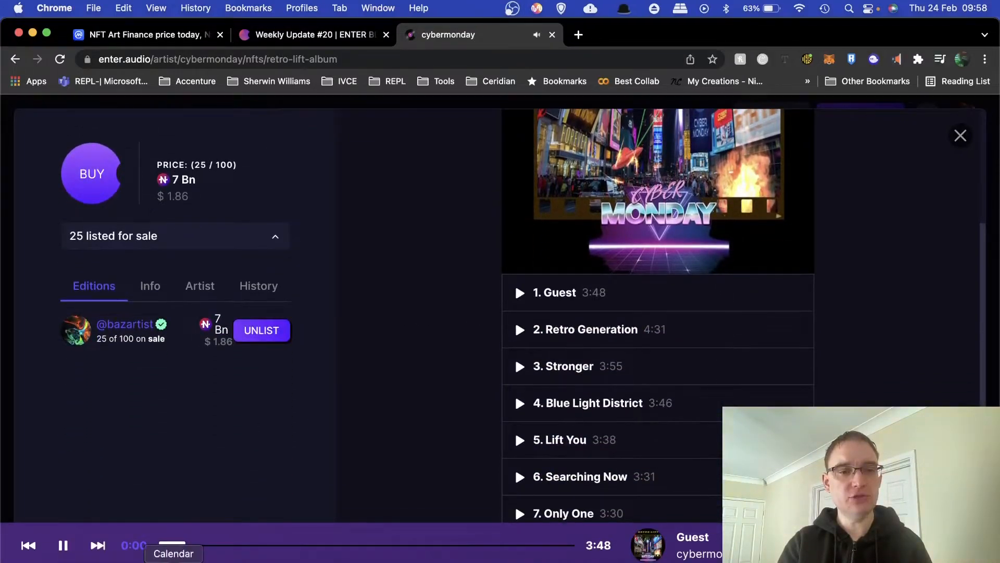
left_click(63, 545)
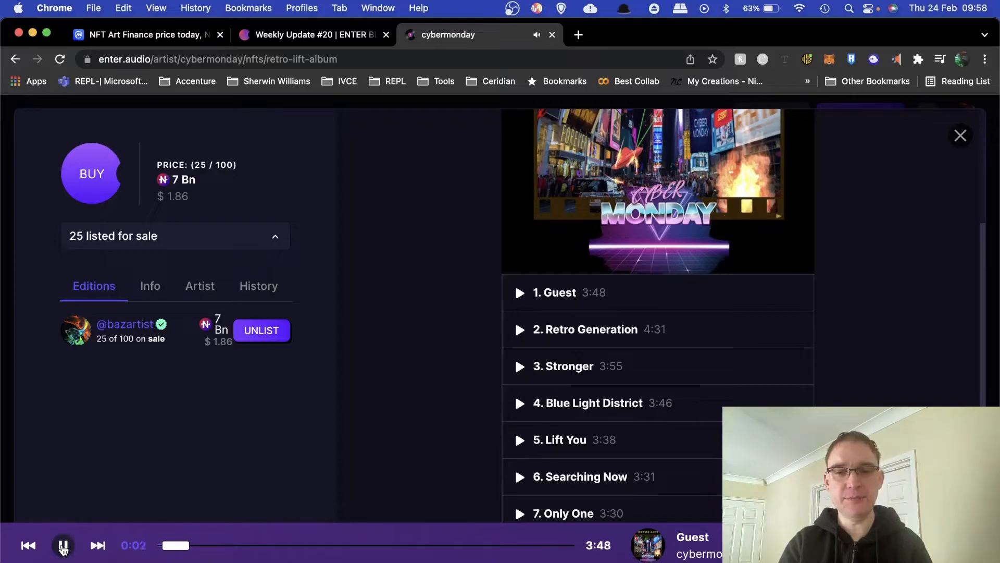
left_click(62, 545)
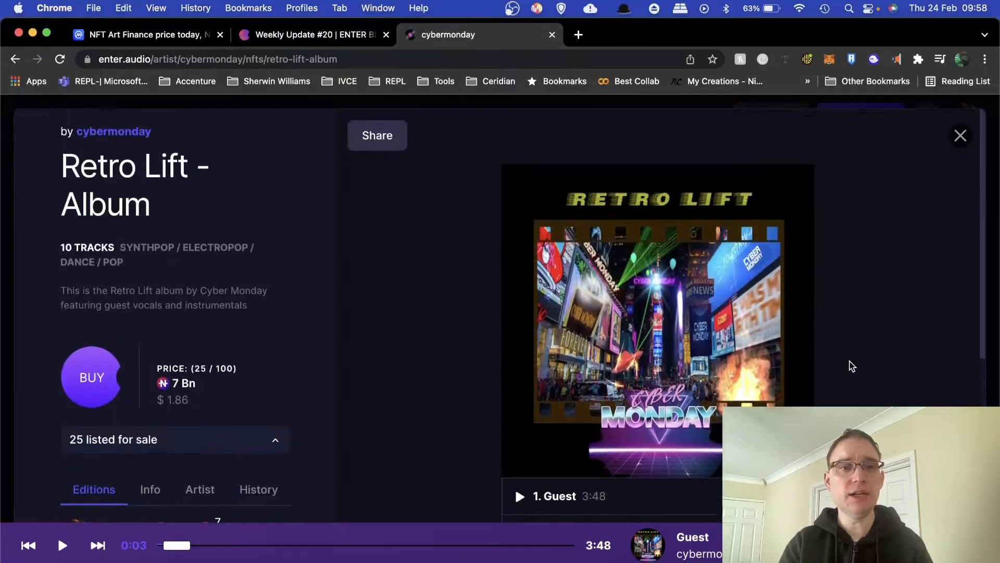
left_click(960, 135)
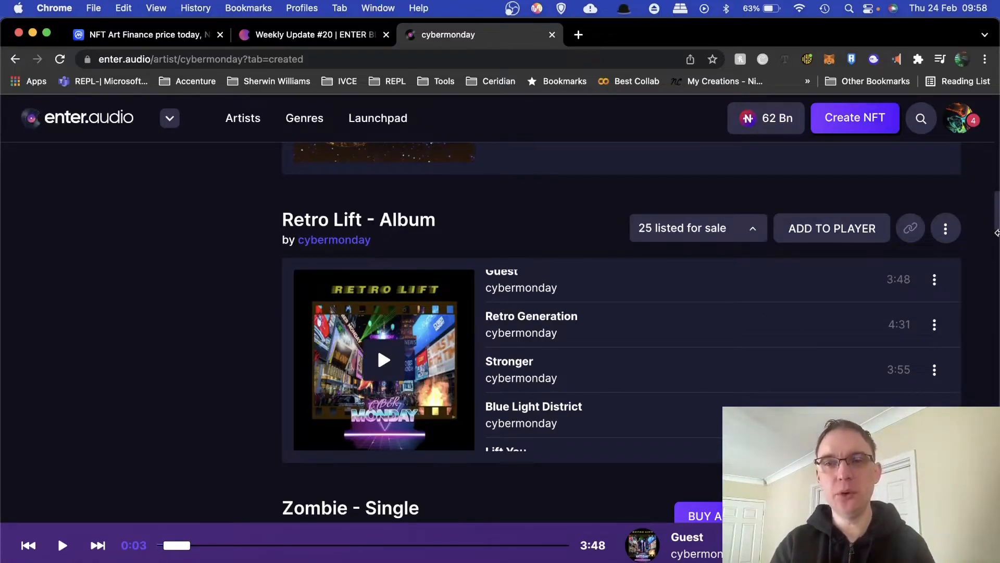
scroll("down", 3)
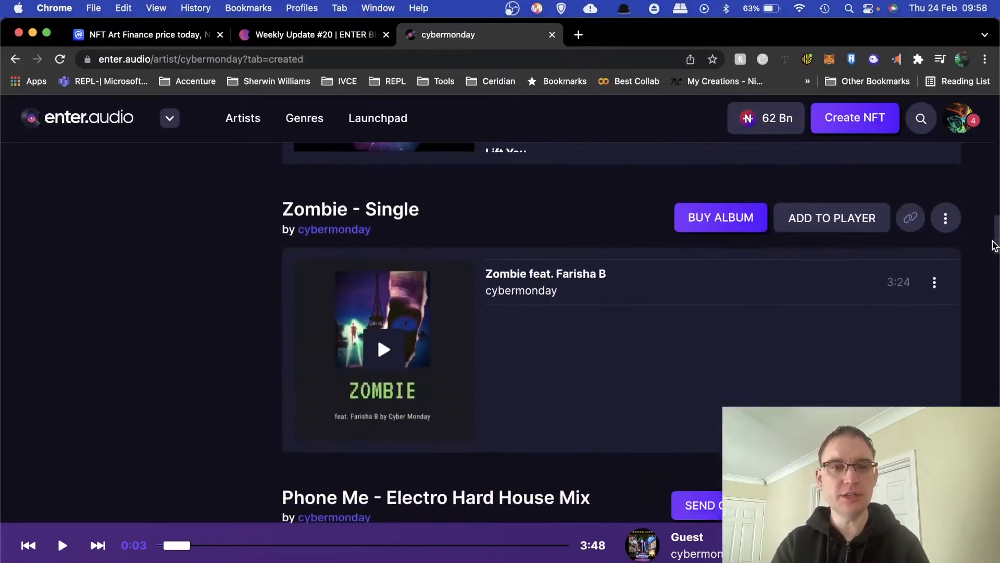
scroll("down", 3)
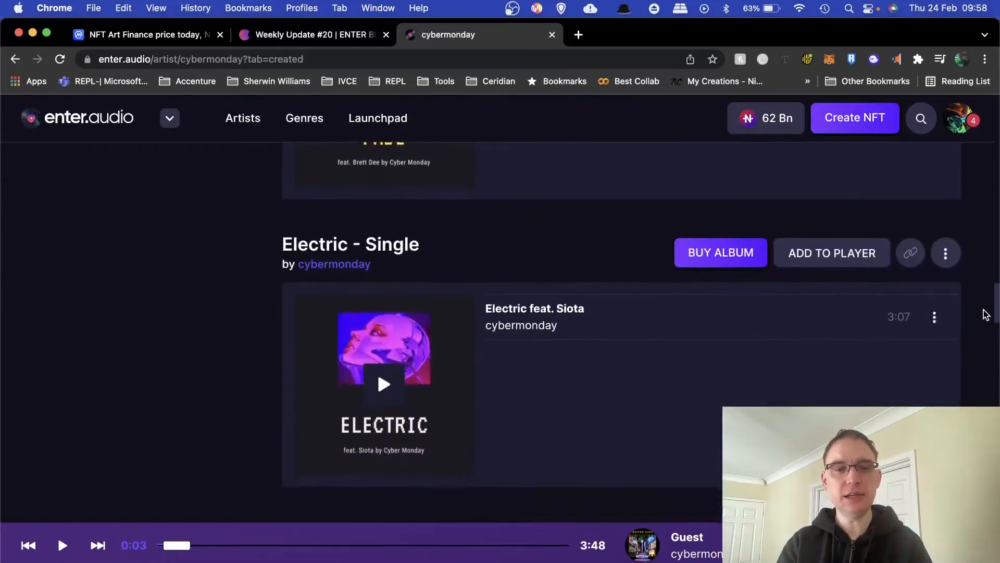
scroll("down", 3)
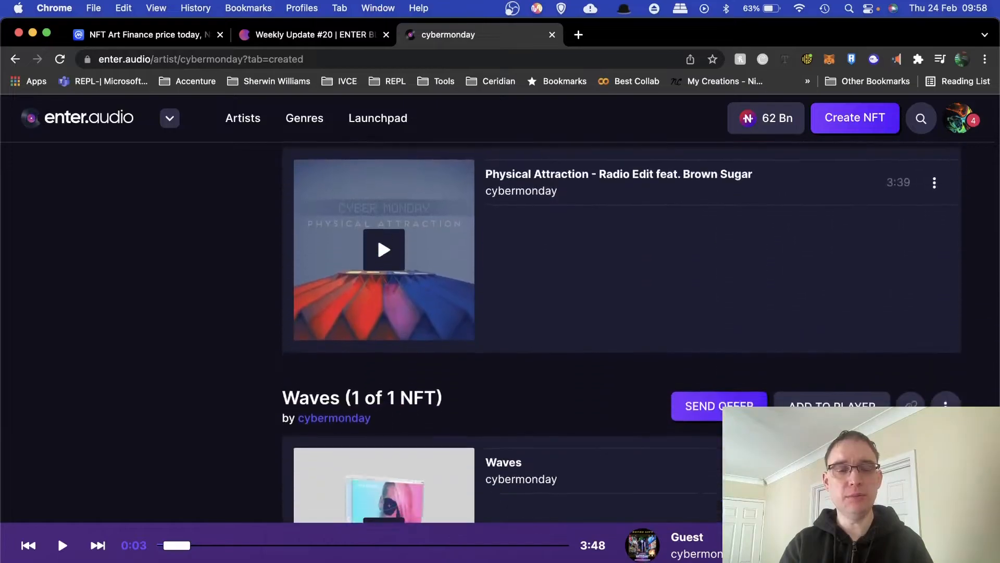
scroll("down", 3)
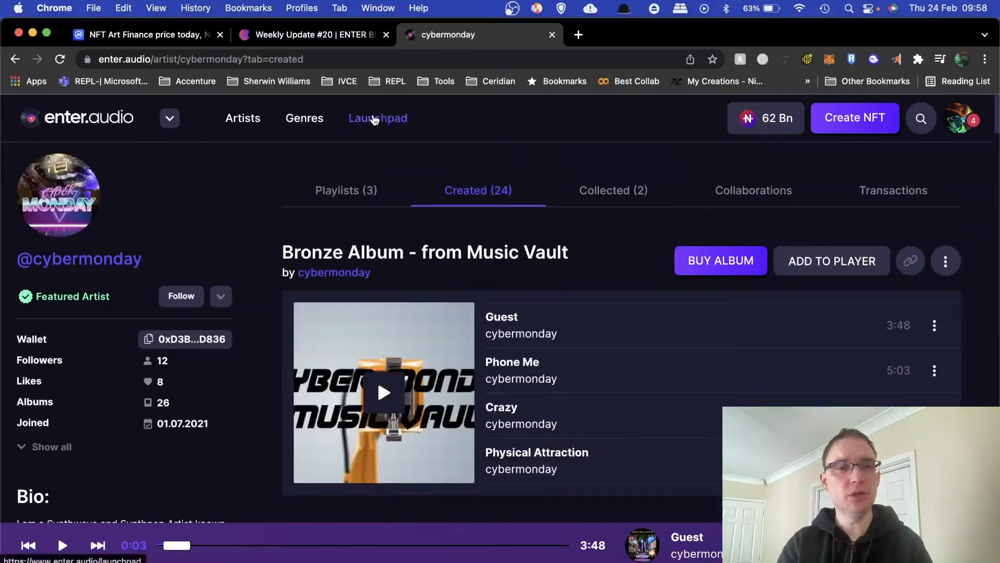
left_click(378, 118)
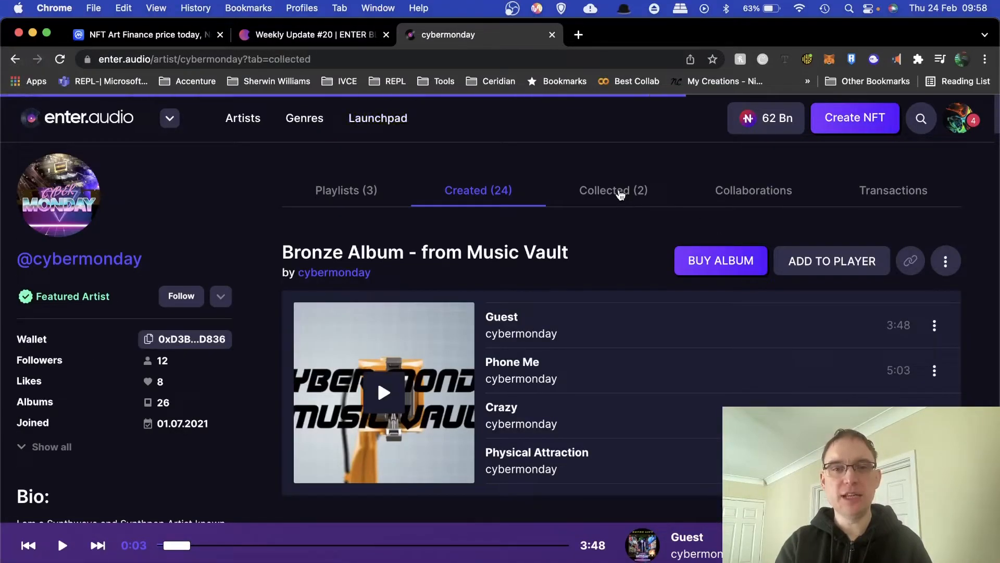
- View cybermonday's Collected (2) NFTs, then the empty Collaborations tab
left_click(613, 190)
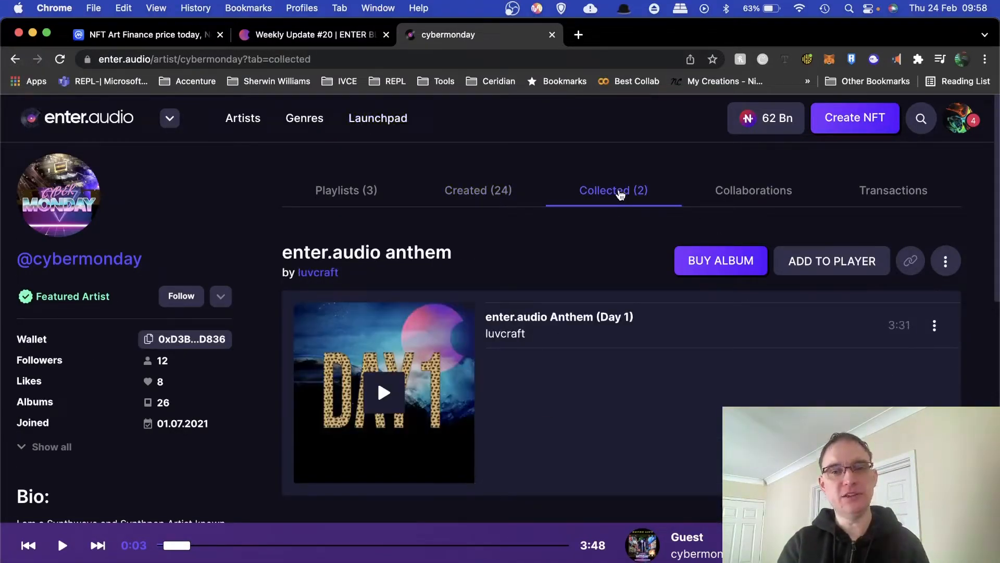
left_click(753, 191)
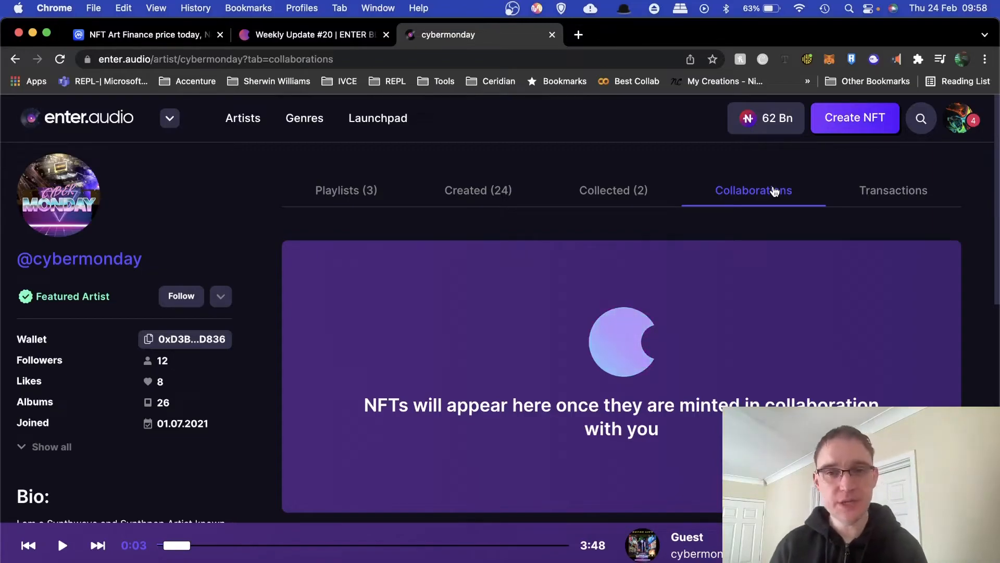
scroll("down", 3)
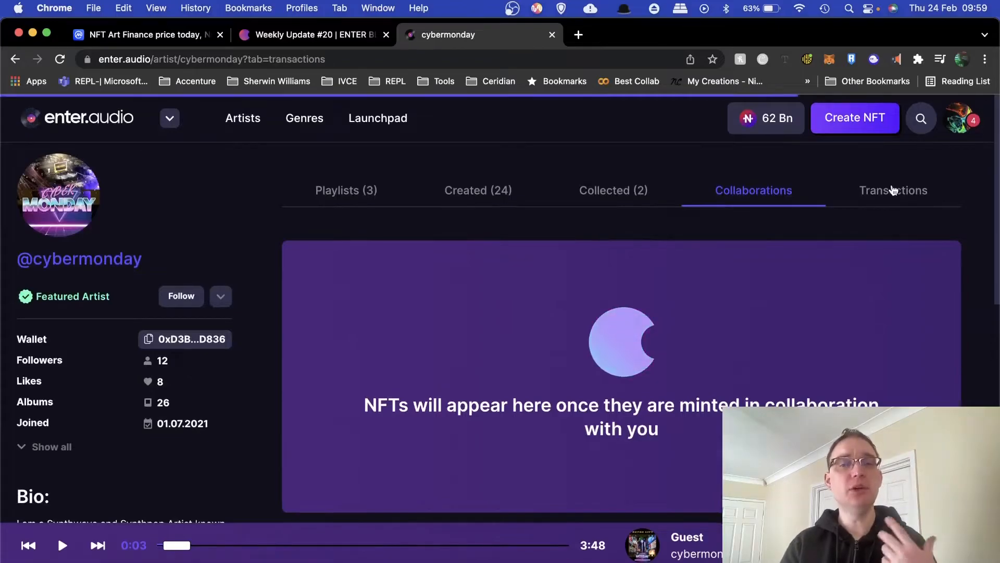
- Open cybermonday's Transactions tab and scroll through sales like Zombie, Crazy and Night Wave
left_click(893, 190)
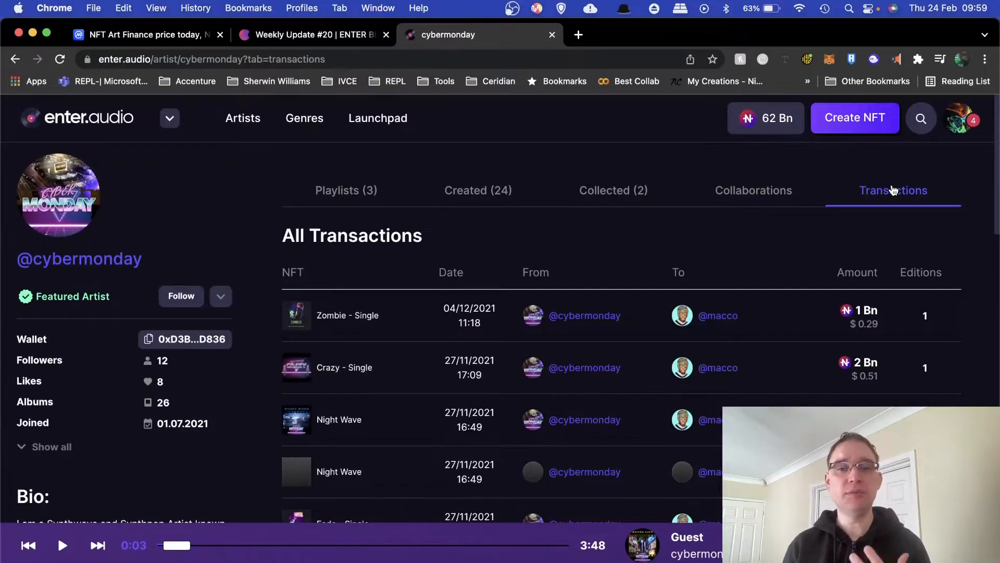
mouse_move(348, 315)
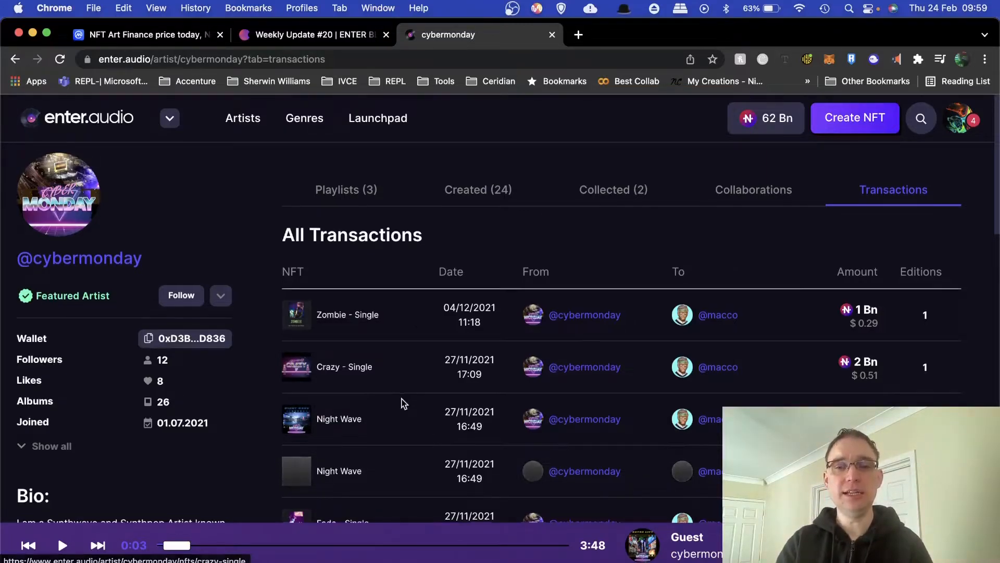
scroll("down", 3)
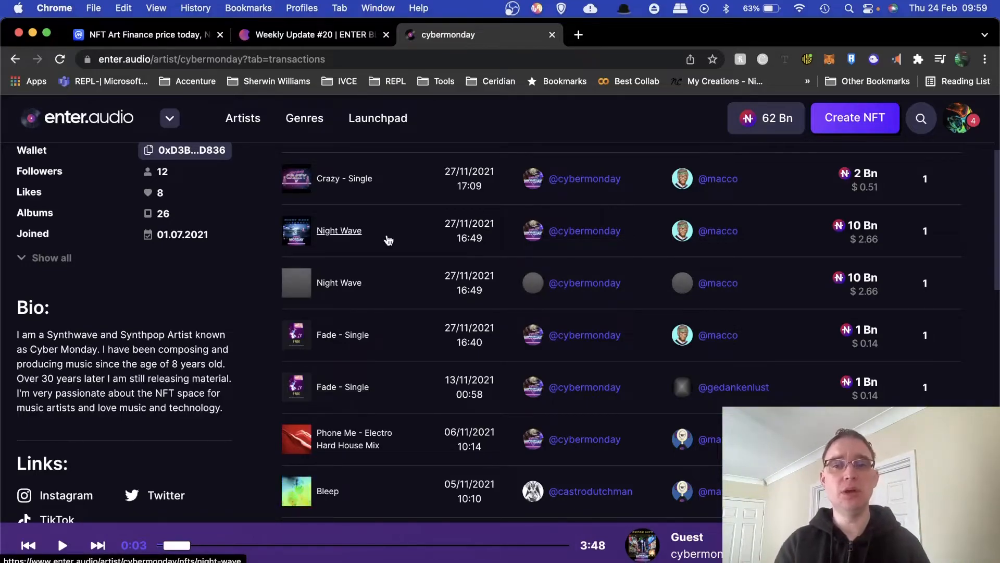
scroll("down", 3)
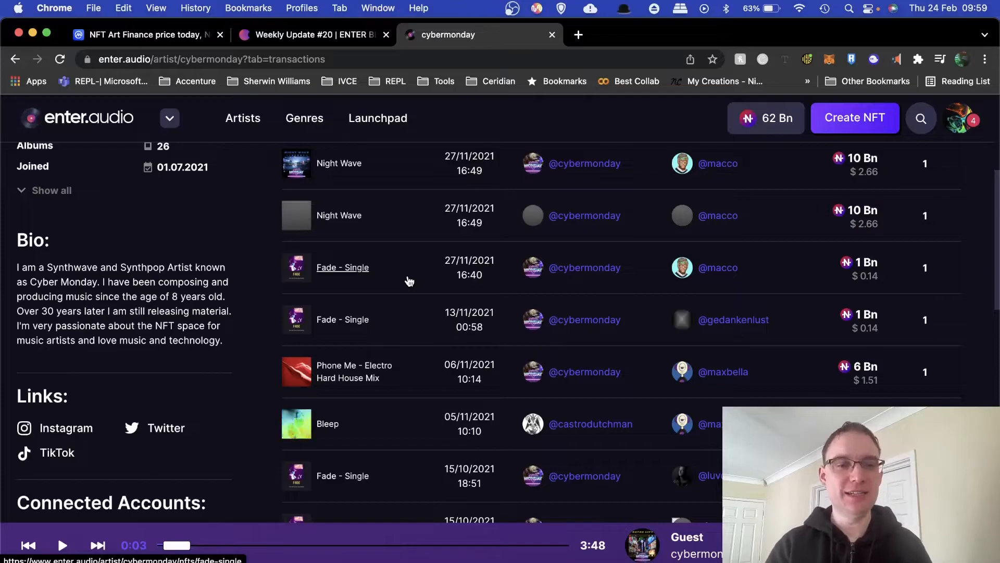
mouse_move(415, 411)
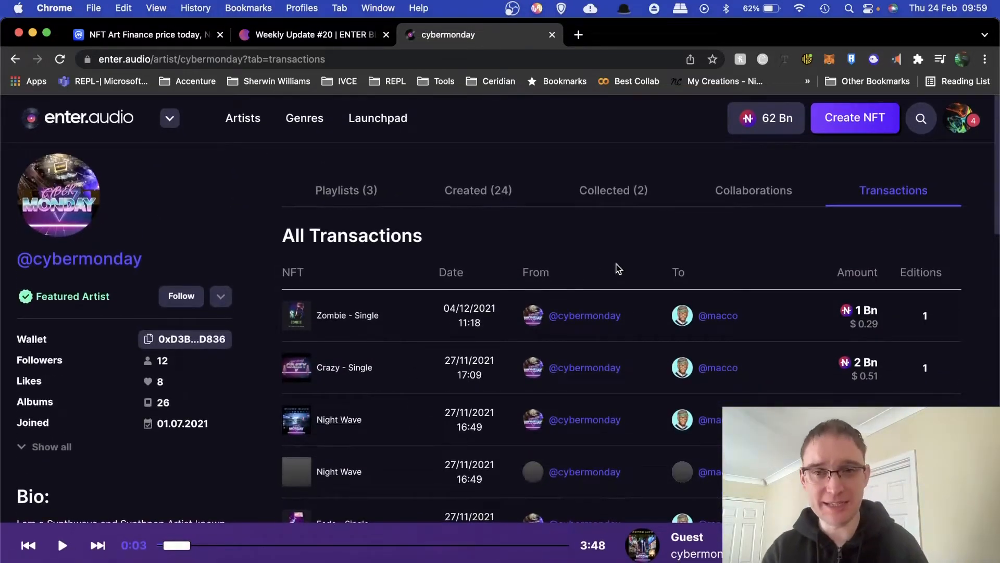
- Open the Launchpad and scroll past its creators to releases like TRY EDM and Submerged
left_click(378, 118)
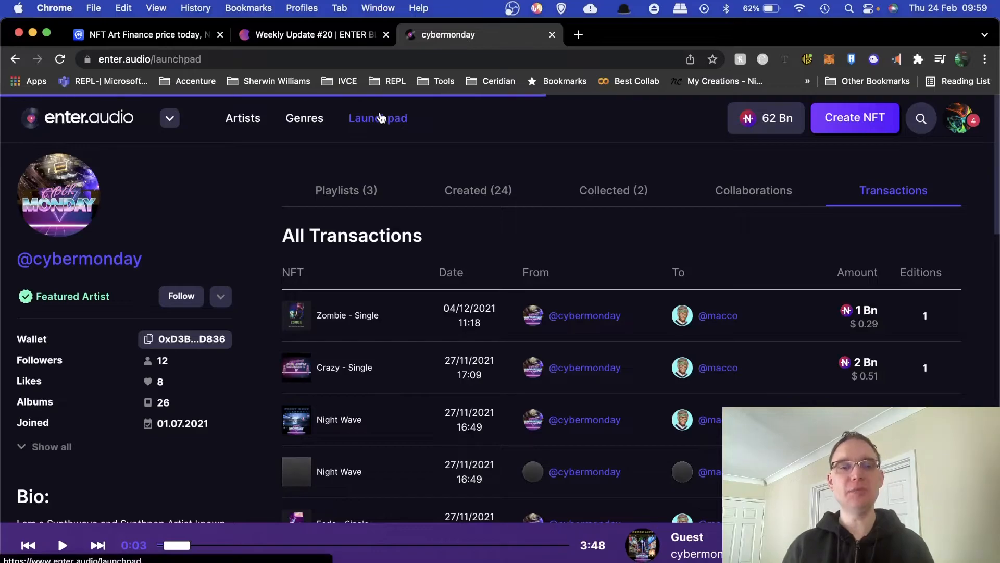
left_click(378, 118)
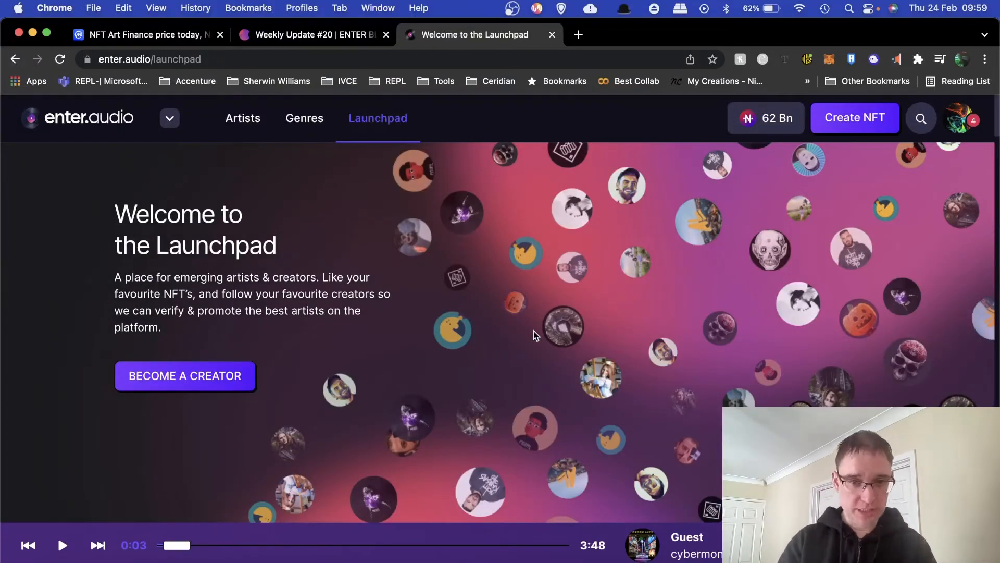
scroll("down", 3)
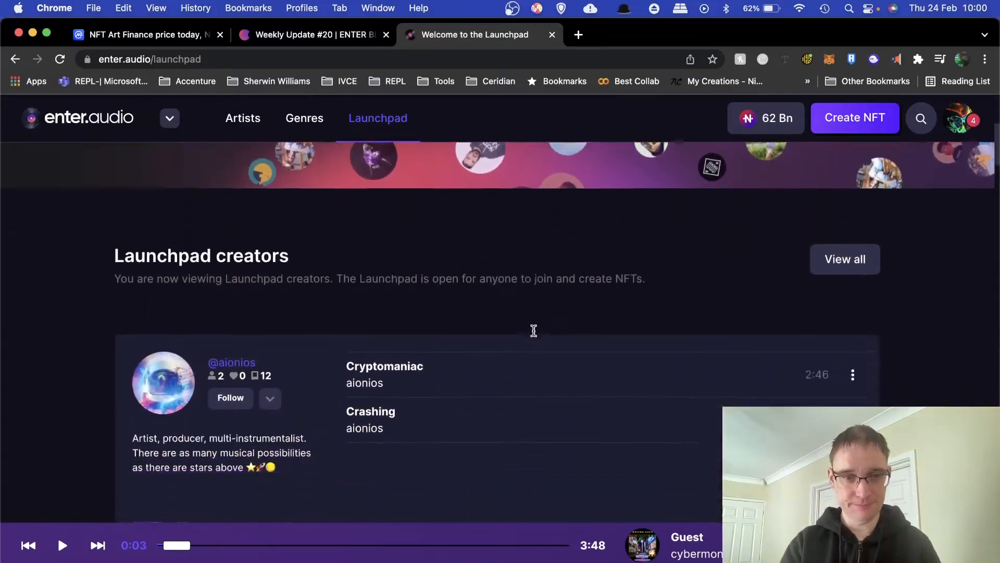
scroll("down", 3)
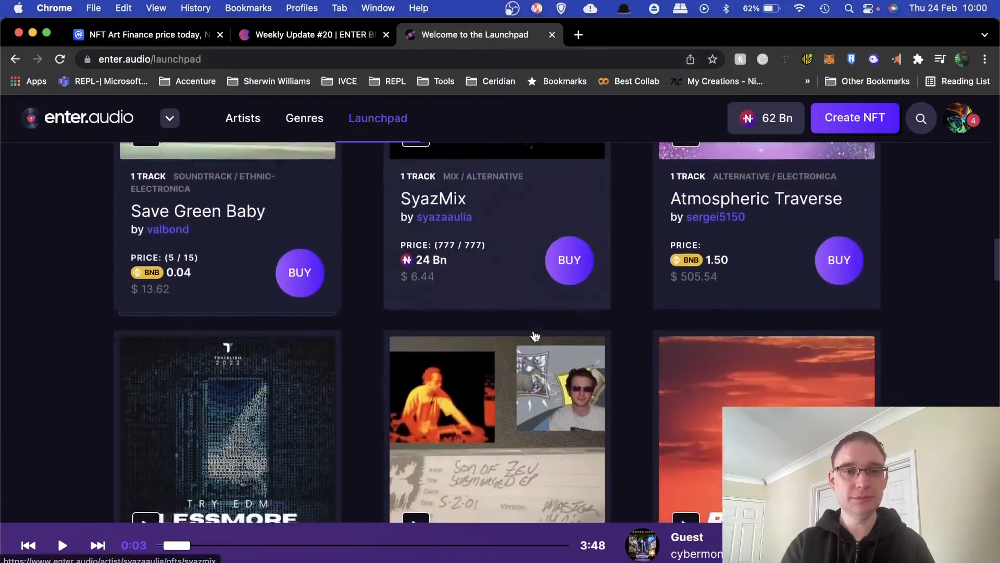
scroll("down", 3)
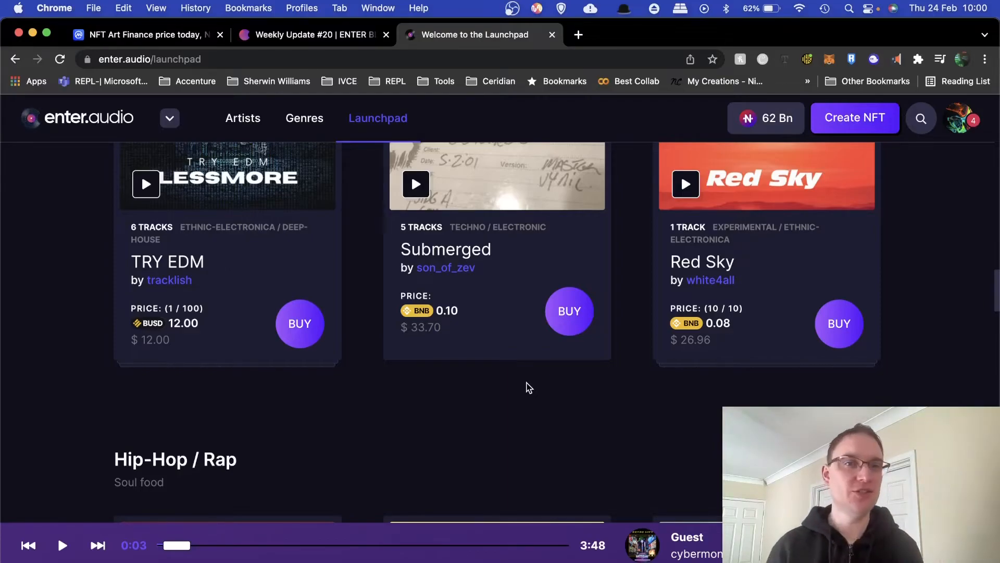
mouse_move(526, 498)
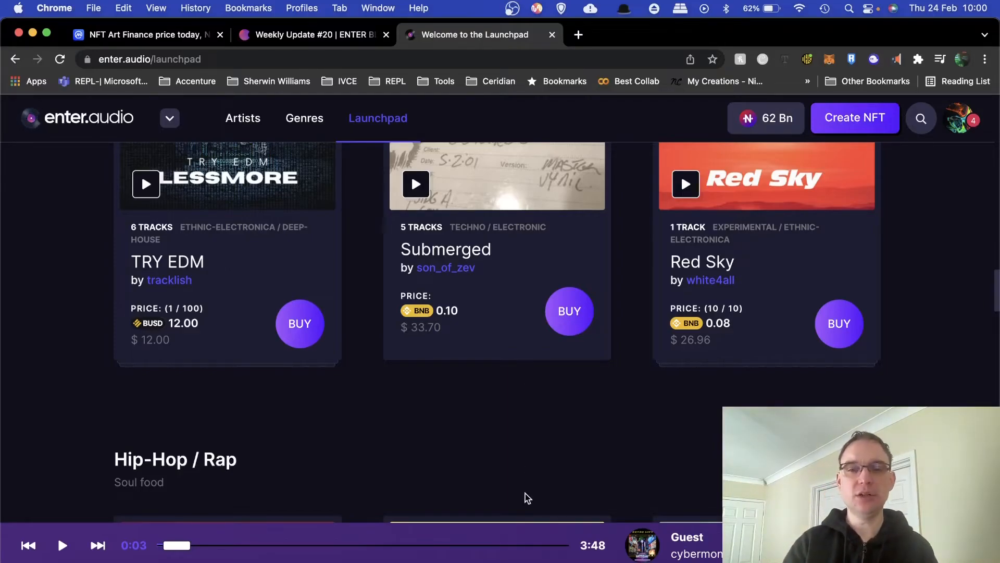
- Scroll the Launchpad past Down low, BLOCKCHAIN and Der Saul to Various Genres
scroll("down", 3)
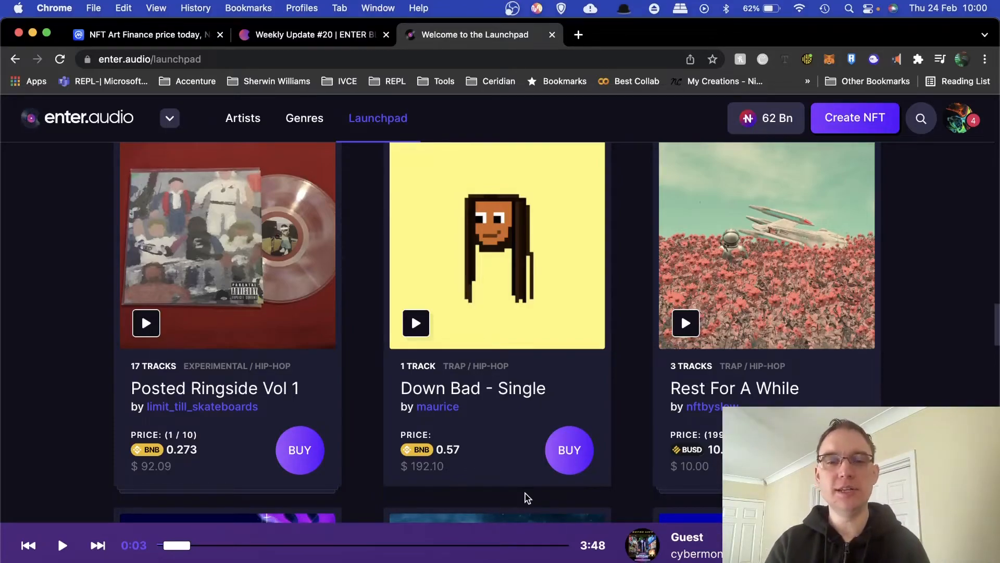
scroll("down", 3)
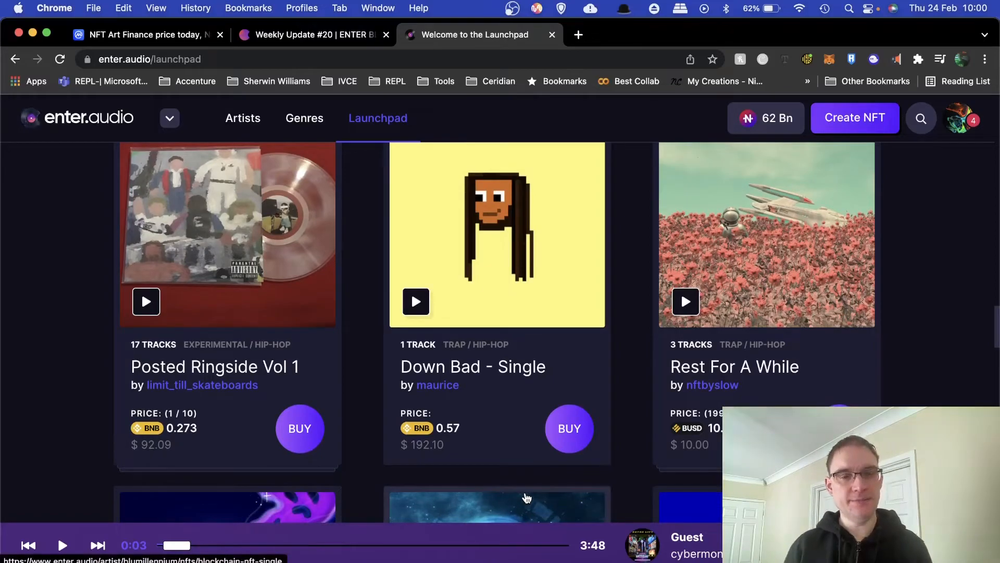
mouse_move(526, 497)
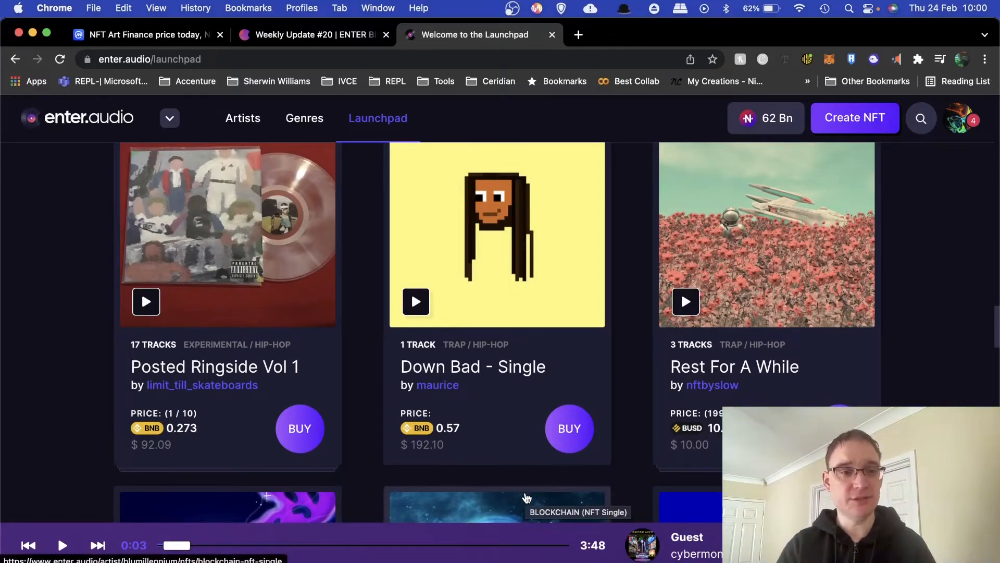
scroll("down", 3)
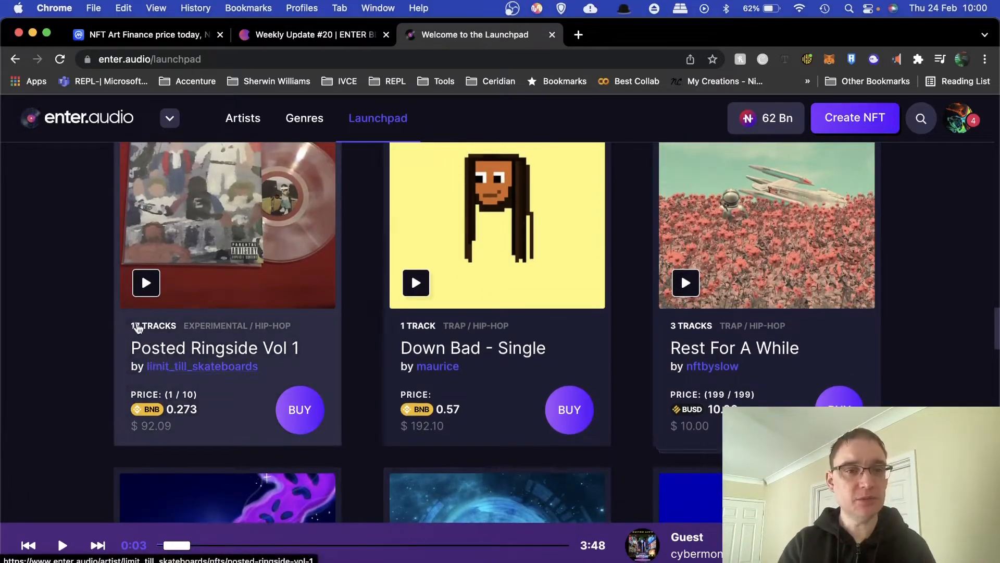
scroll("down", 3)
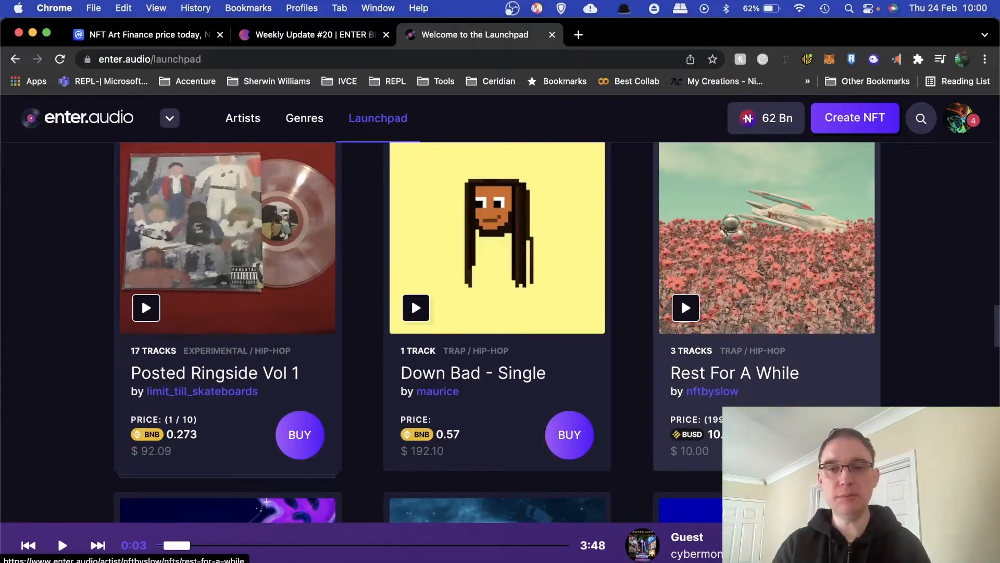
scroll("down", 3)
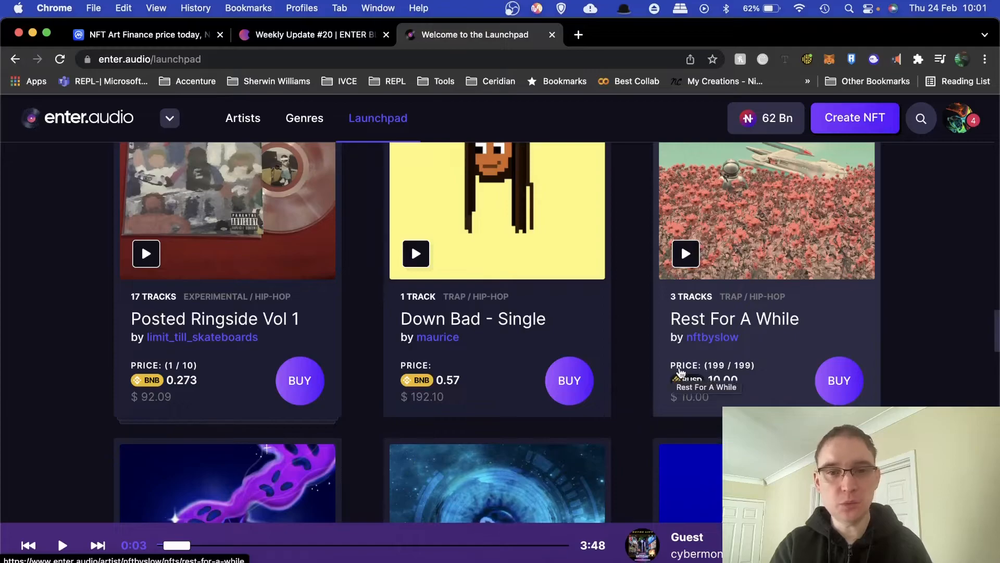
mouse_move(788, 378)
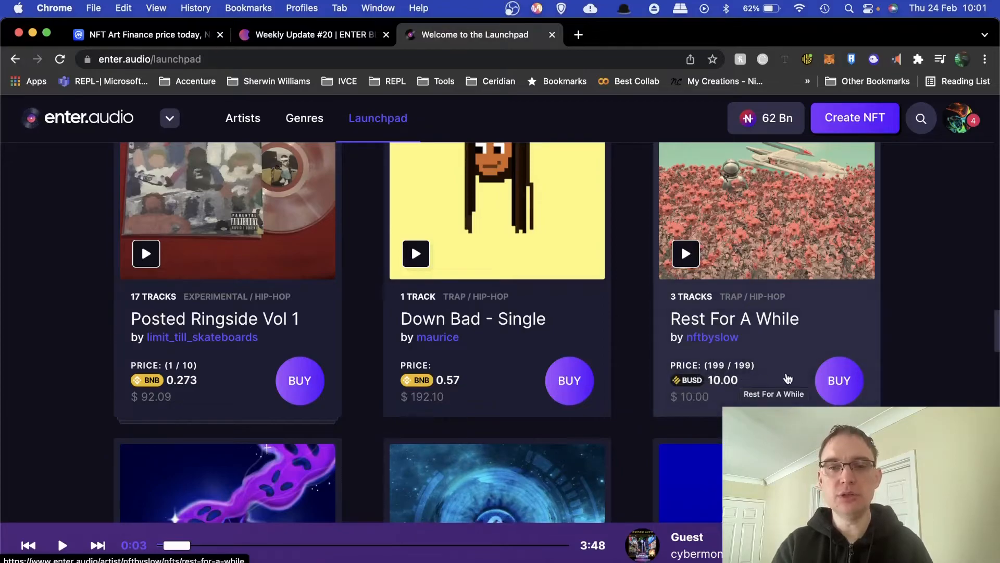
mouse_move(734, 396)
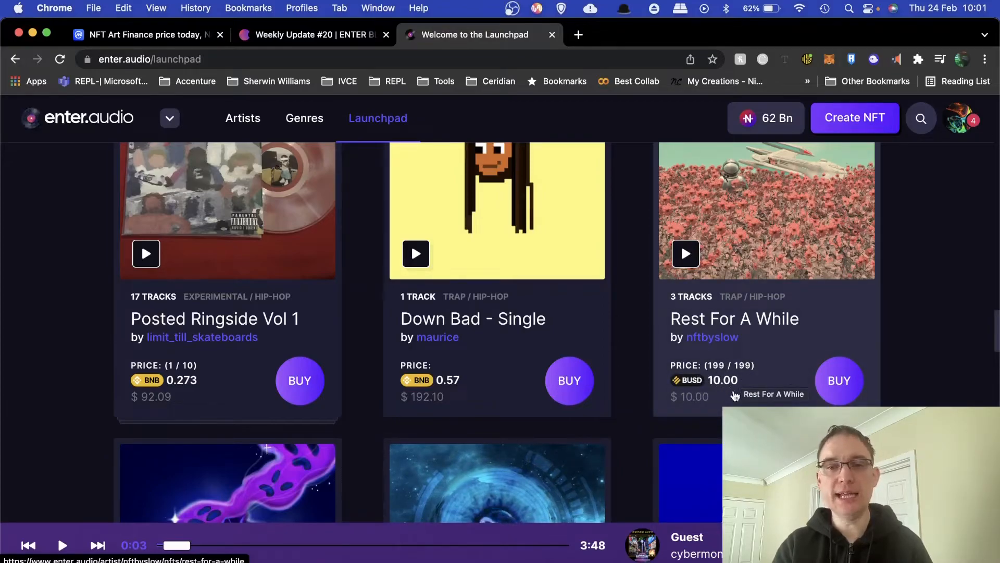
scroll("down", 3)
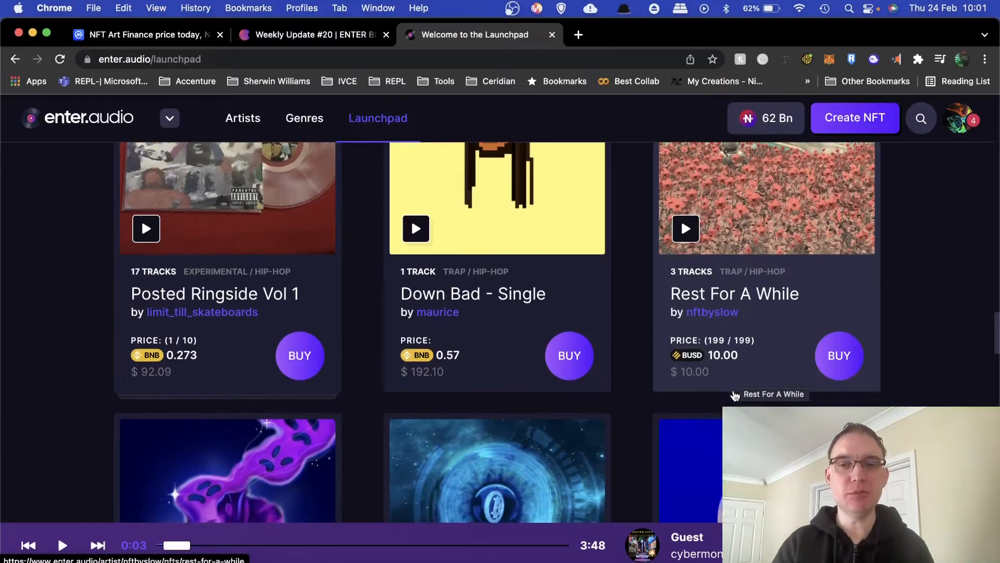
scroll("down", 3)
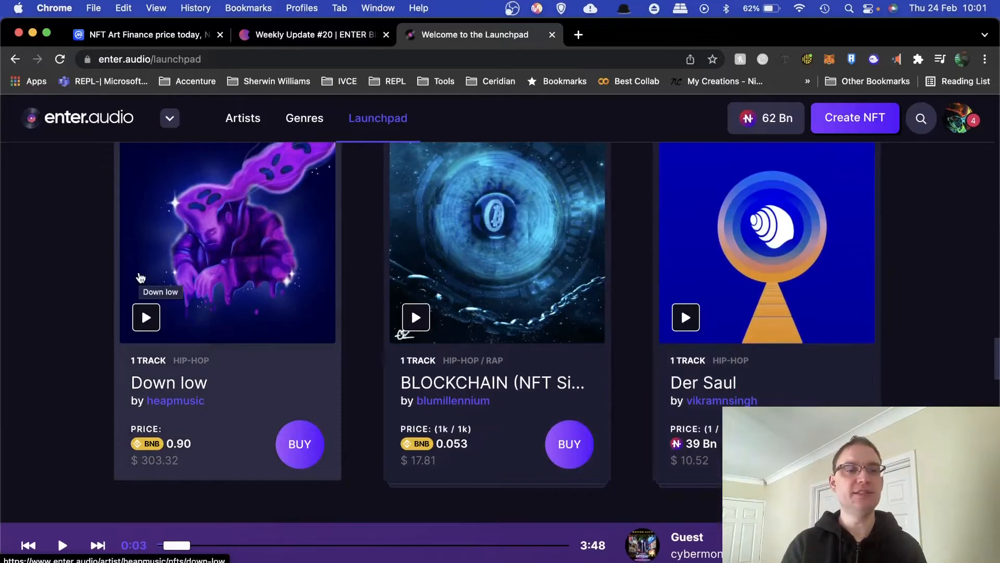
mouse_move(515, 252)
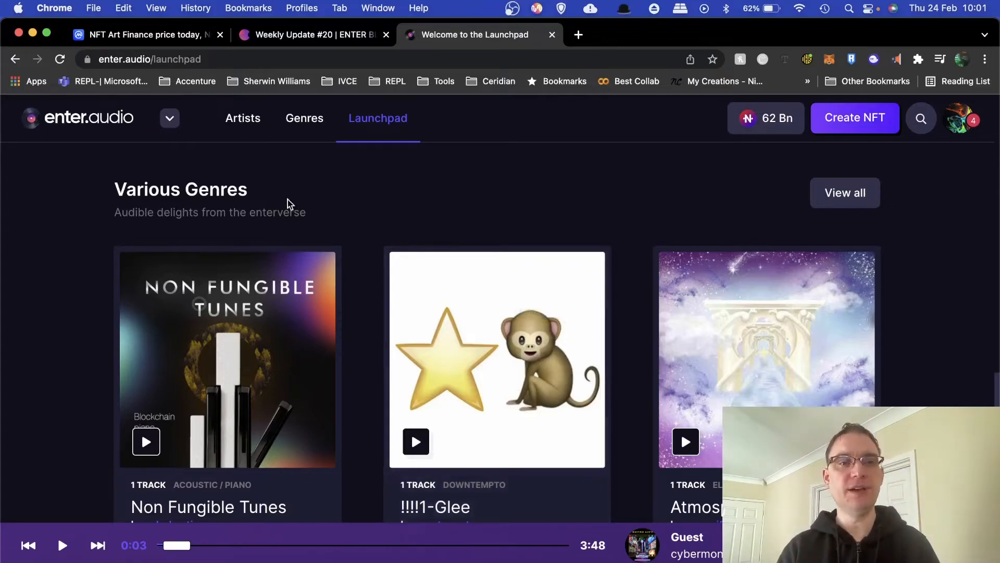
- Scroll the Launchpad to Recent sales showing SOUL EP, Betrayal and Sleepwalker sold
scroll("down", 3)
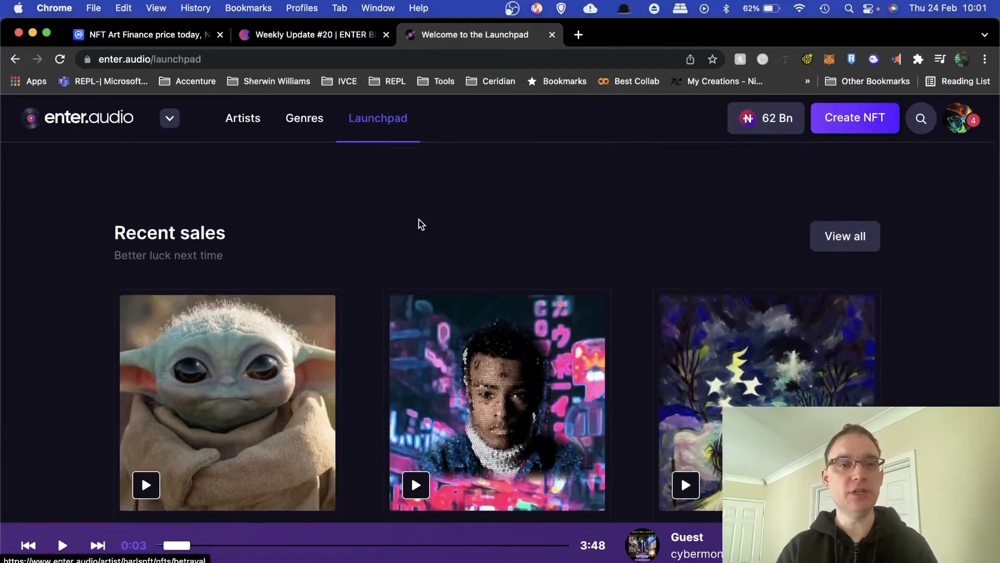
scroll("down", 3)
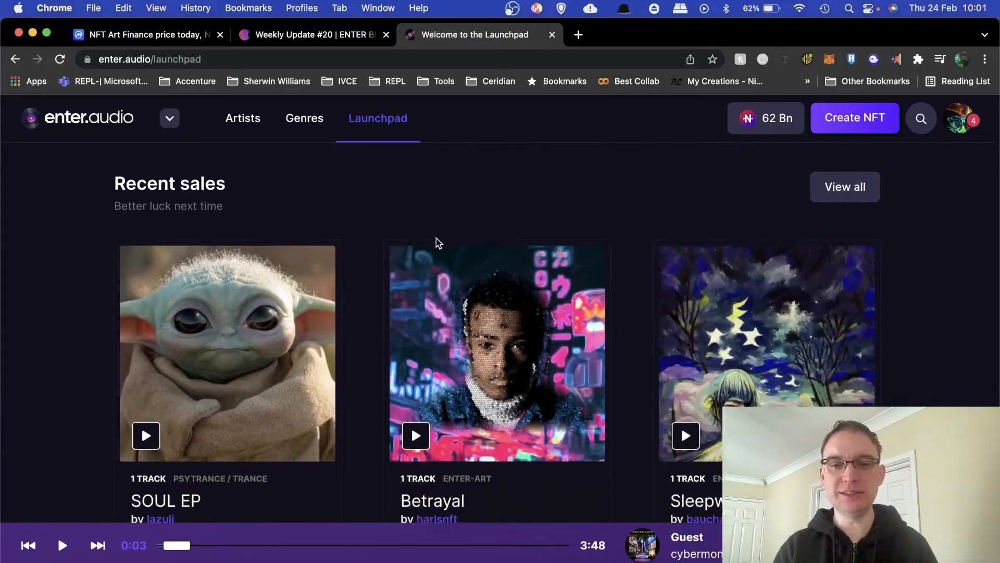
scroll("down", 3)
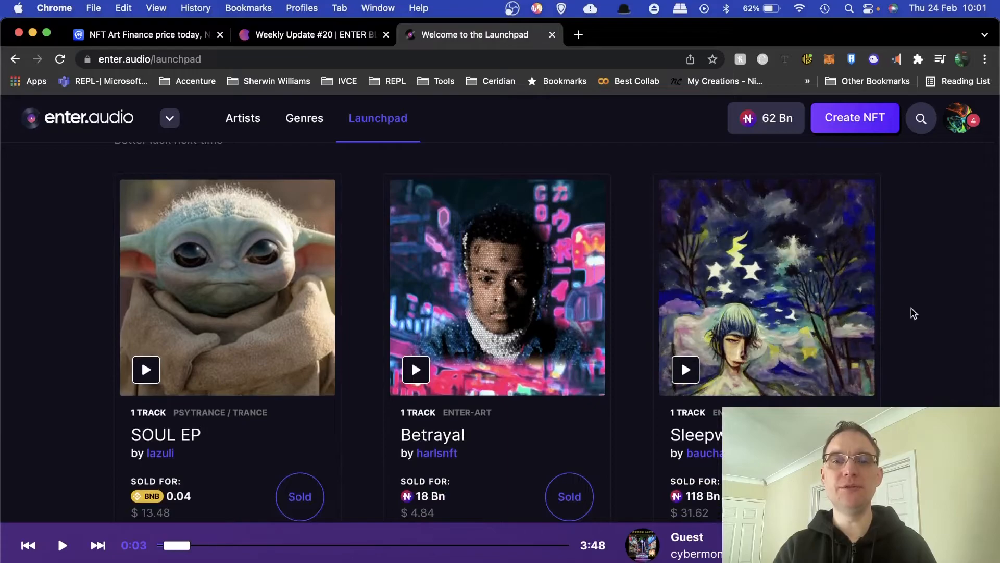
scroll("down", 3)
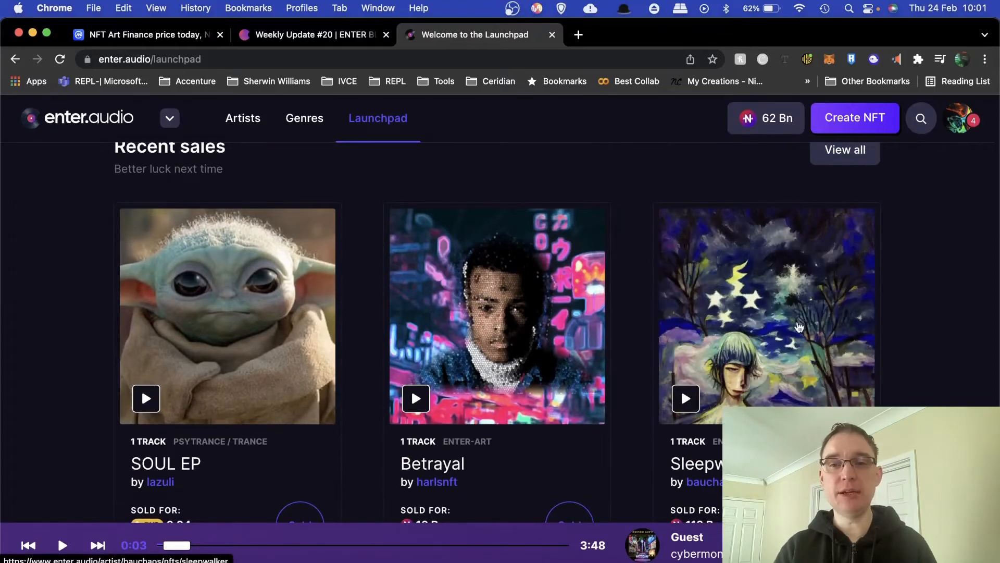
mouse_move(791, 329)
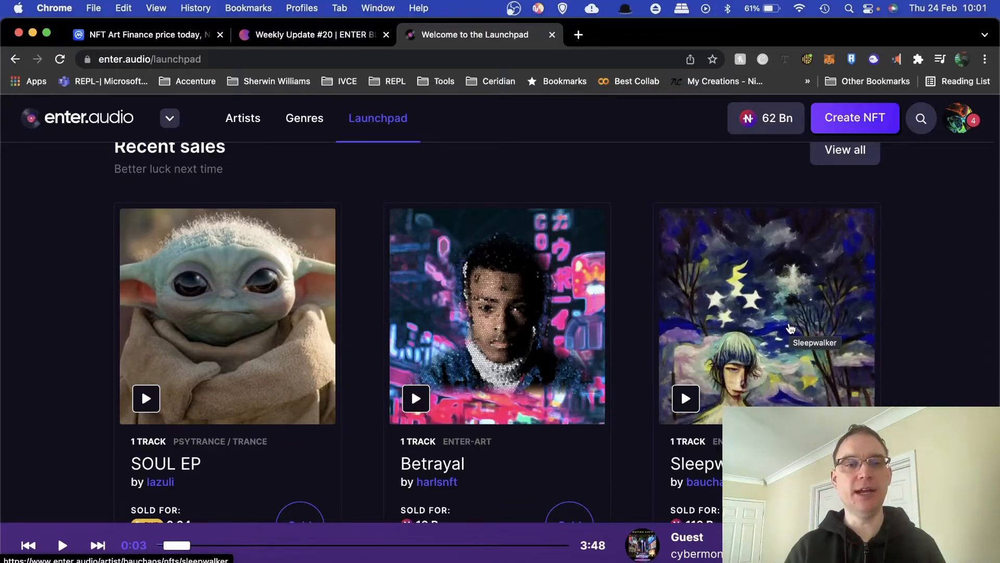
mouse_move(268, 351)
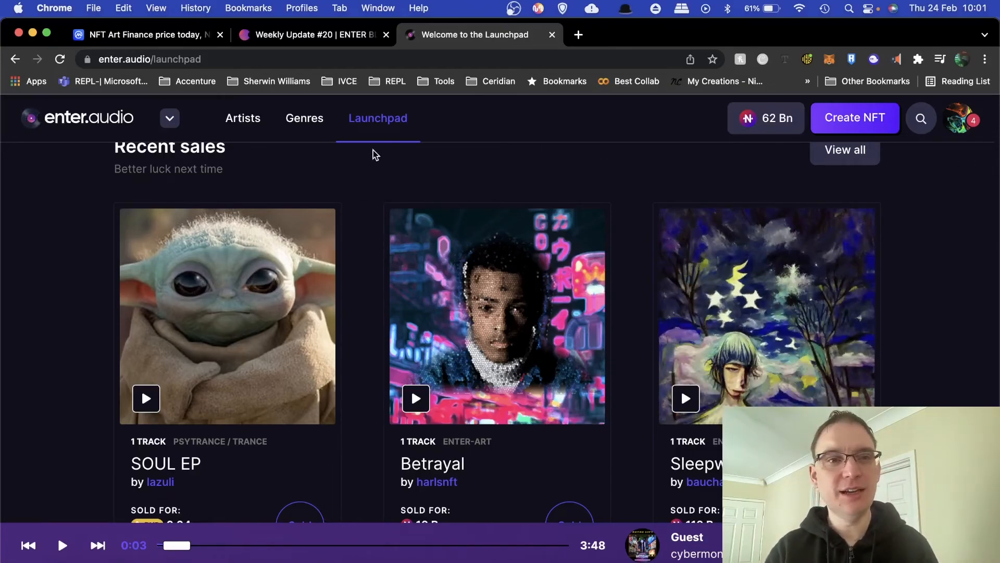
mouse_move(464, 165)
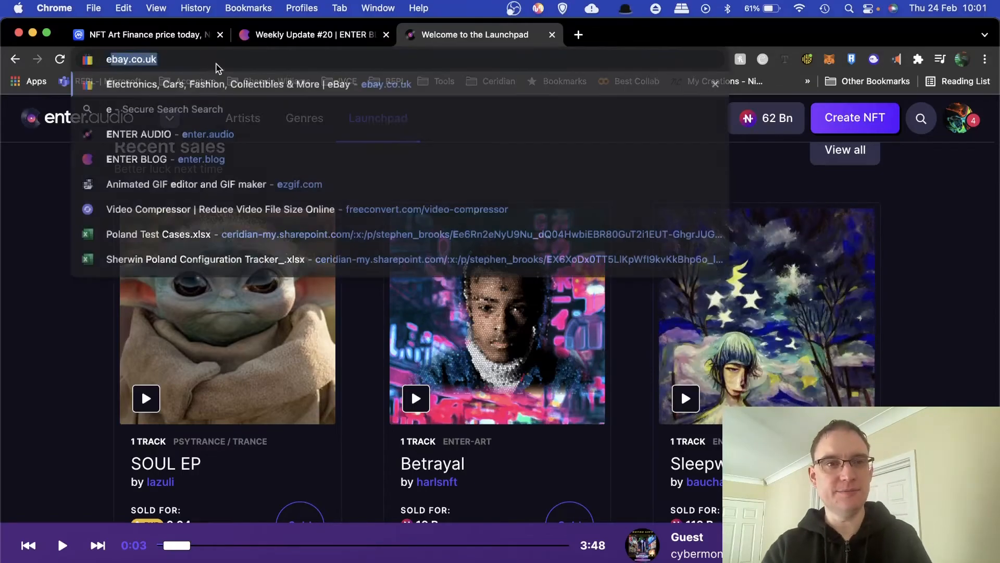
type("enter.art")
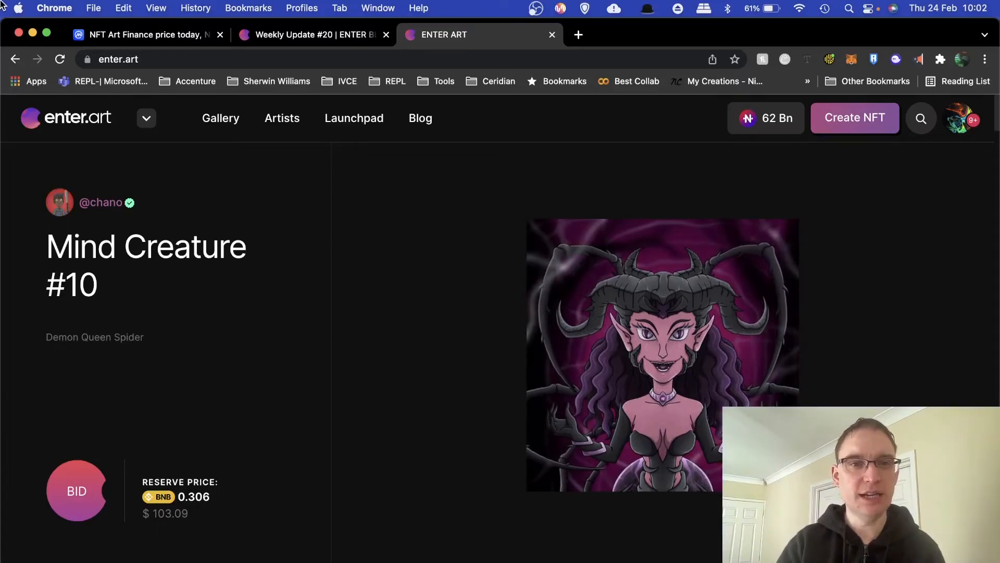
mouse_move(437, 113)
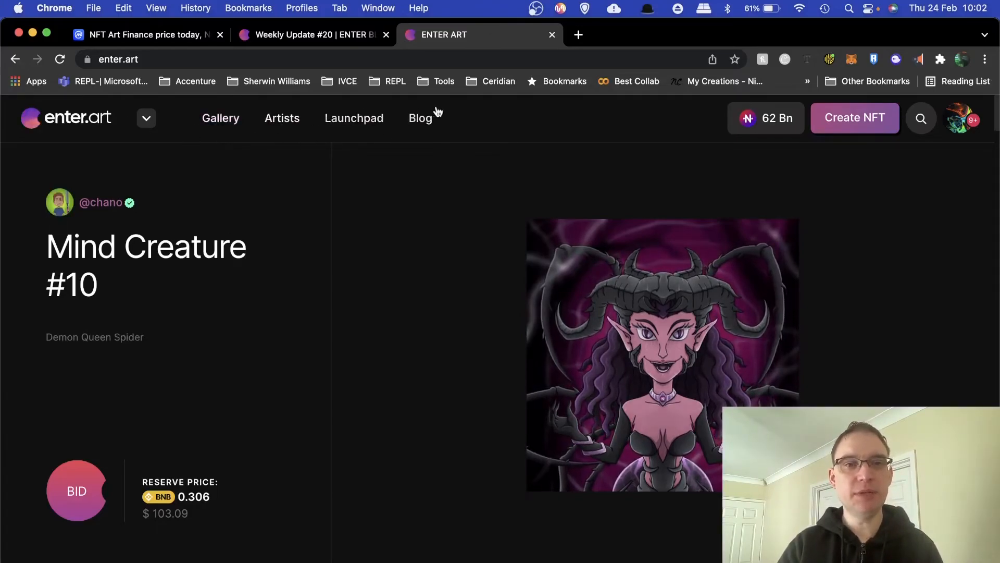
- Scroll past Featured NFTs like Wealth=freedom#181 and Spectacles #005 to Auctions ending soon
scroll("down", 3)
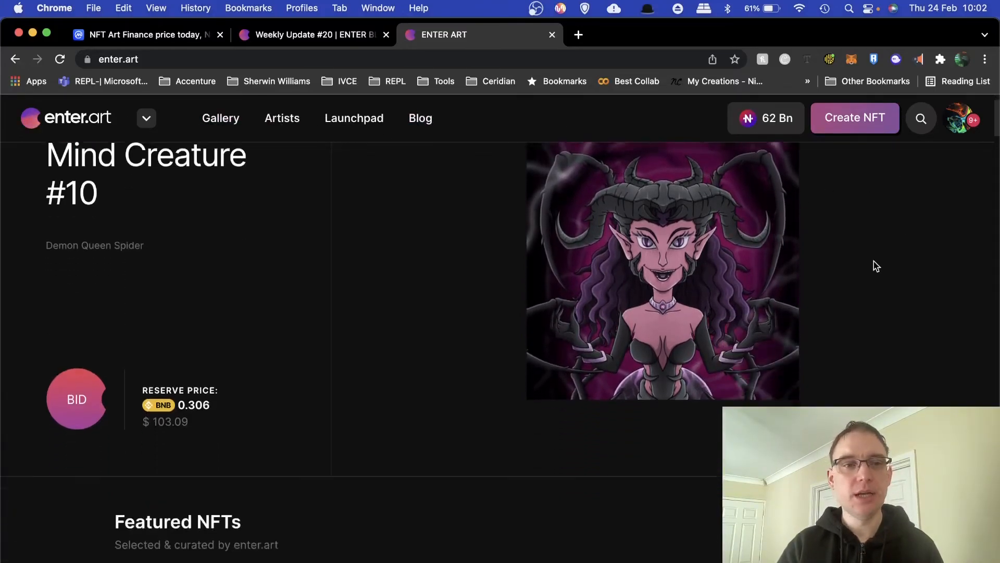
scroll("down", 3)
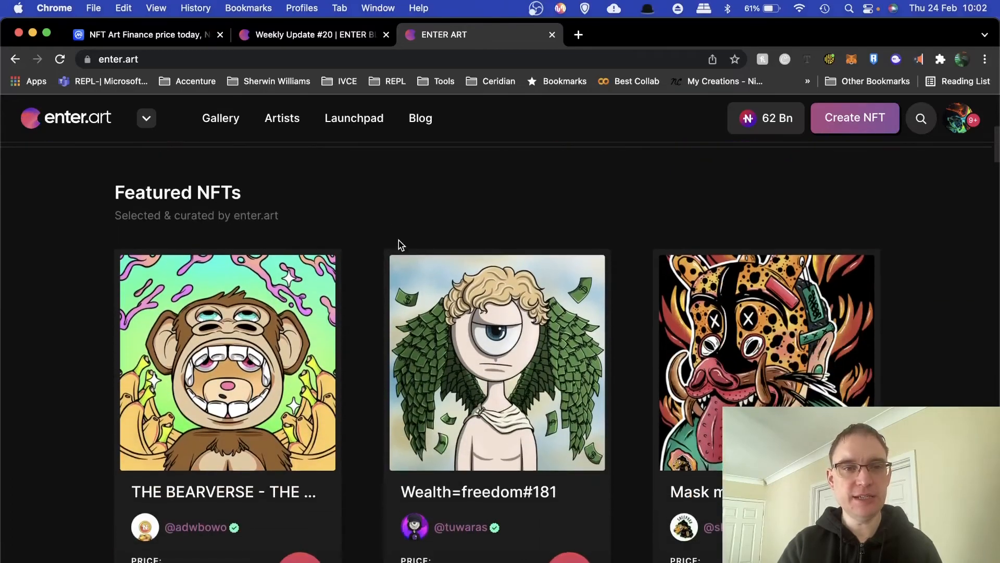
scroll("down", 3)
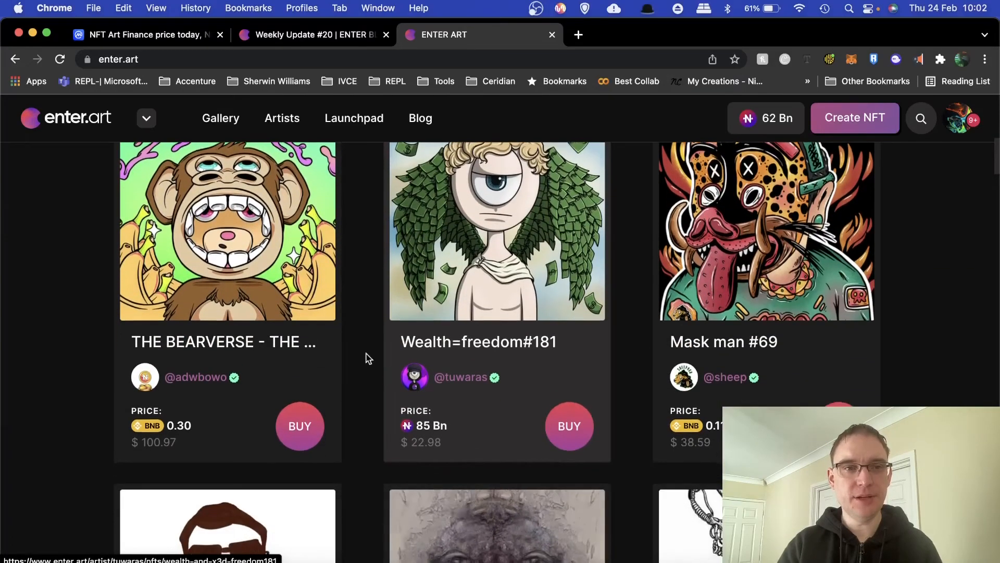
scroll("down", 3)
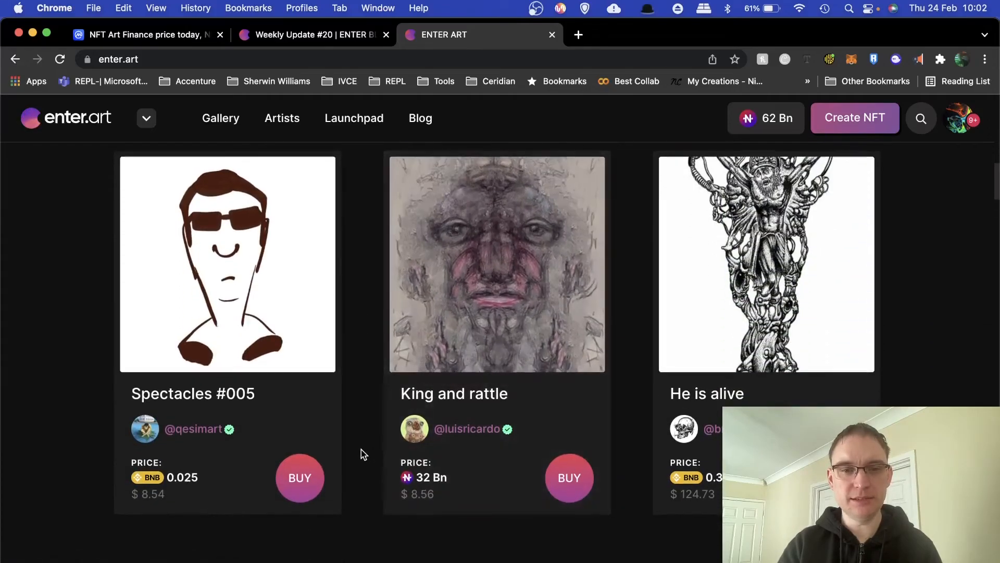
scroll("down", 3)
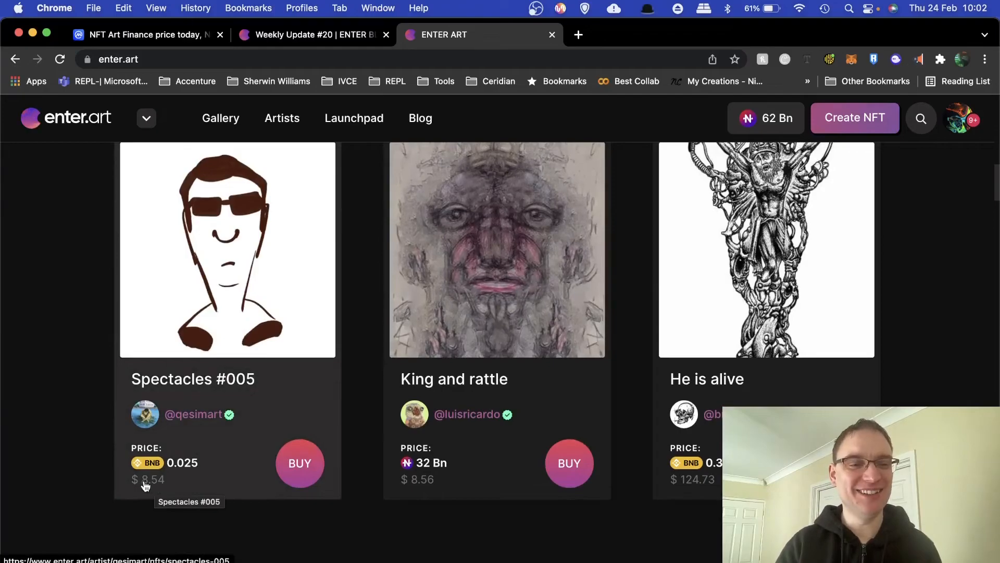
mouse_move(213, 528)
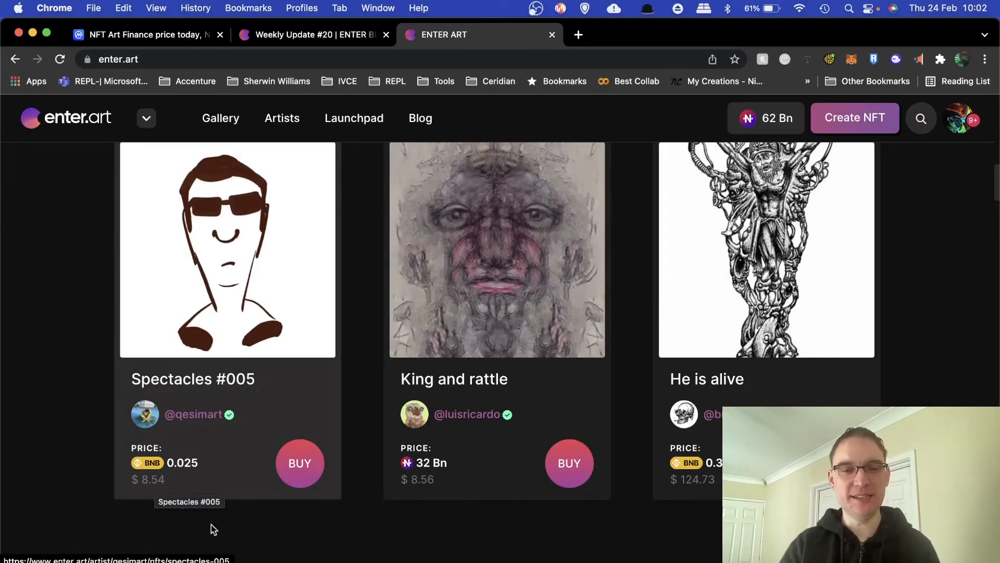
scroll("down", 3)
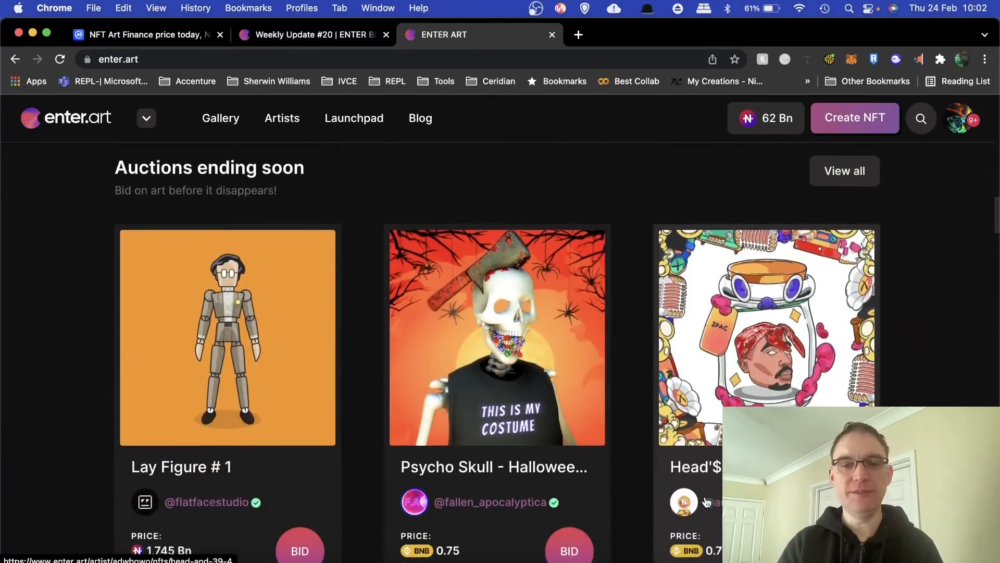
- Scroll past New NFTs like AI CyberCity 035 and Dope Ape#017 to Video NFTs
scroll("down", 3)
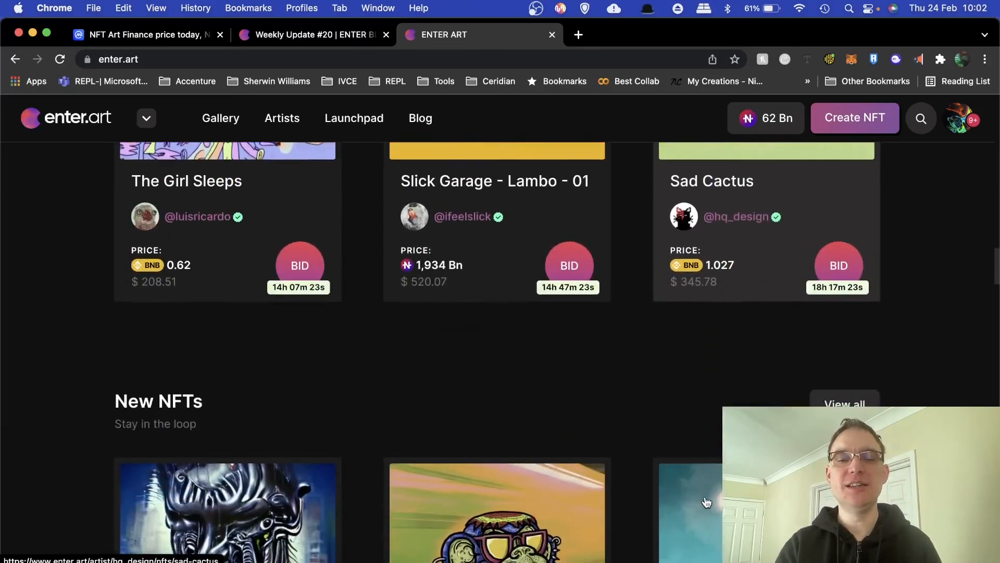
scroll("down", 3)
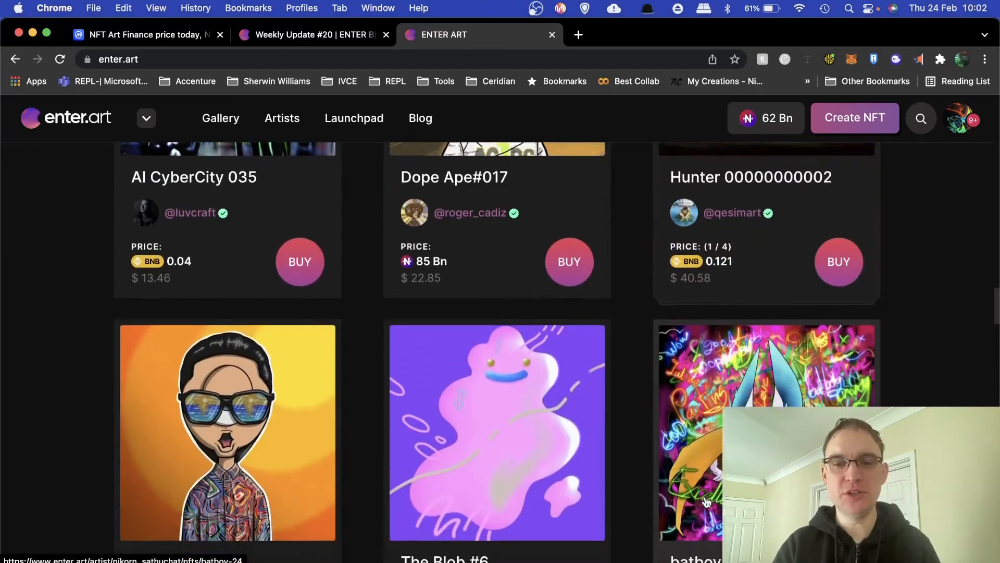
scroll("down", 3)
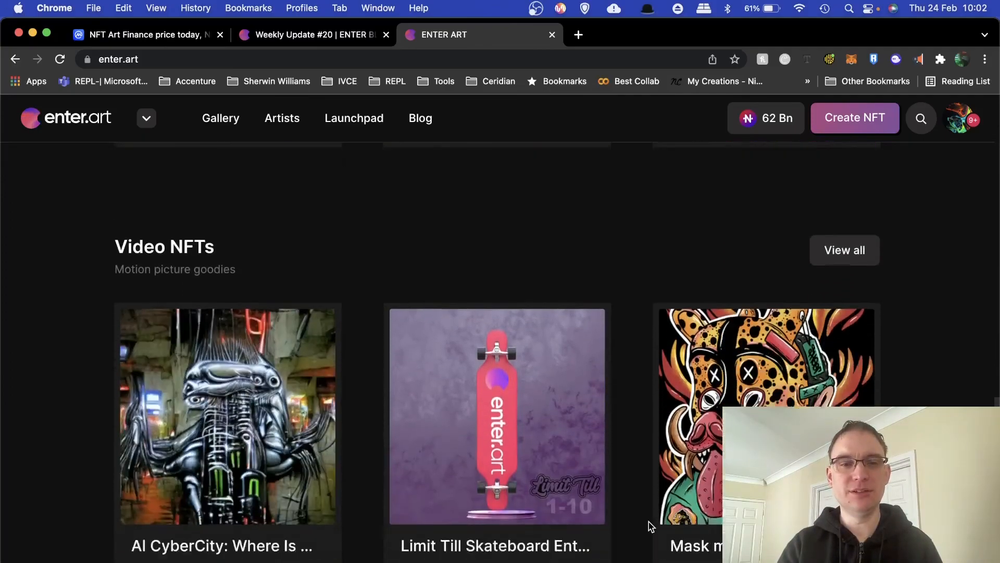
scroll("down", 3)
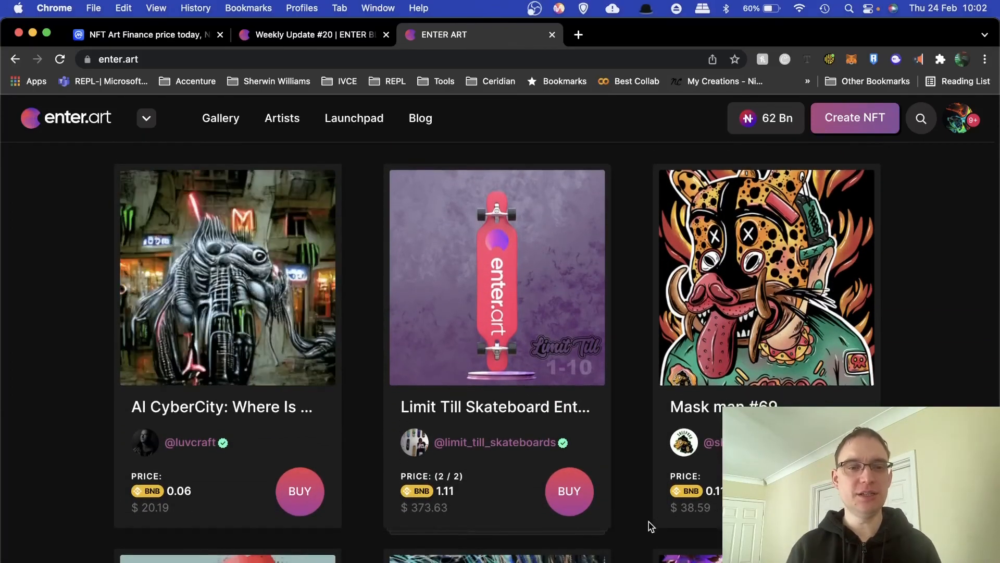